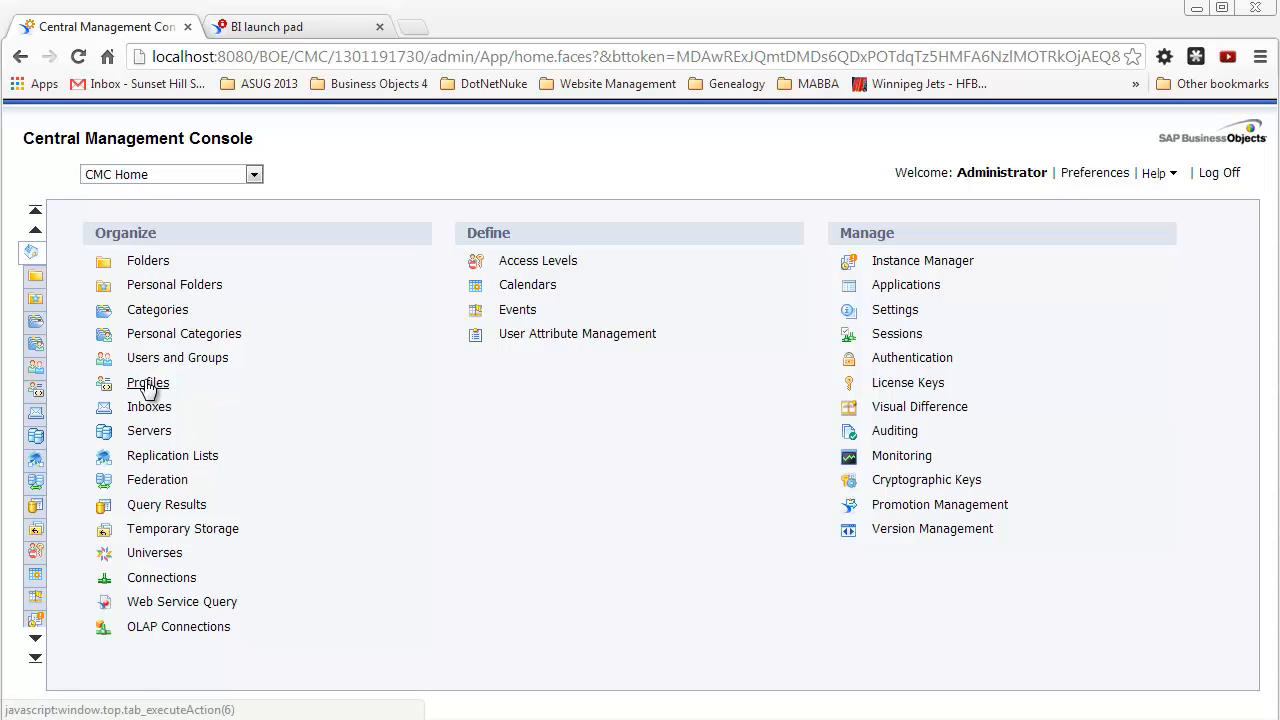
From the Profiles list, create a new profile titled 'eFashion - Sales by Store'
left_click(147, 383)
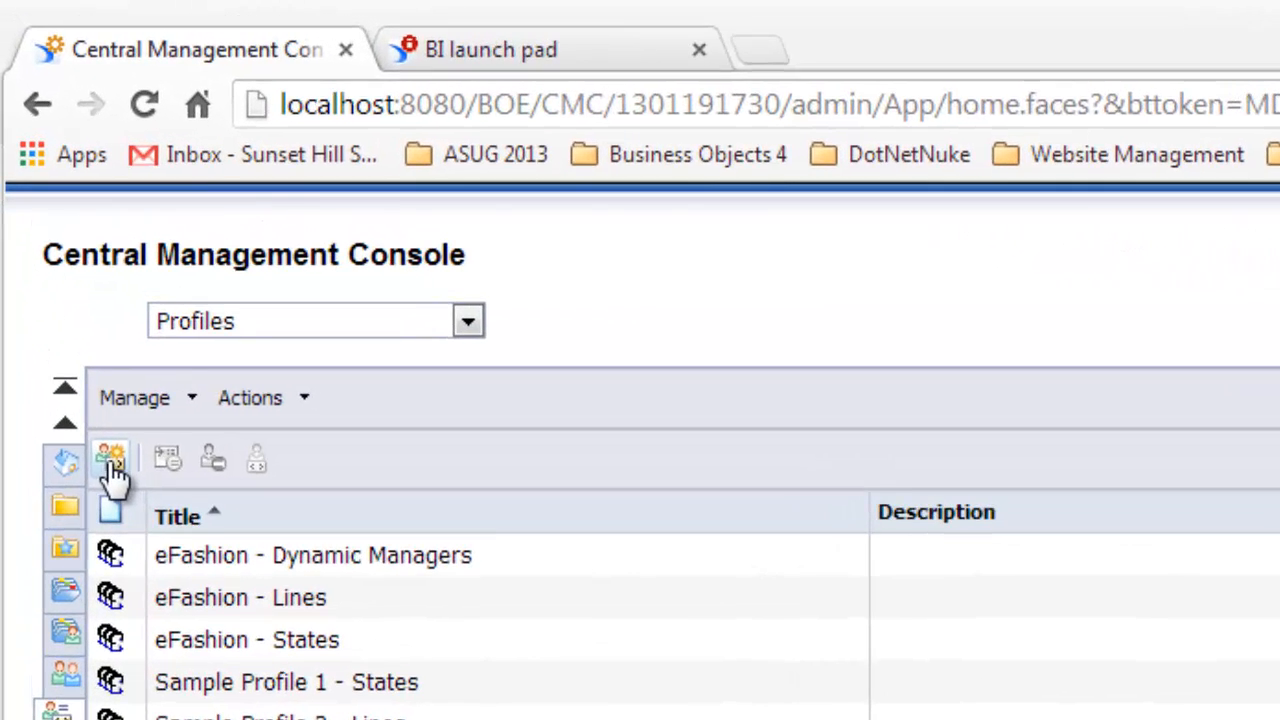
left_click(111, 458)
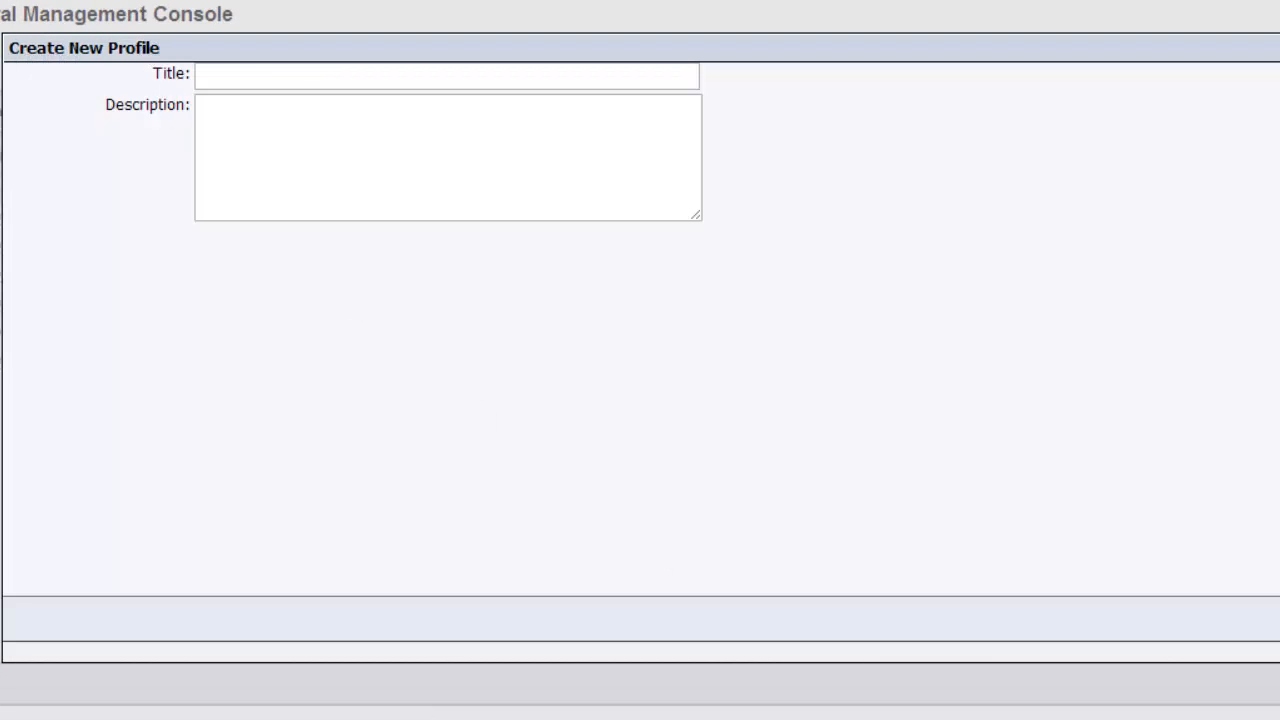
type("eFashion - Sales by Store")
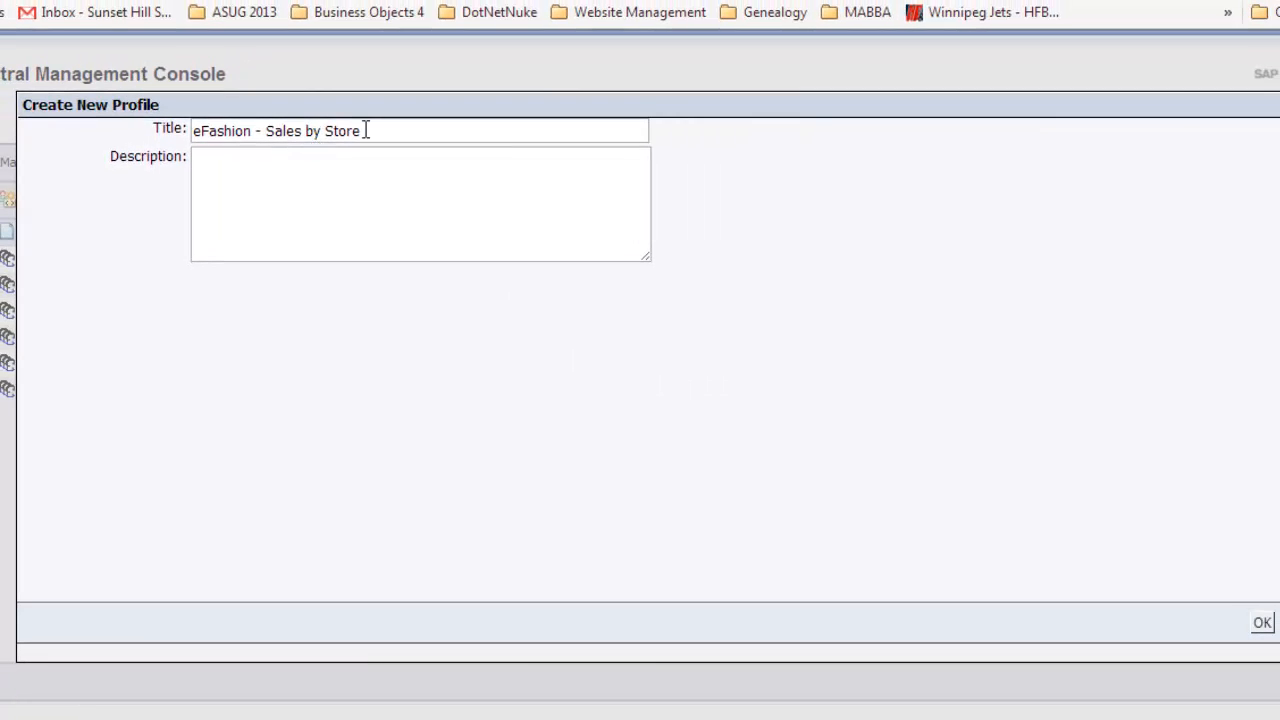
left_click(1262, 621)
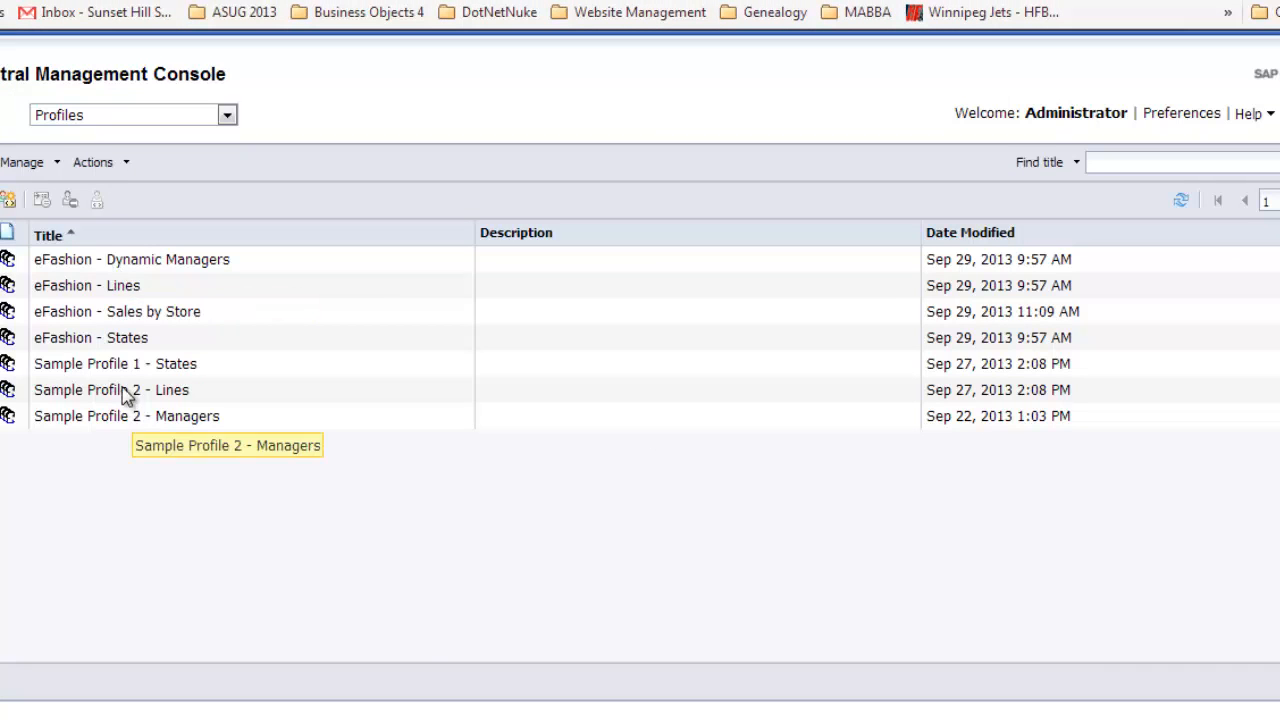
Target the profile at the eFashion universe's Store name object, then view its Profile Values
double_click(117, 311)
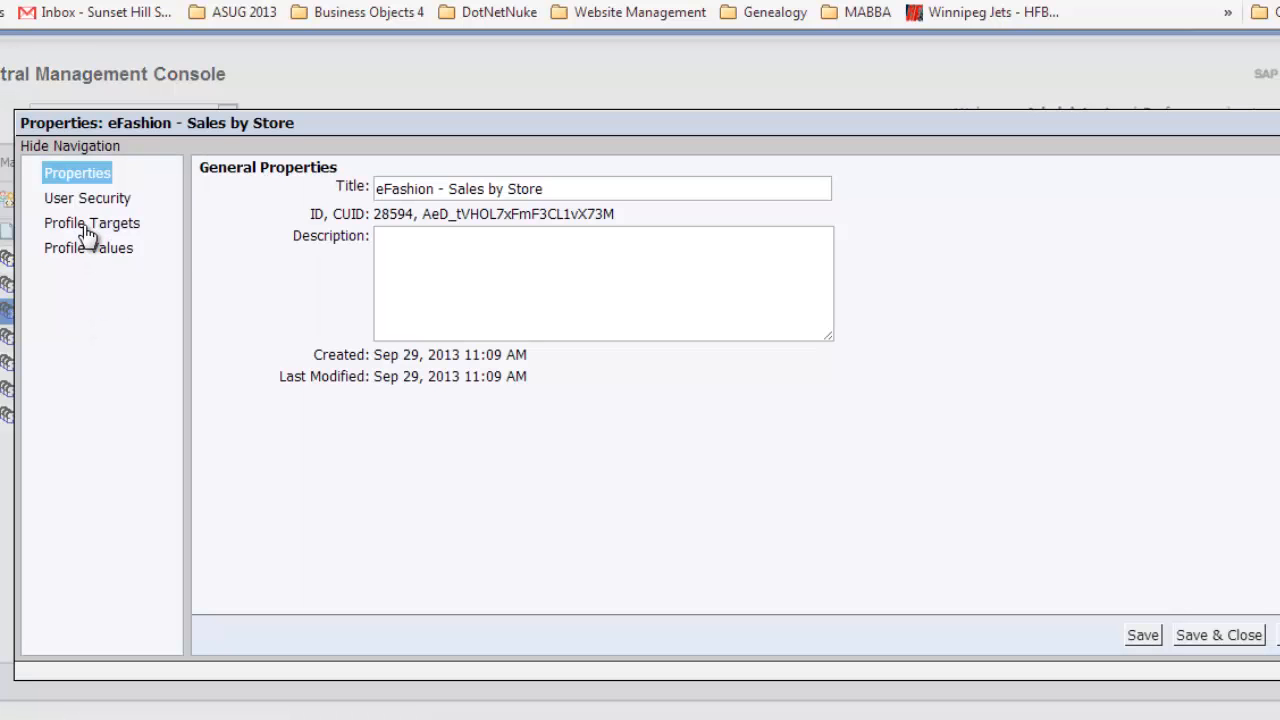
left_click(91, 222)
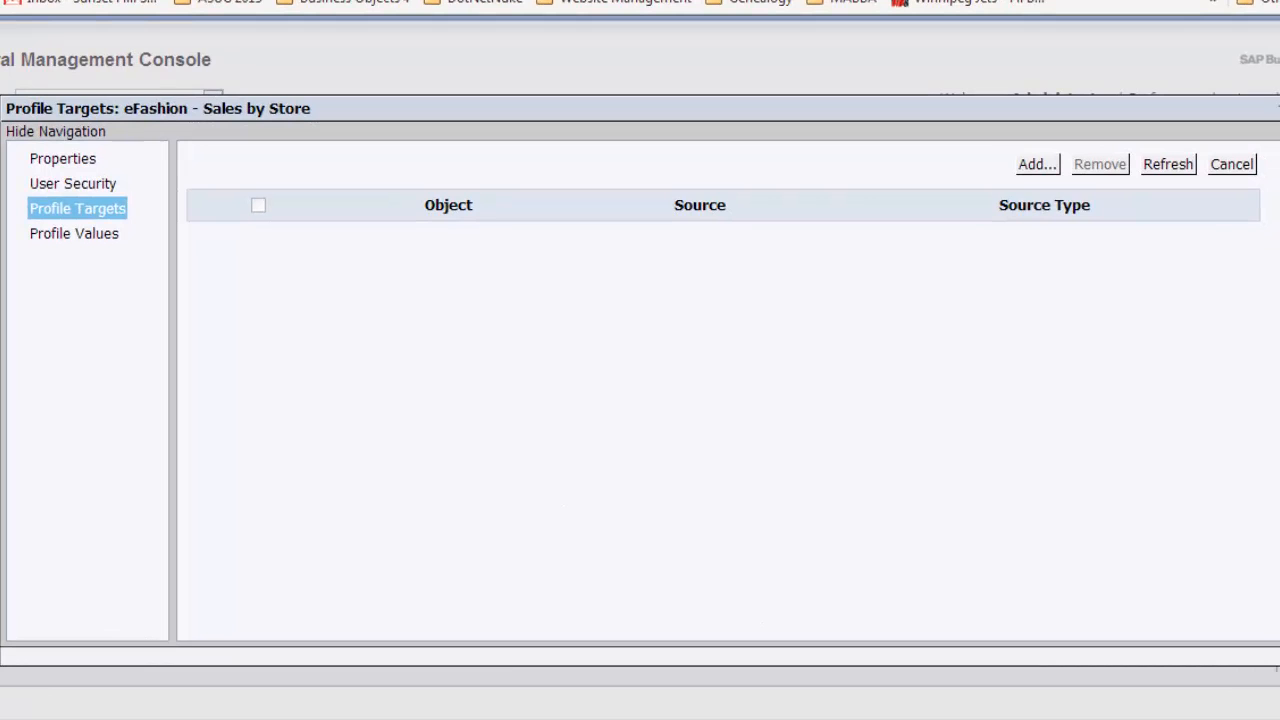
left_click(1037, 164)
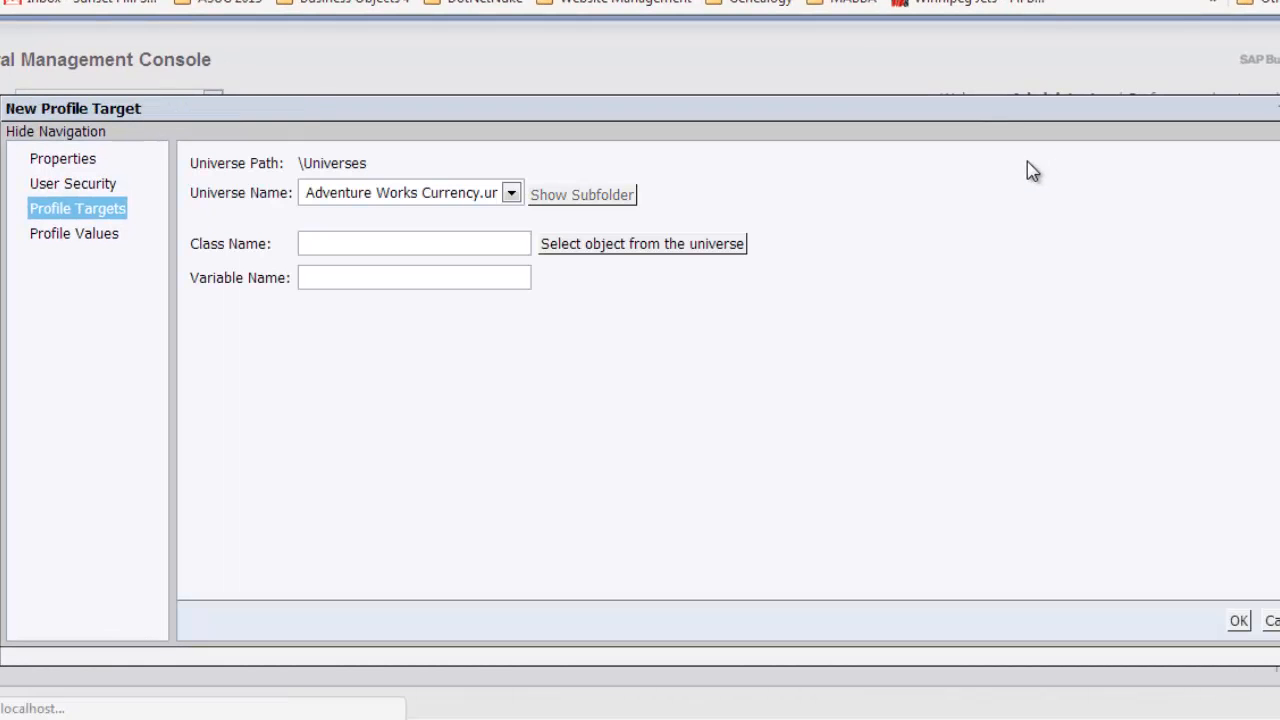
left_click(511, 192)
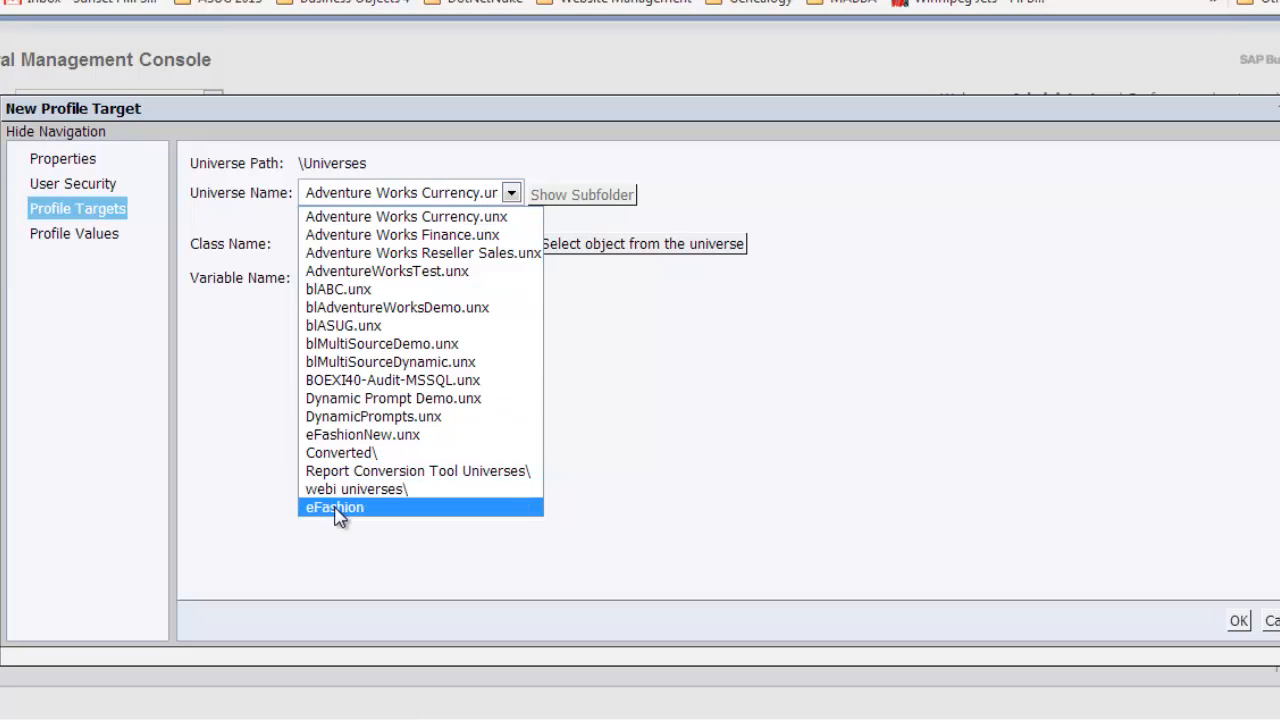
left_click(334, 507)
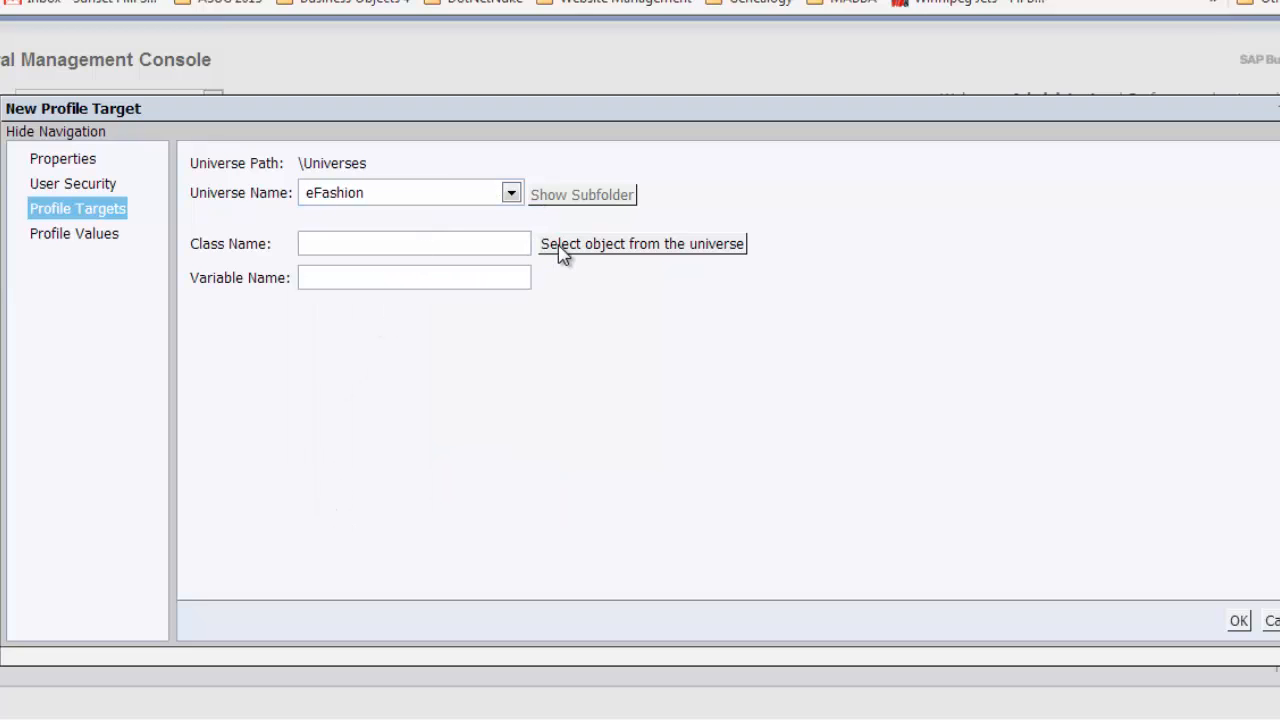
left_click(641, 243)
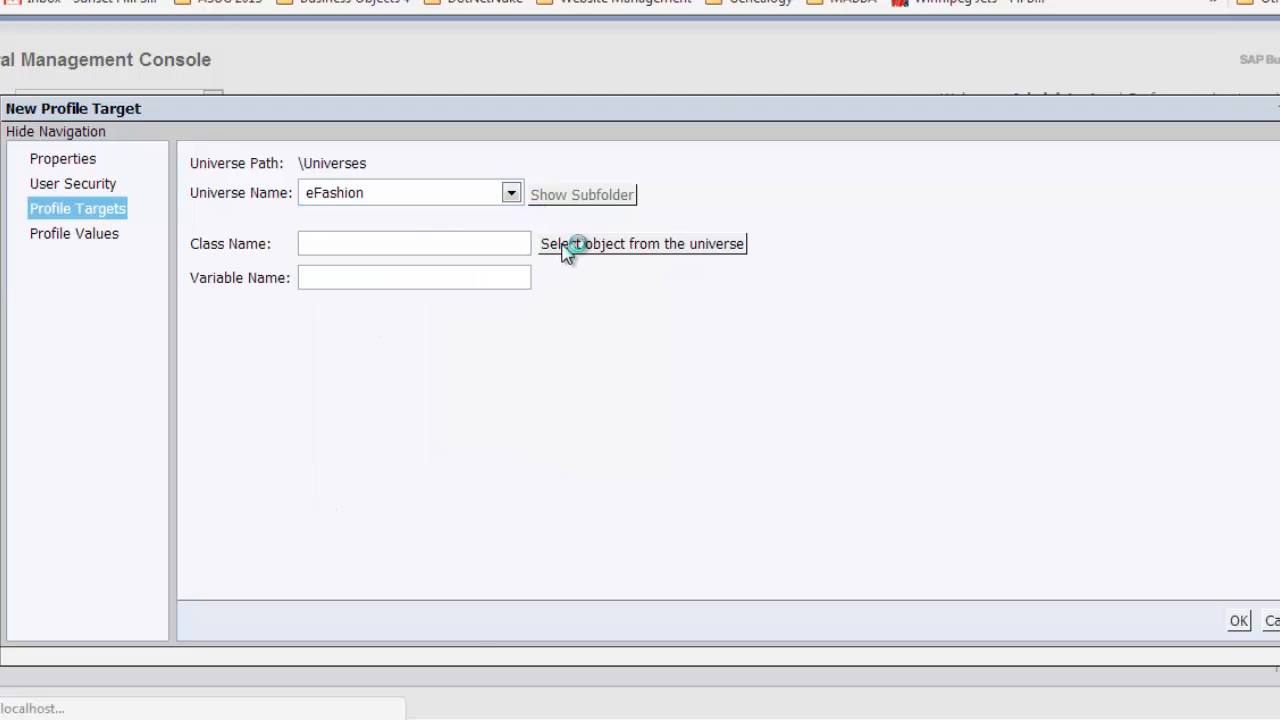
left_click(641, 243)
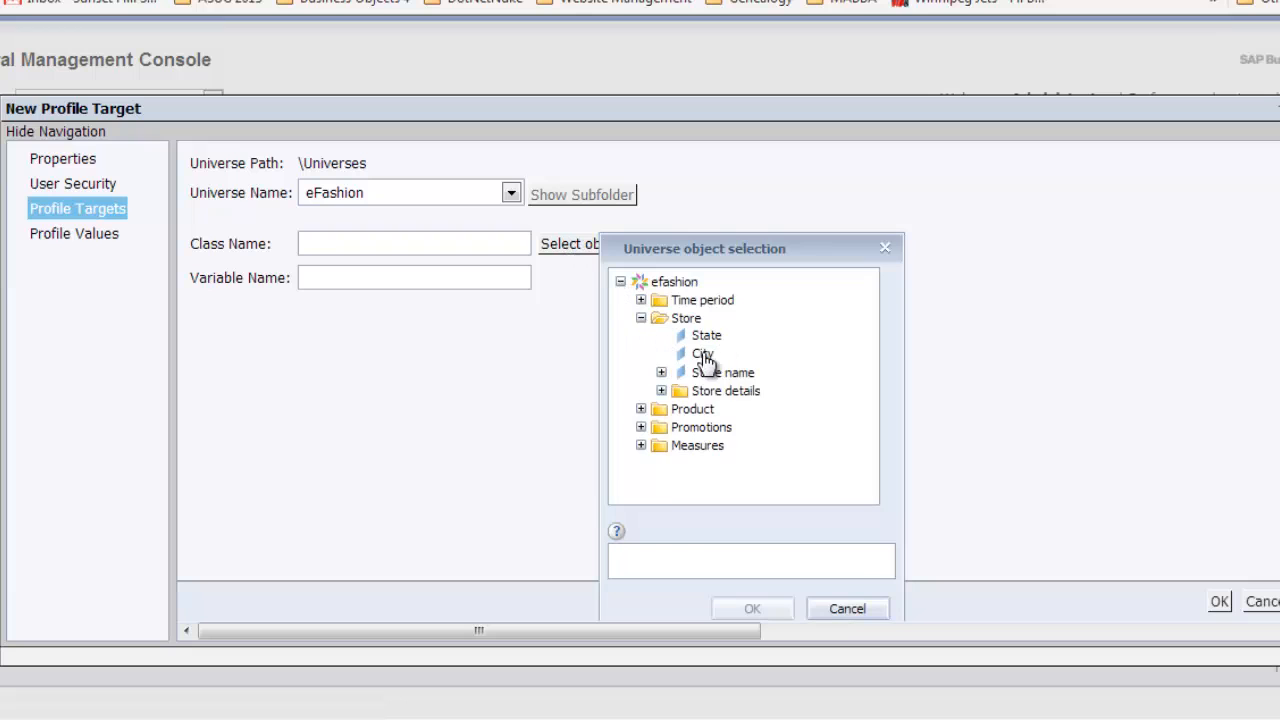
left_click(752, 608)
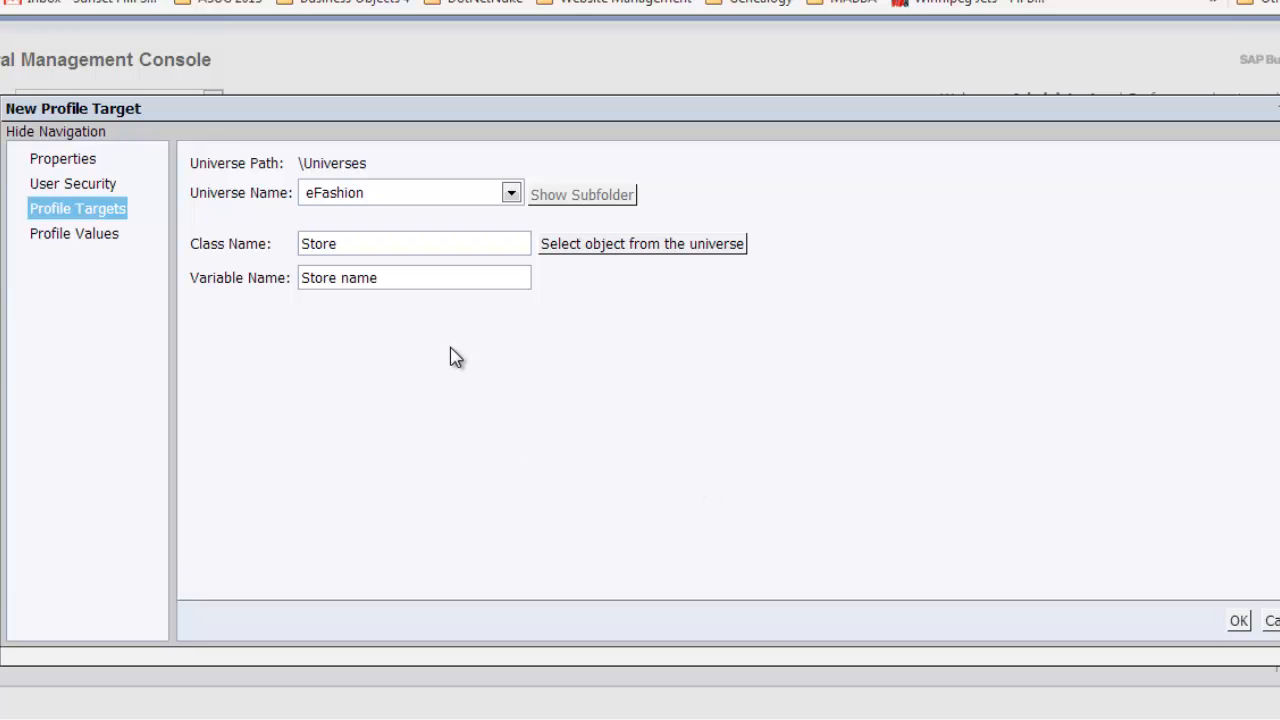
mouse_move(88, 244)
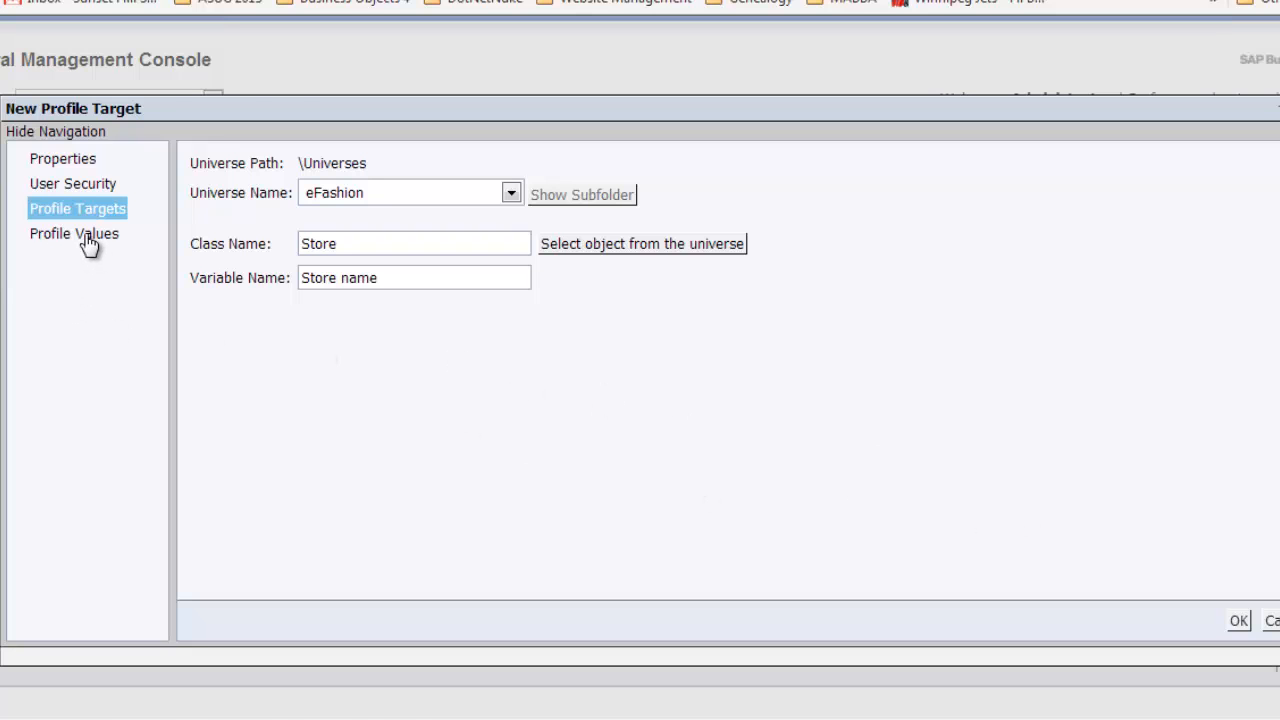
left_click(74, 233)
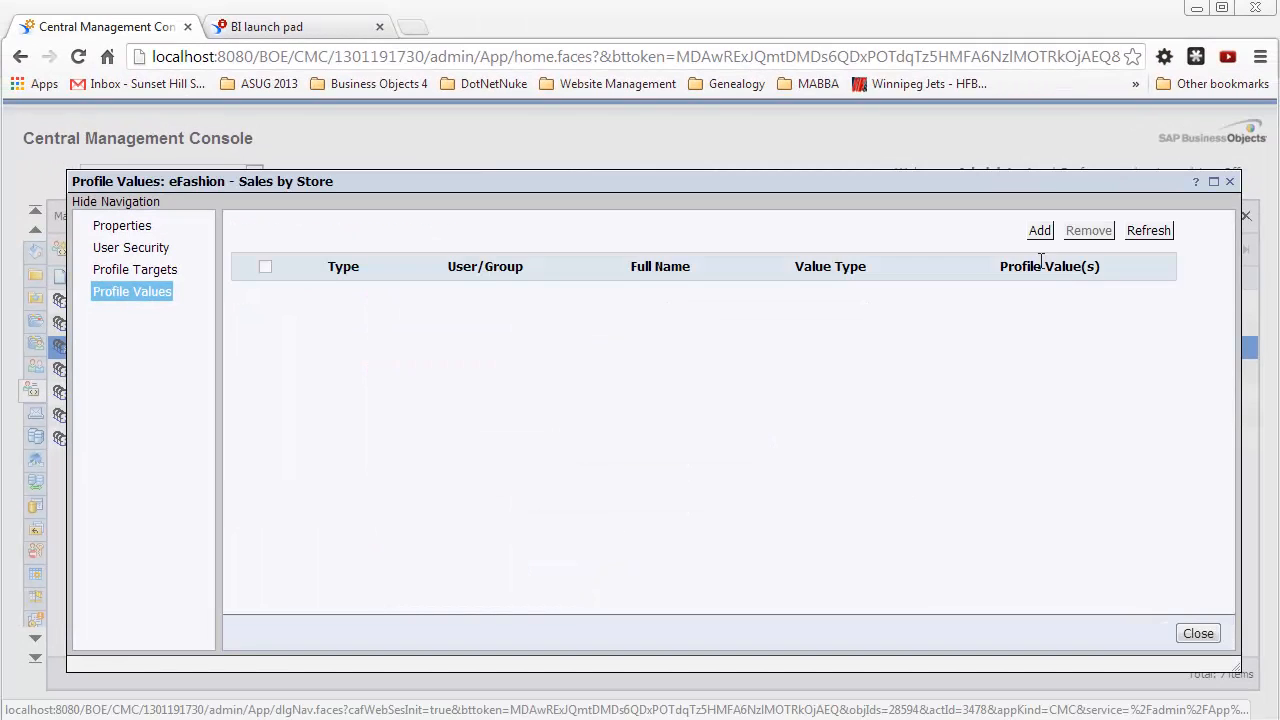
Add a profile value whose filter expression lists all e-Fashion store names
left_click(1039, 230)
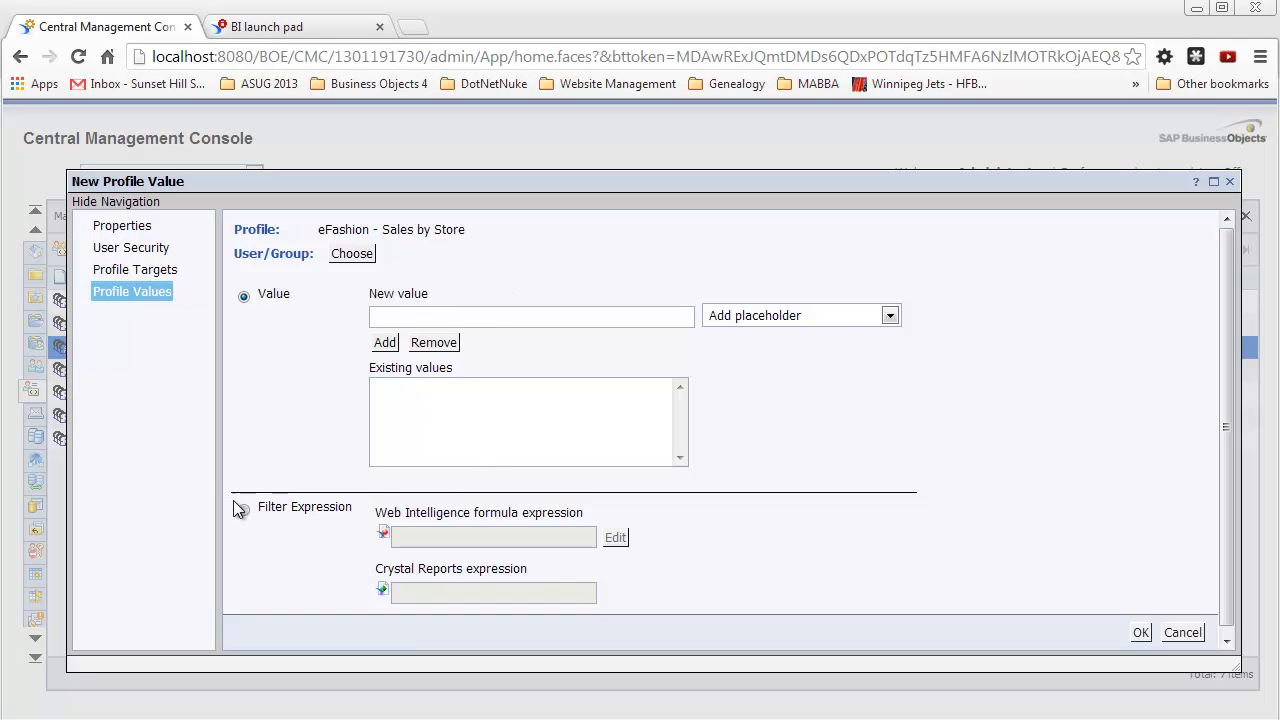
left_click(244, 507)
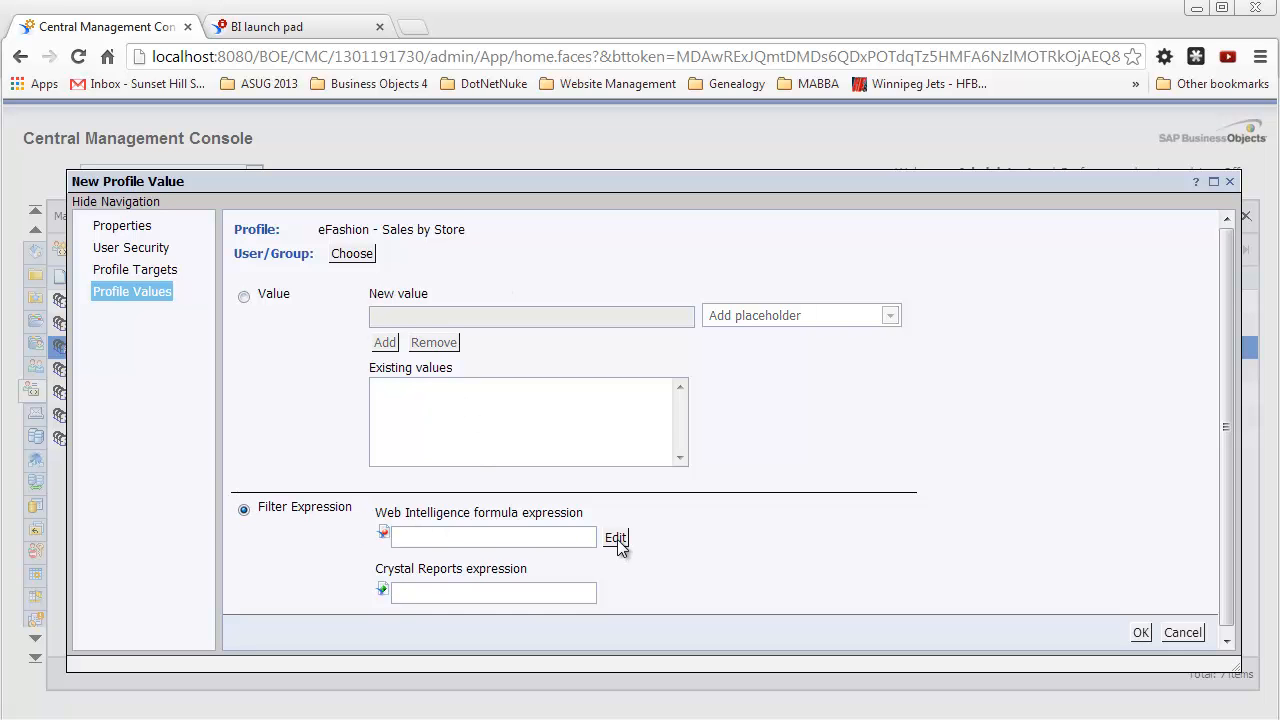
left_click(616, 538)
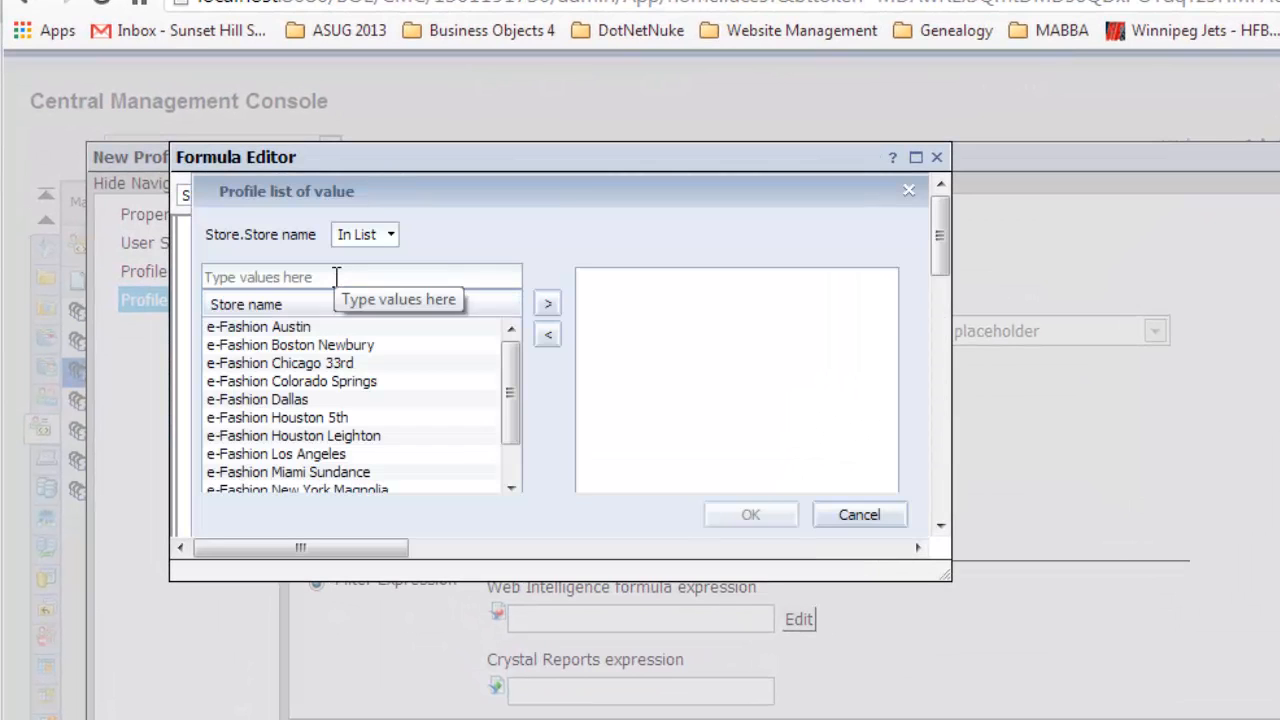
left_click(258, 326)
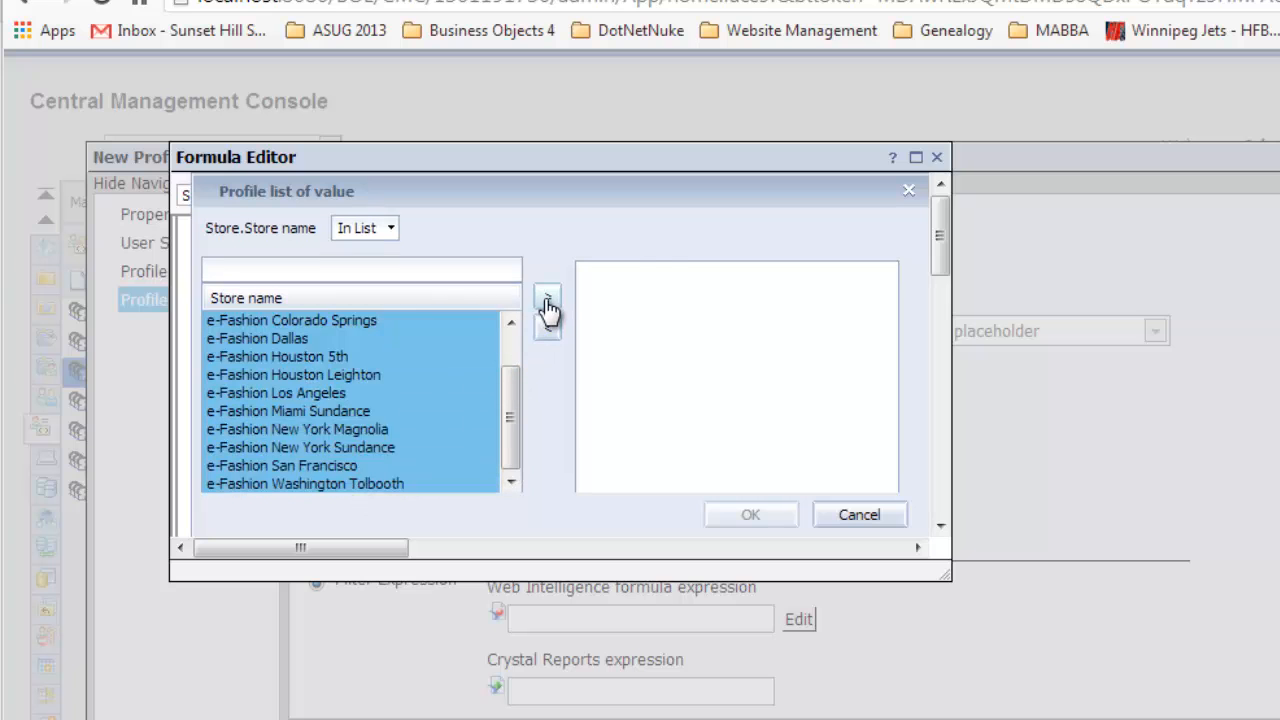
left_click(548, 297)
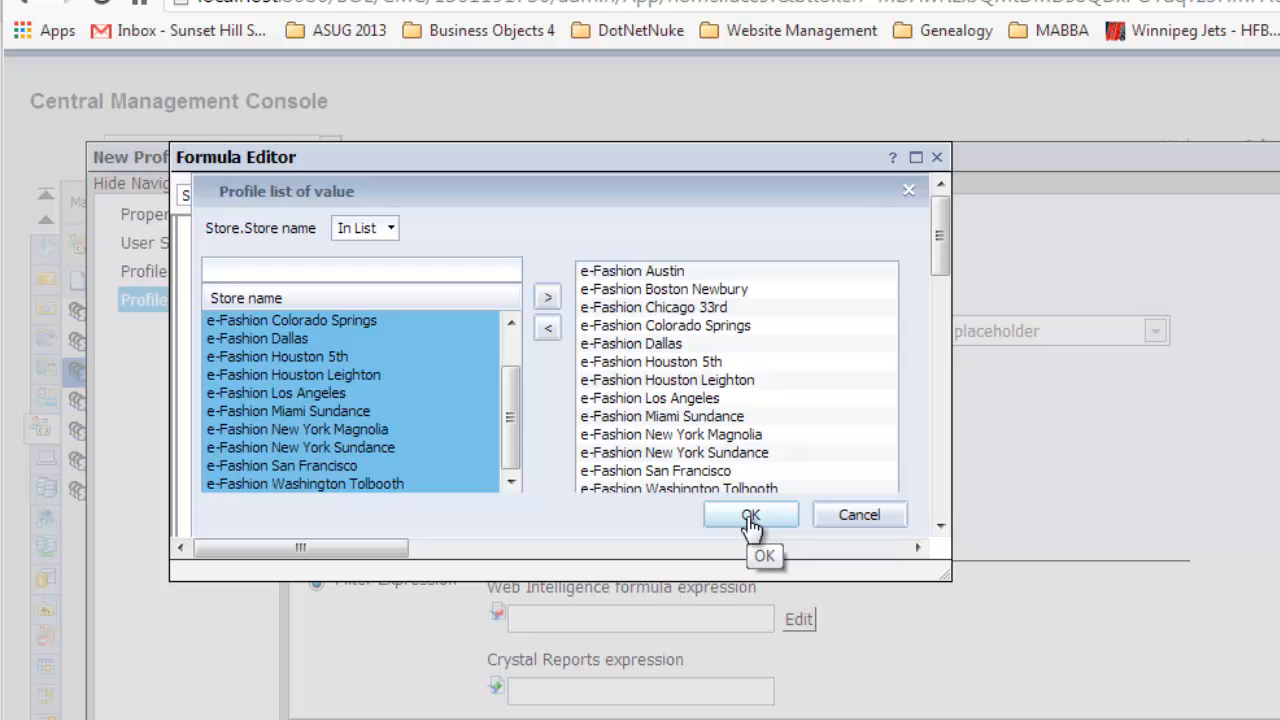
left_click(750, 514)
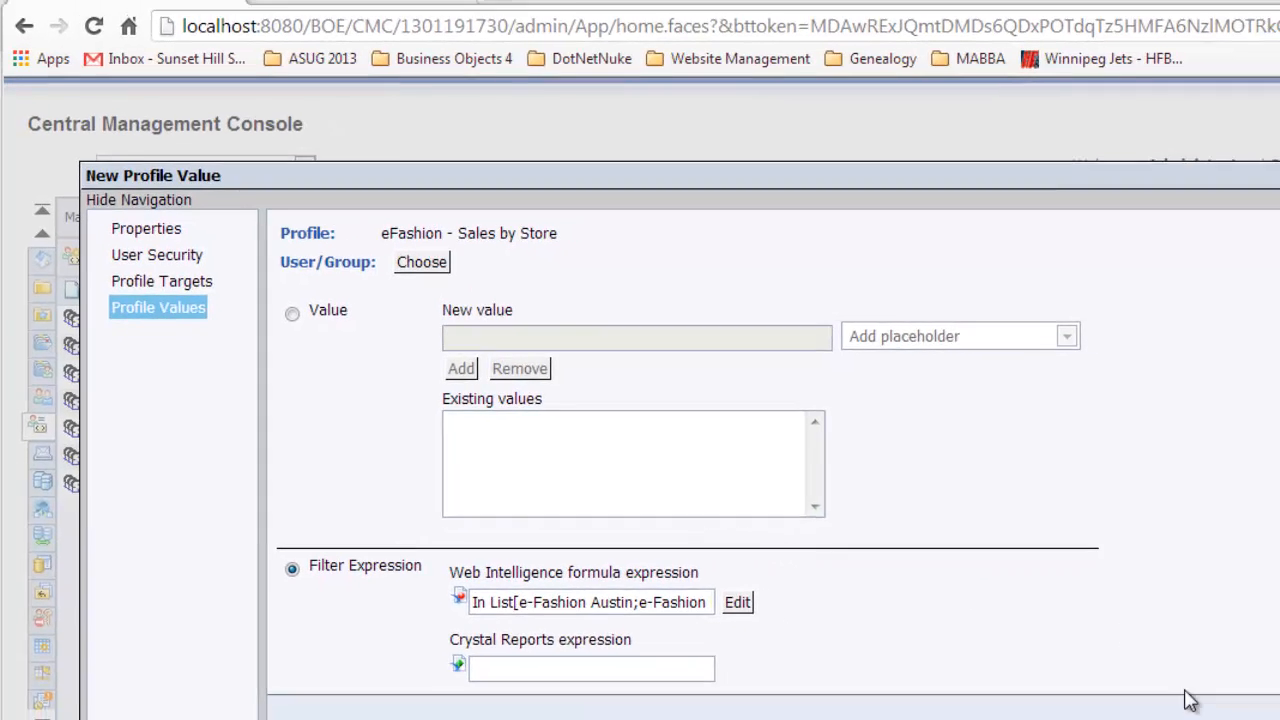
left_click(1237, 686)
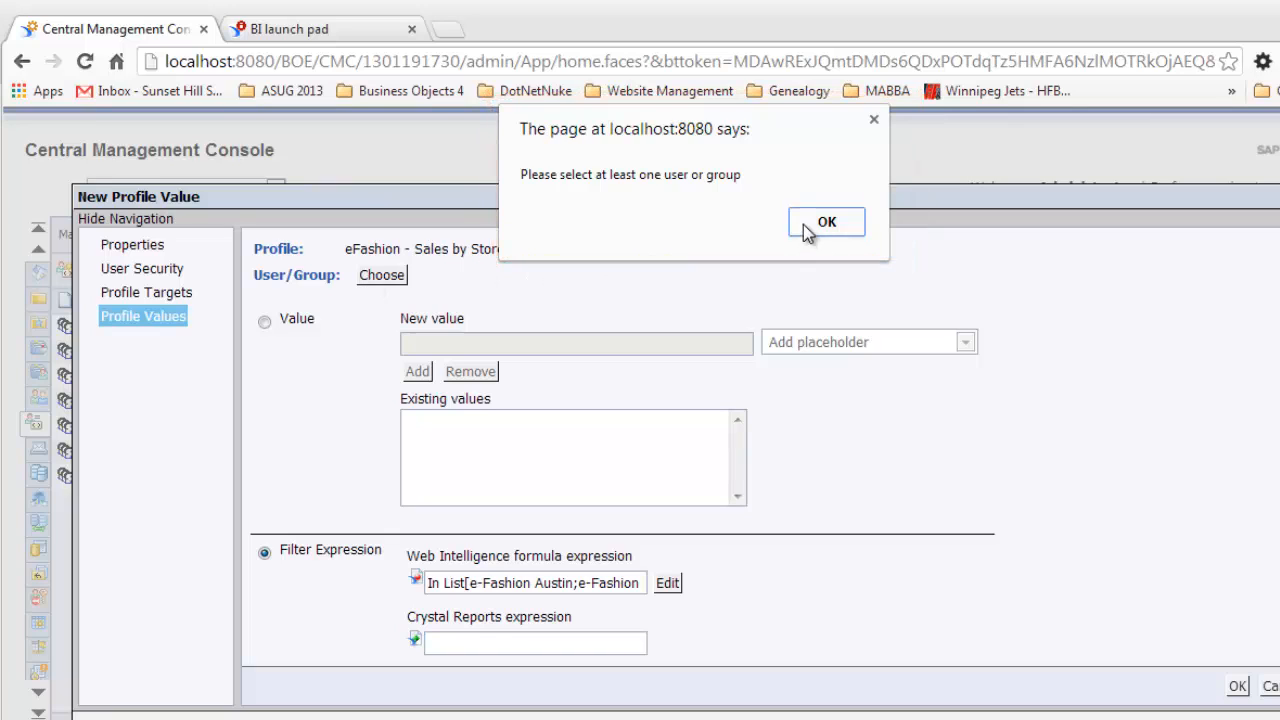
Dismiss the warning, choose the Report Bursting group for the profile value, and save it
left_click(826, 221)
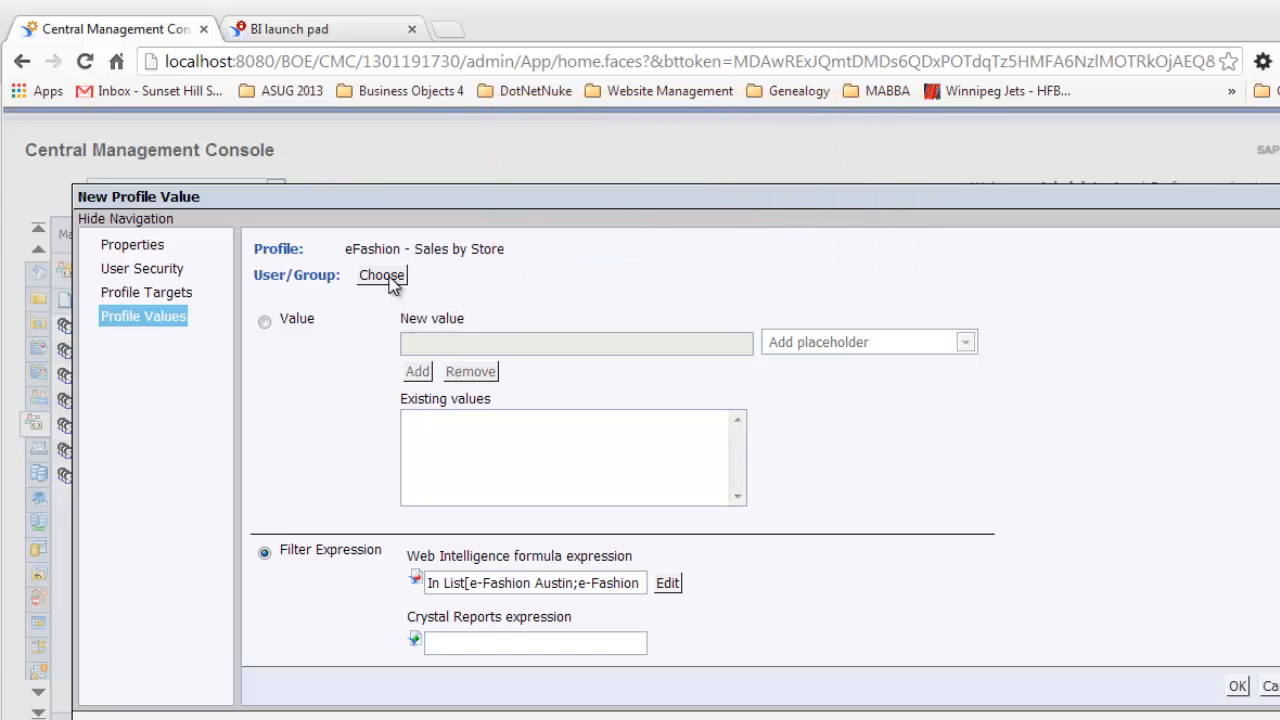
left_click(381, 275)
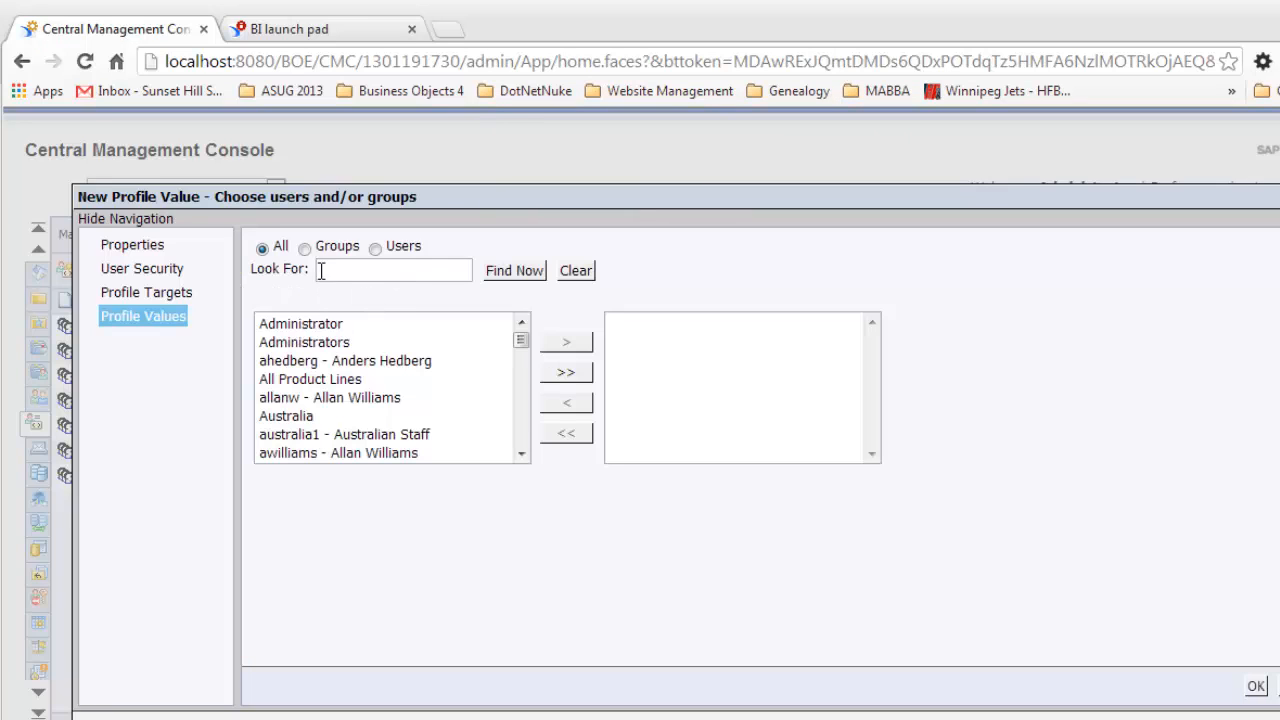
left_click(305, 248)
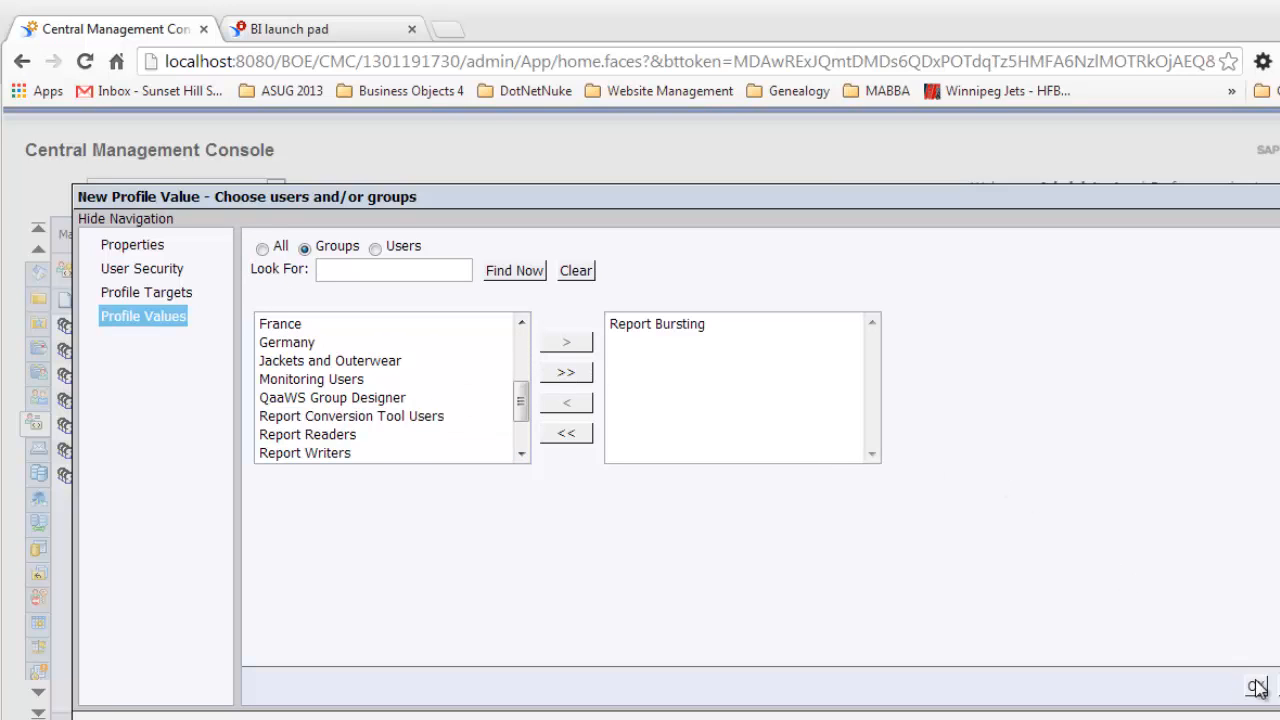
left_click(1238, 687)
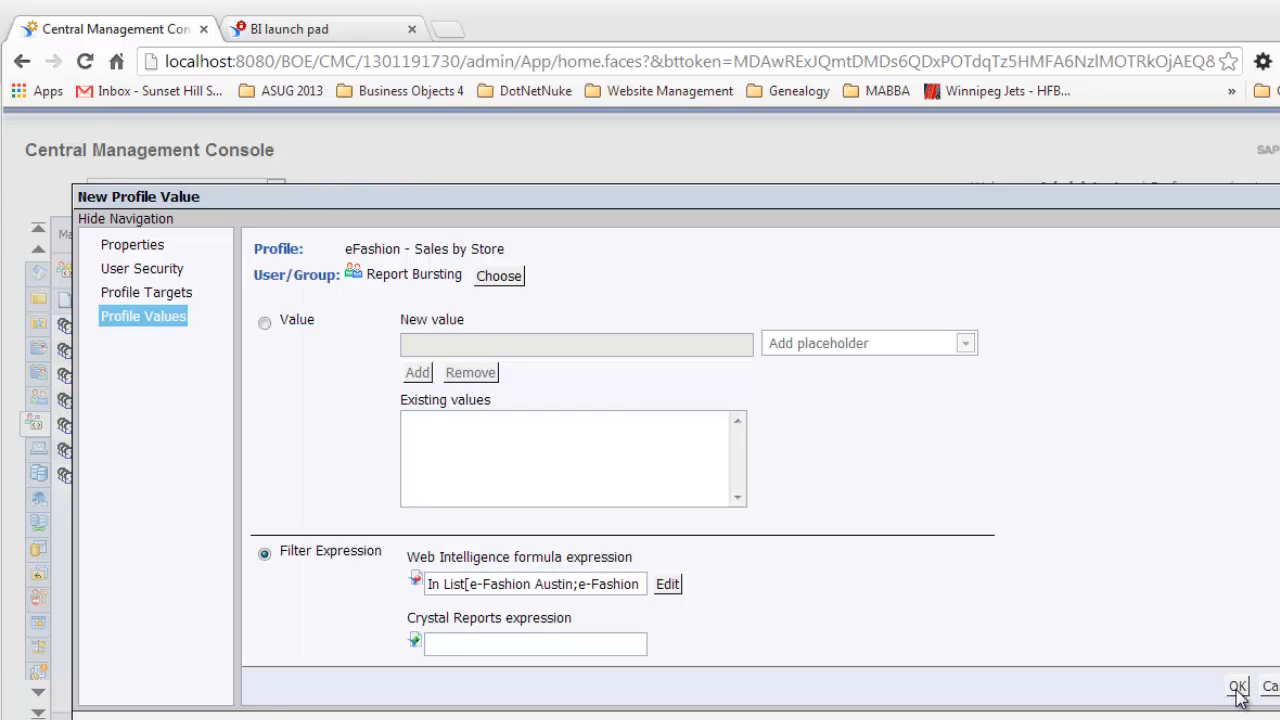
left_click(1238, 687)
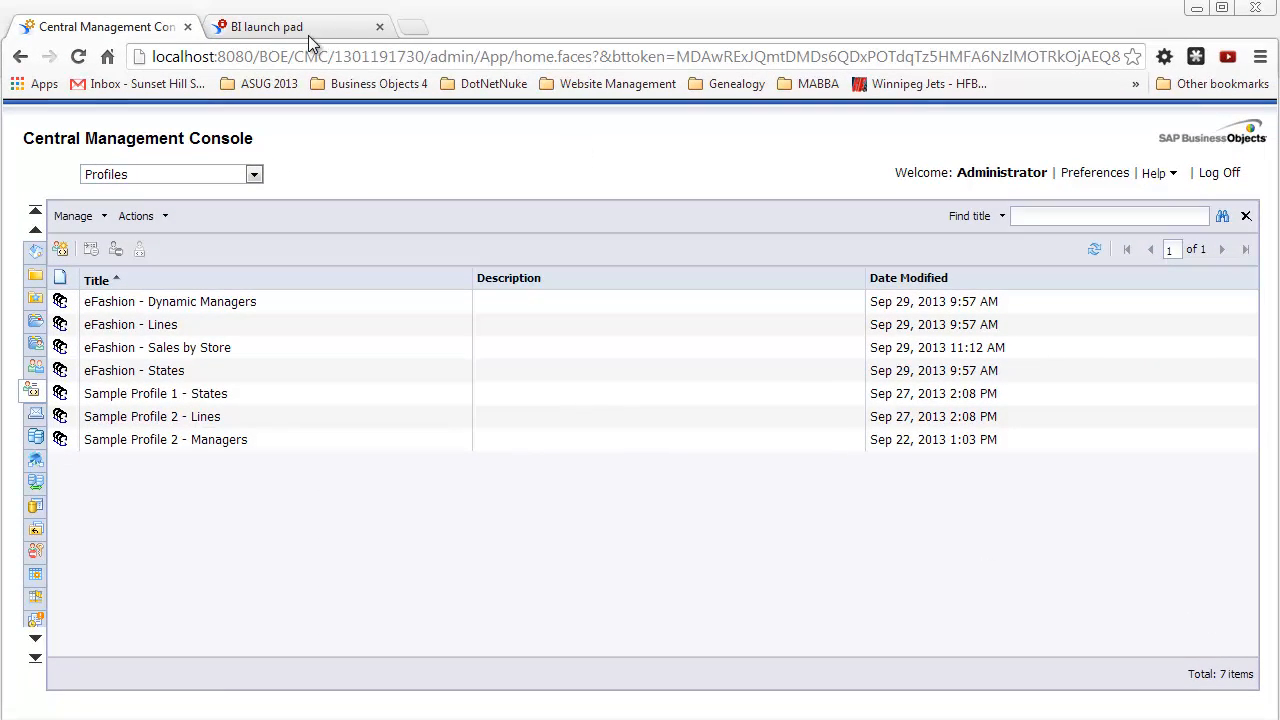
Open Sales by Store Manager from the Report Bursting folder and select its manager name heading
left_click(267, 27)
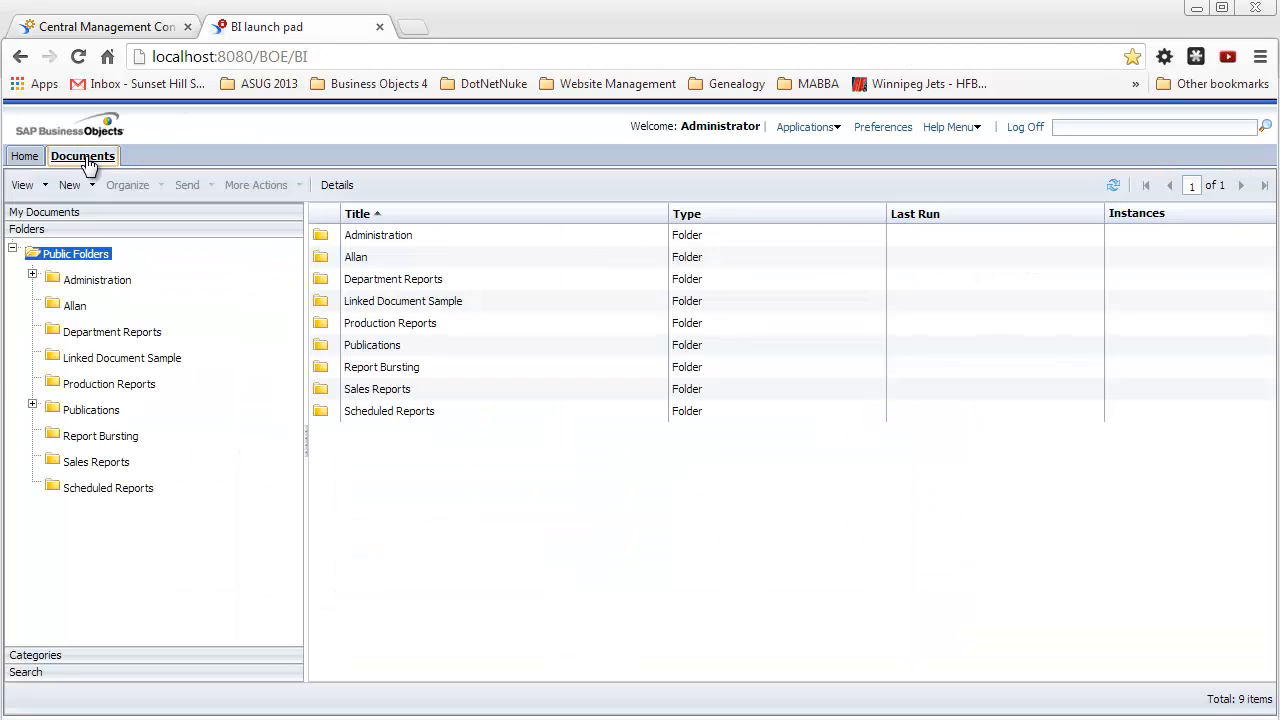
left_click(100, 435)
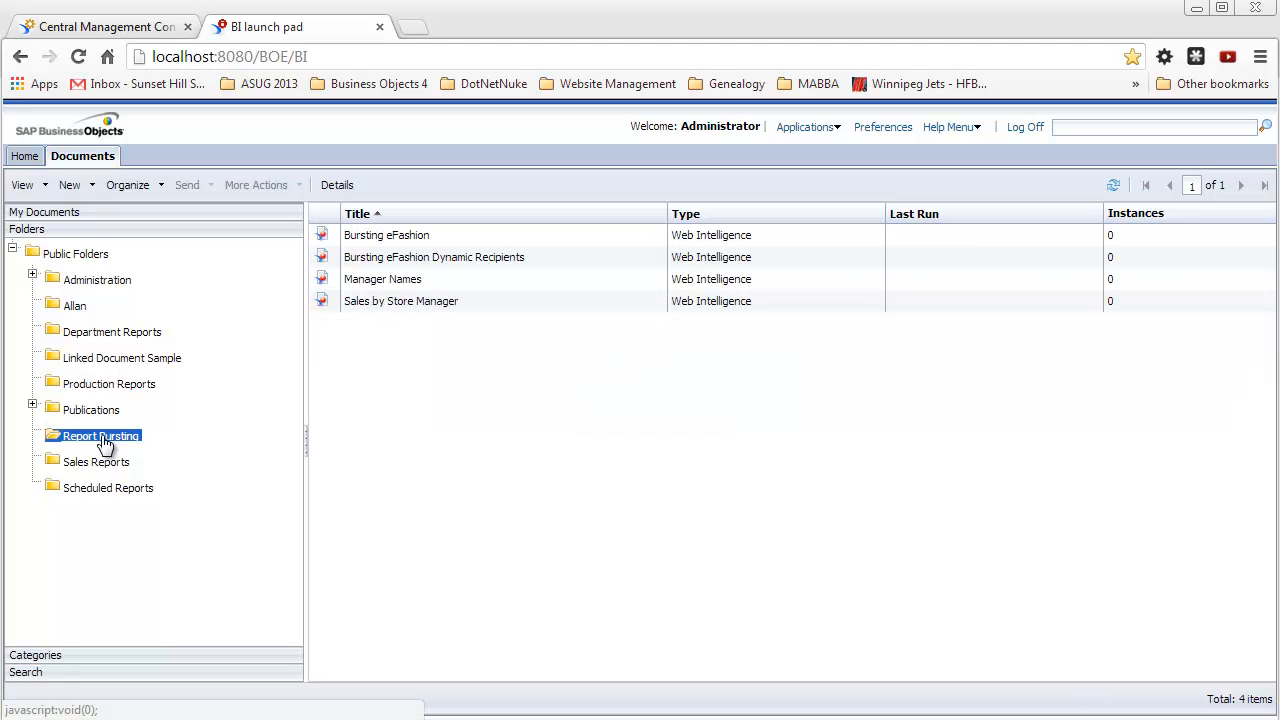
left_click(400, 301)
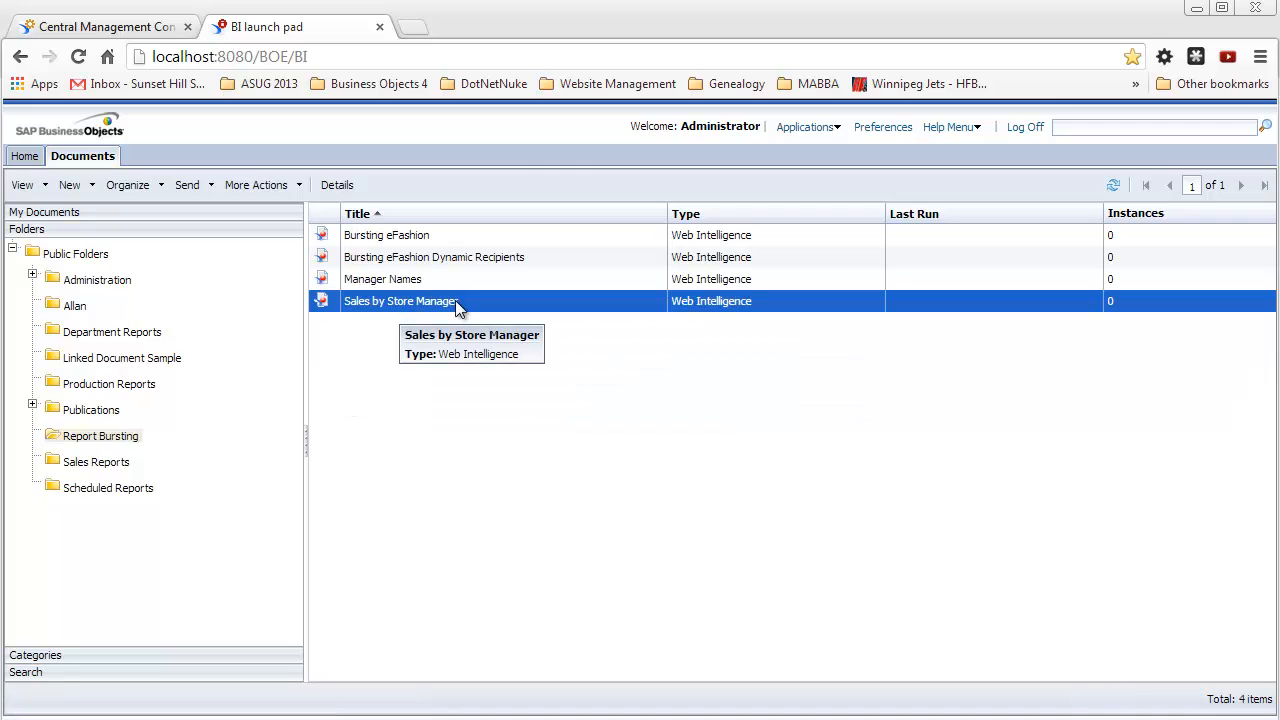
double_click(399, 300)
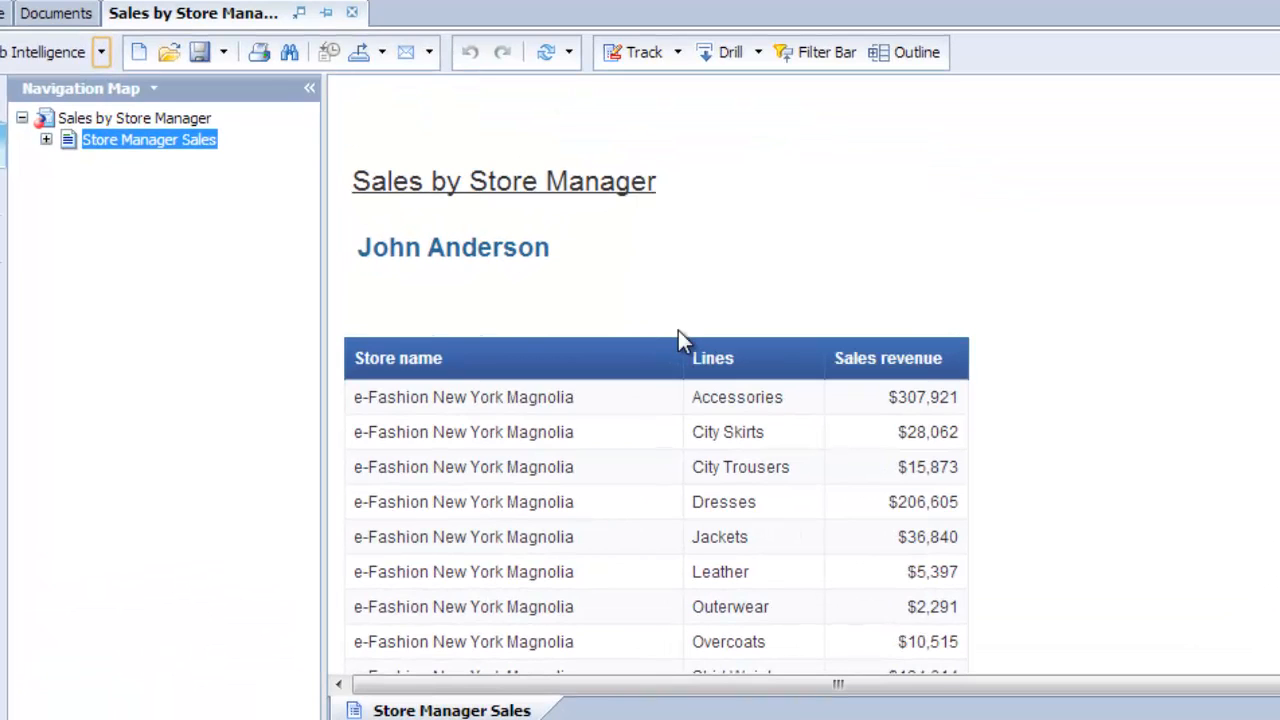
mouse_move(450, 240)
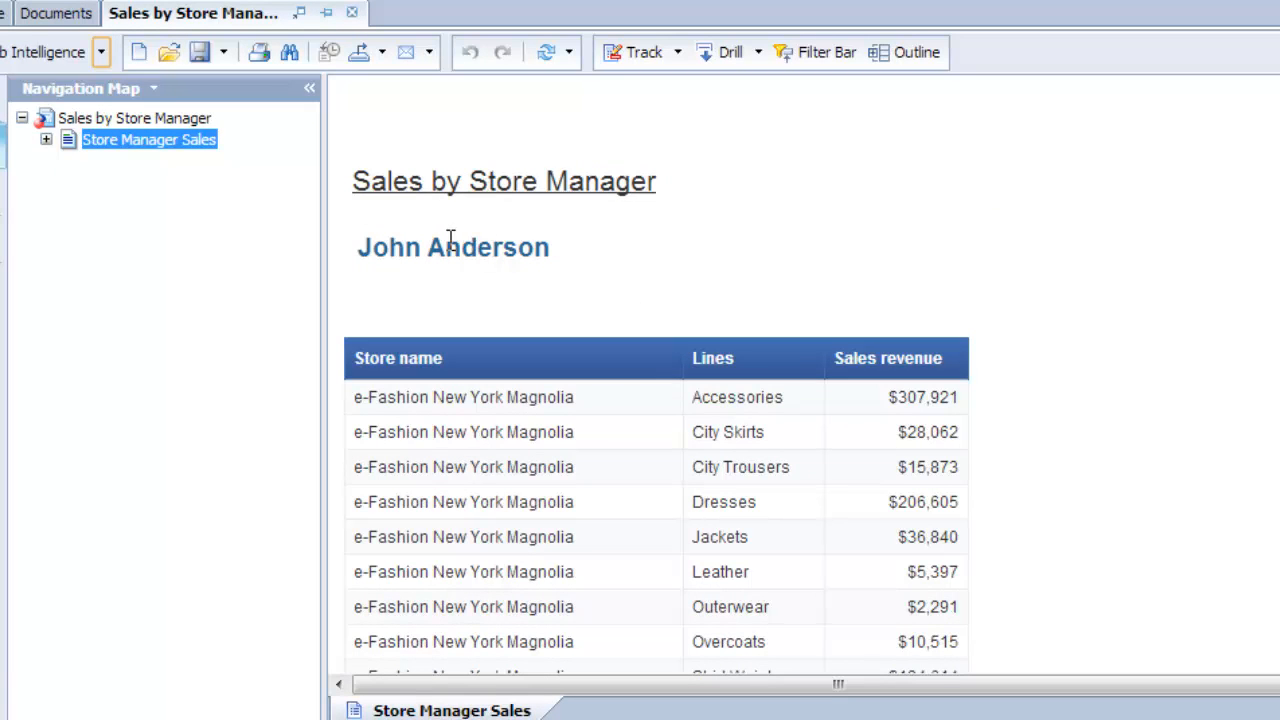
left_click(452, 247)
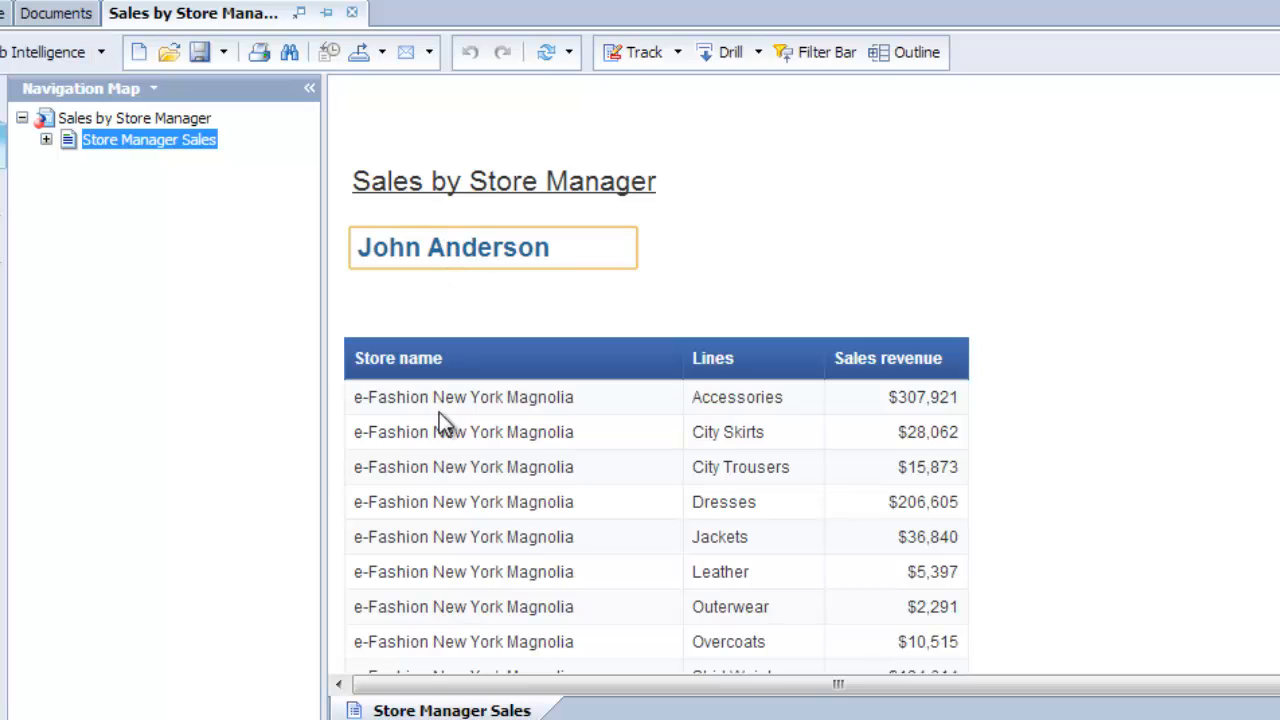
mouse_move(808, 449)
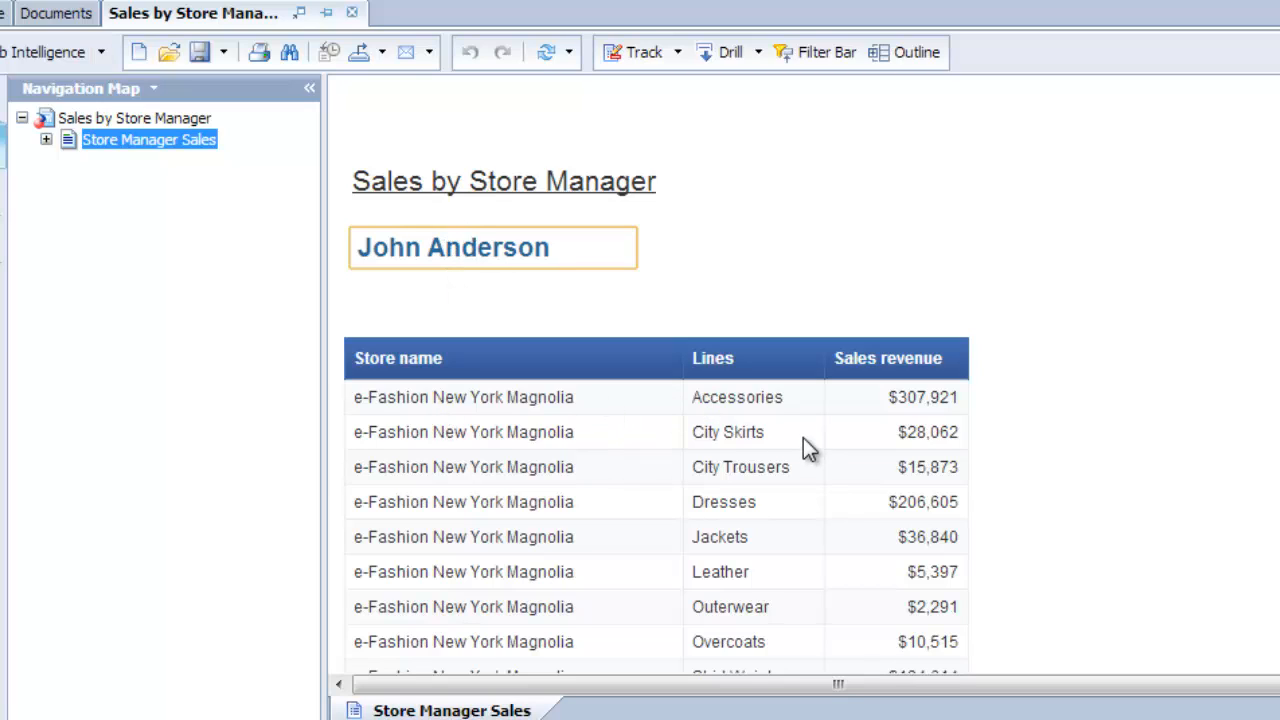
mouse_move(810, 410)
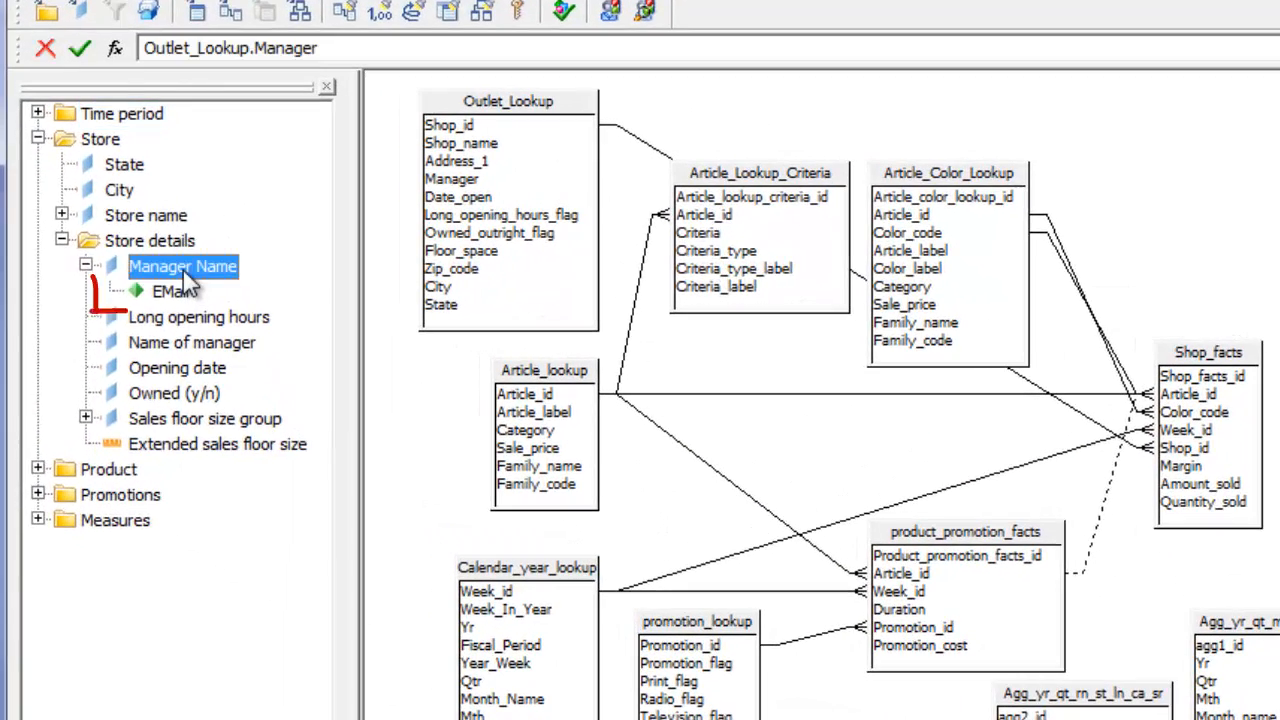
Open the EMail detail's properties under Manager Name to view its select statement
double_click(170, 291)
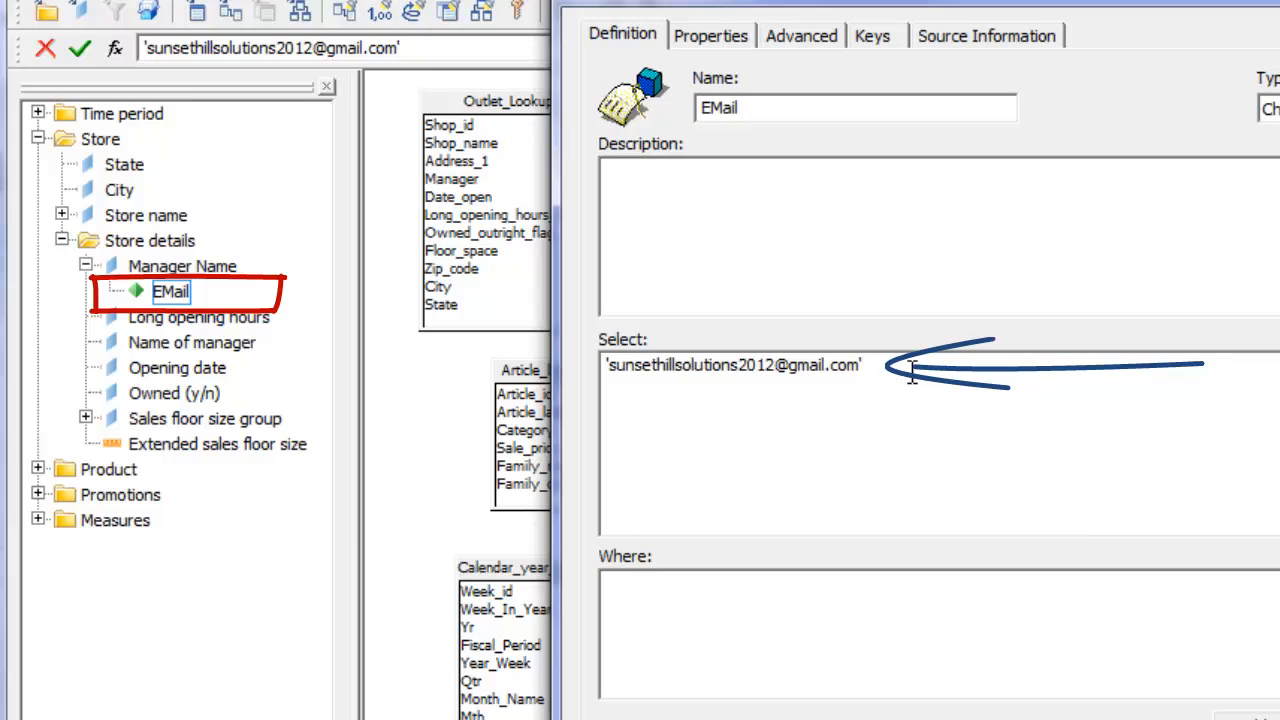
mouse_move(218, 283)
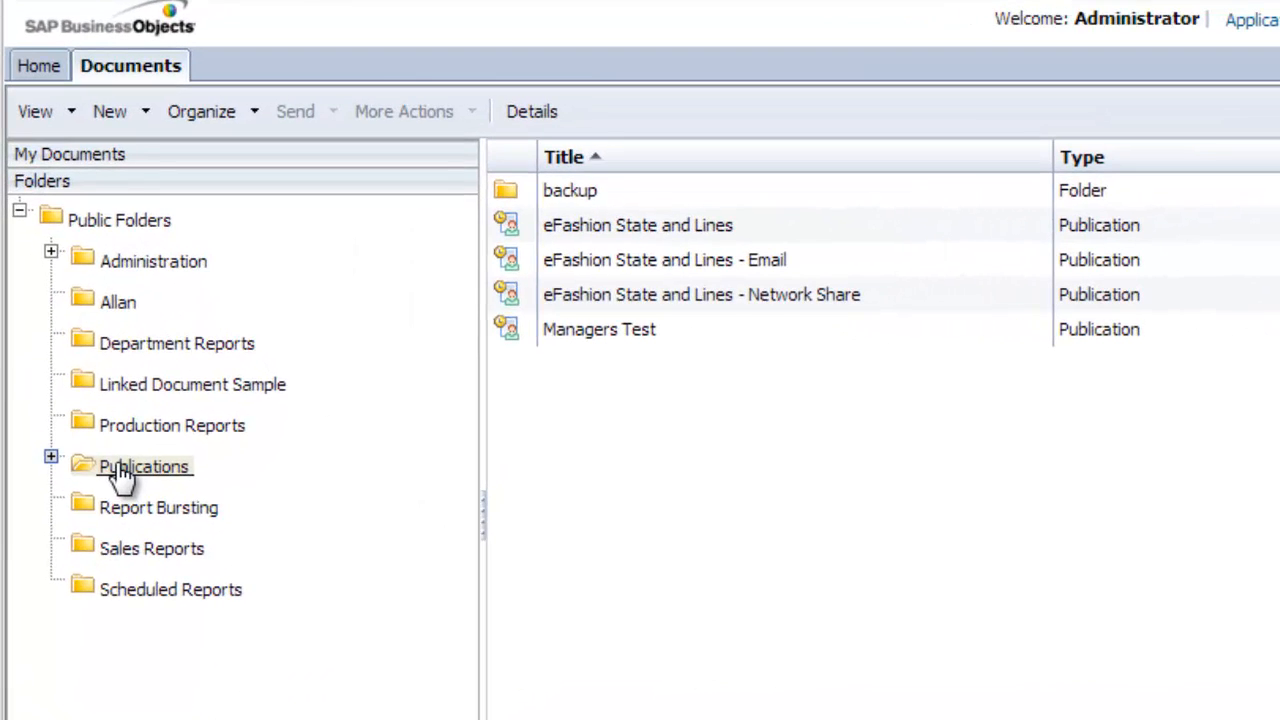
Start a new publication titled 'Sales by Store'
left_click(110, 111)
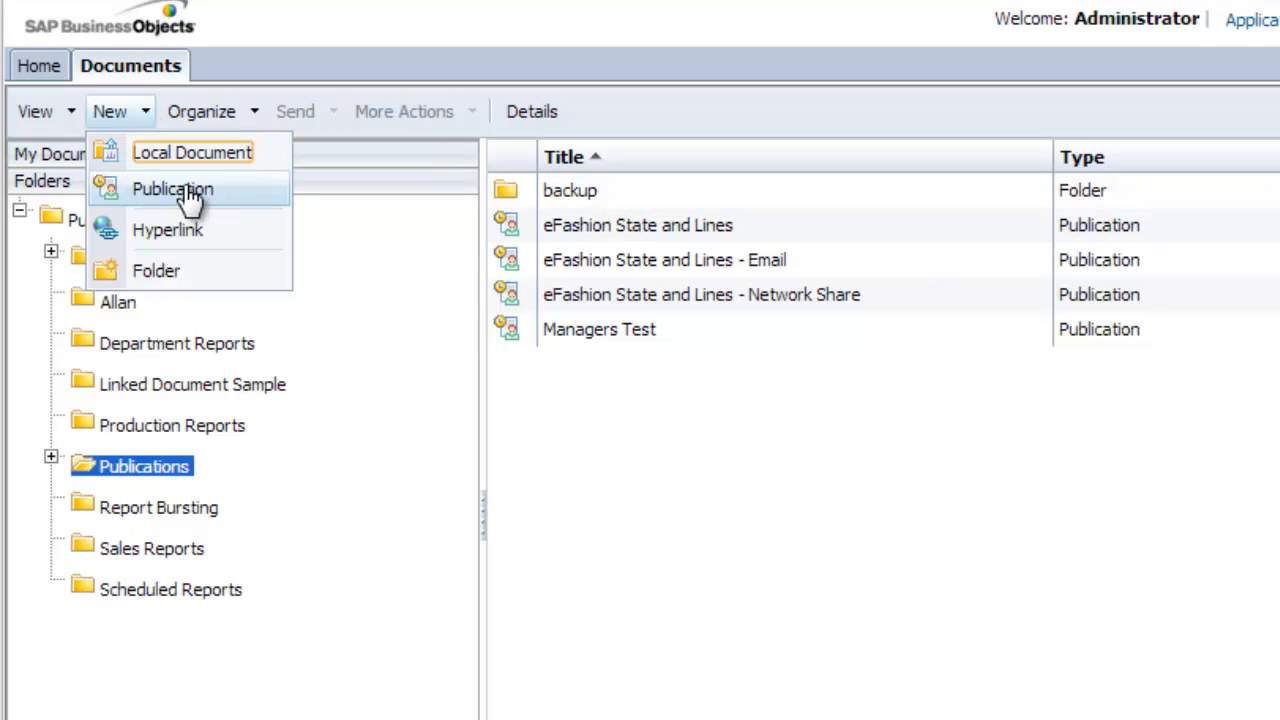
left_click(172, 189)
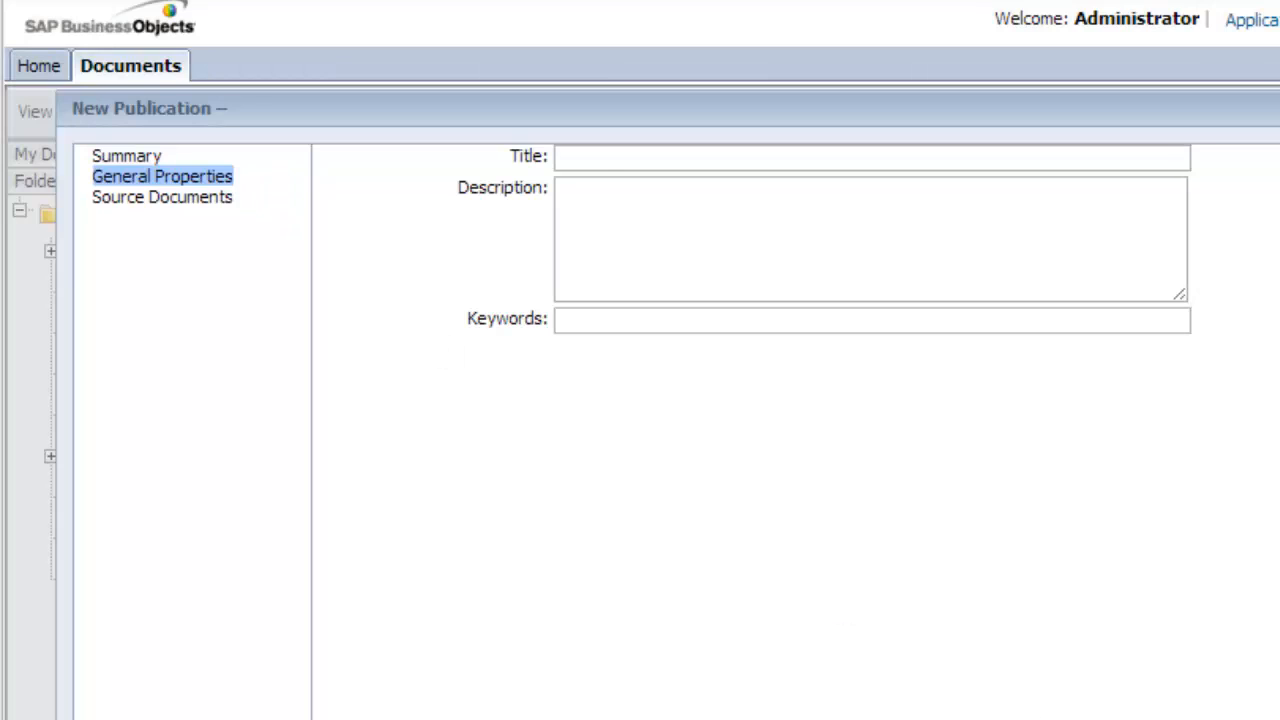
type("Sales by Store")
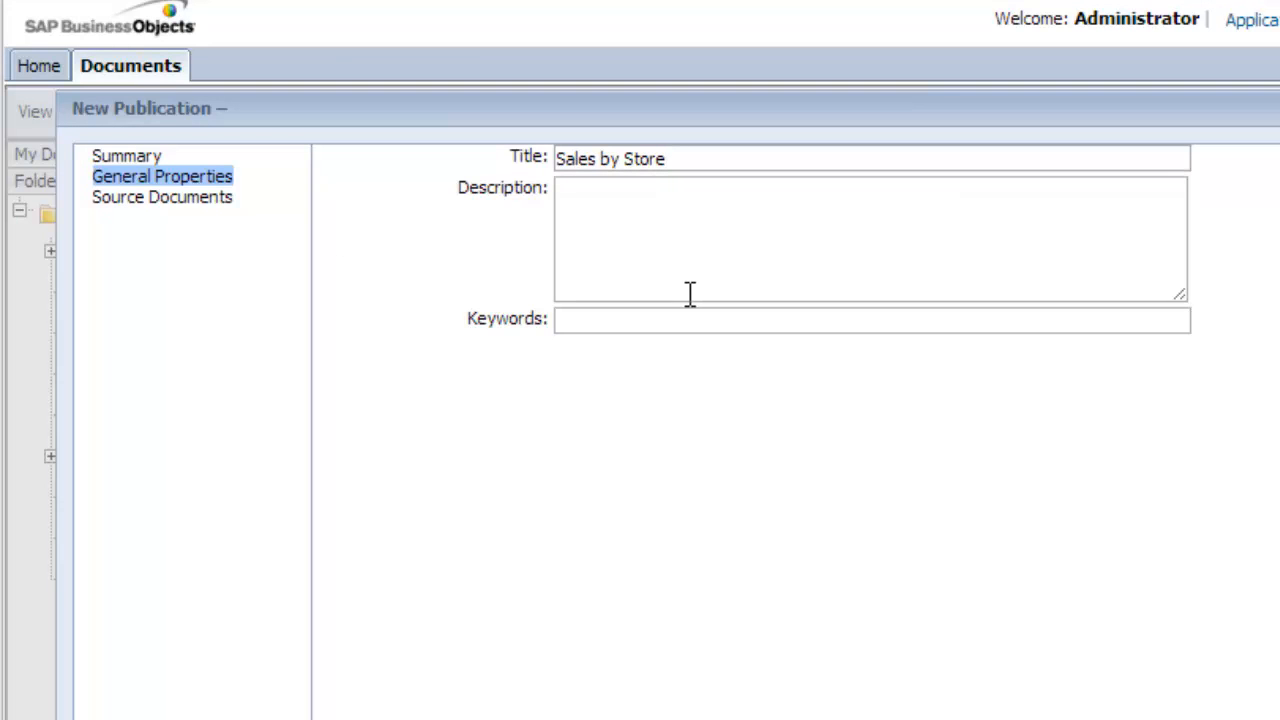
Add Sales by Store Manager from Report Bursting as the source document
left_click(162, 197)
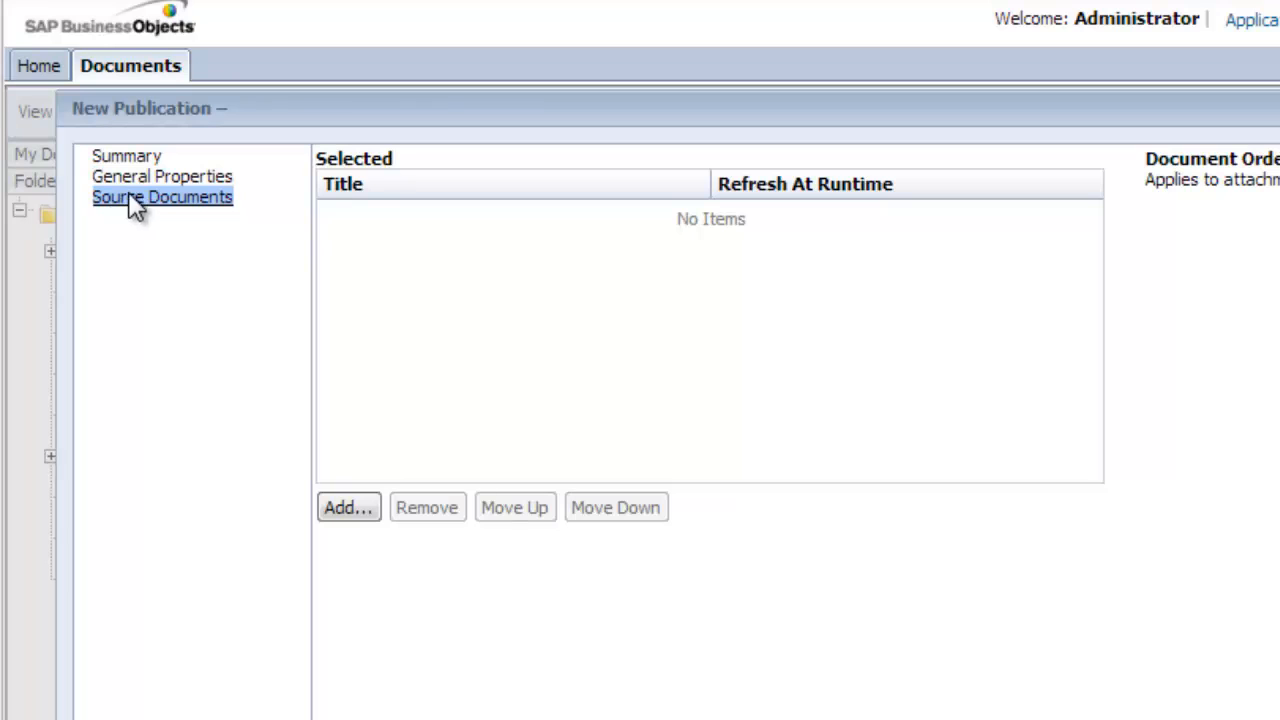
left_click(348, 507)
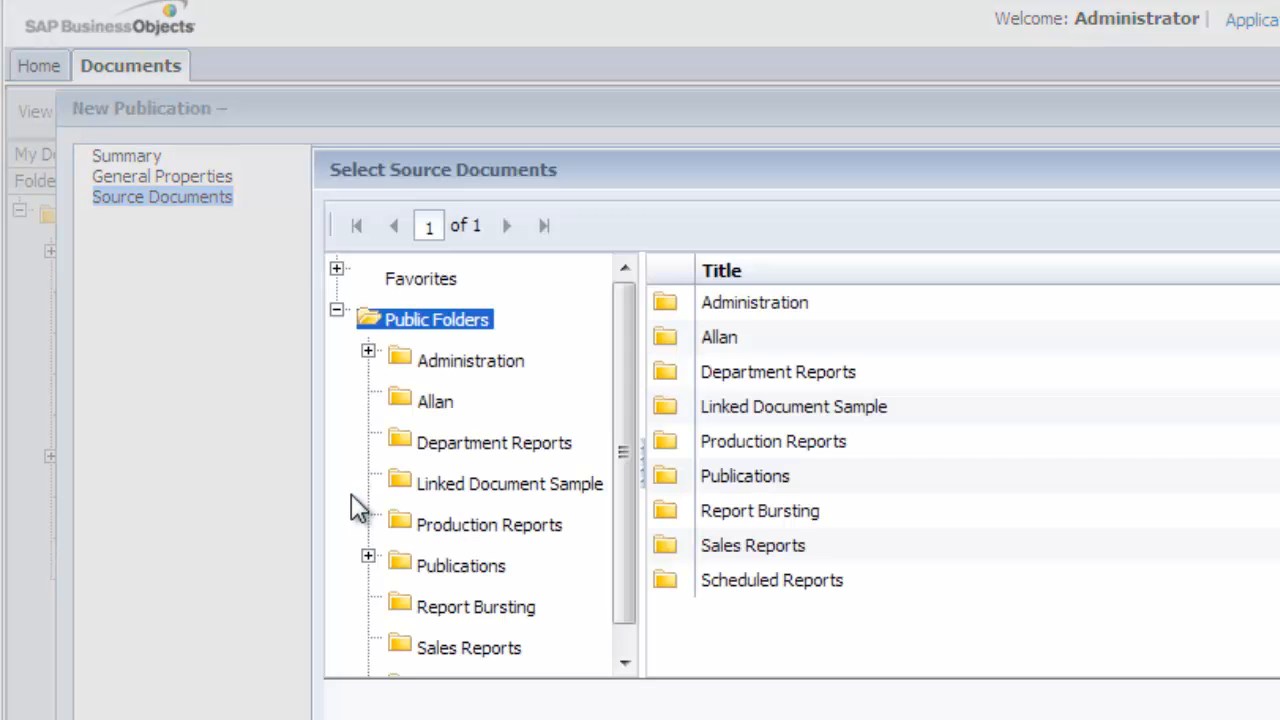
scroll("down", 3)
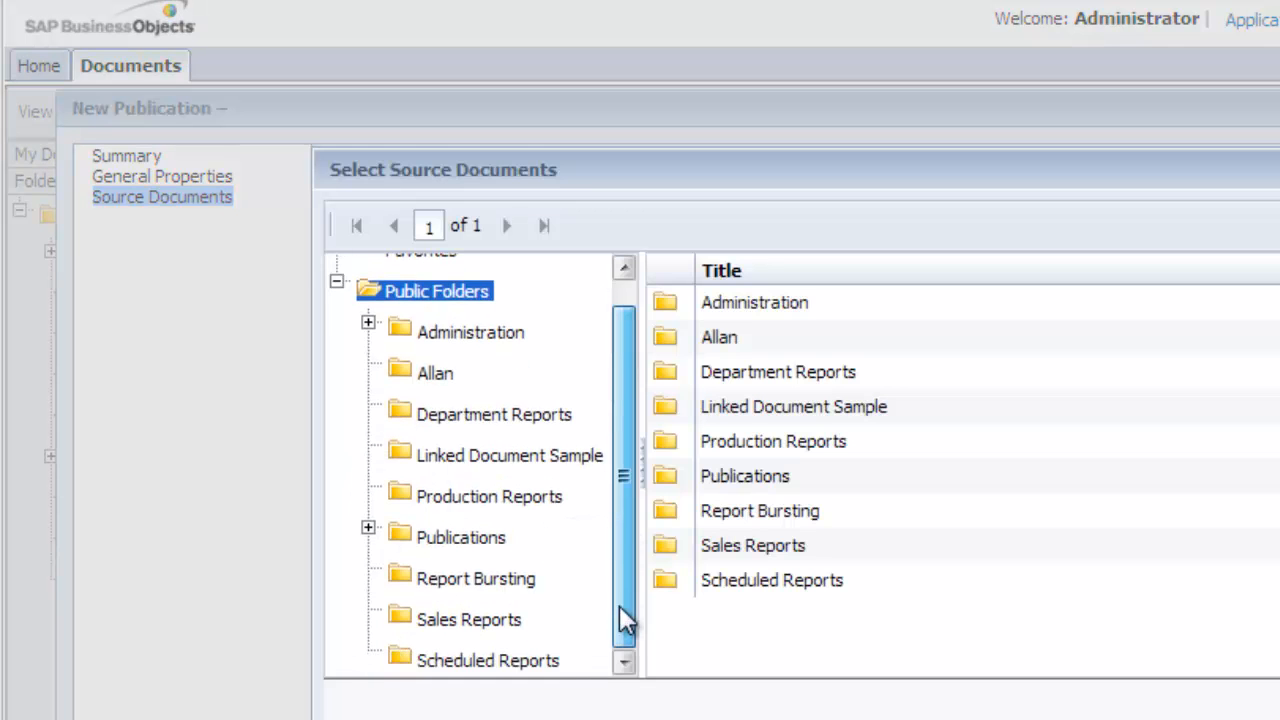
left_click(476, 578)
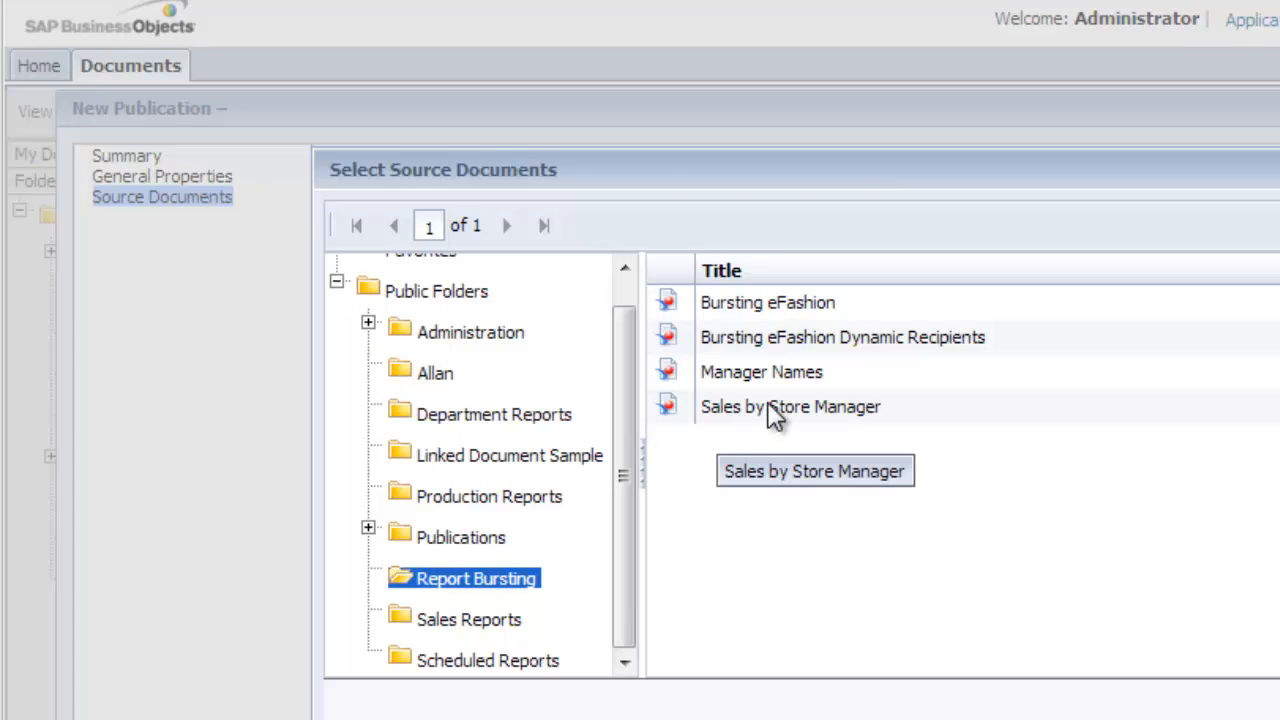
left_click(790, 406)
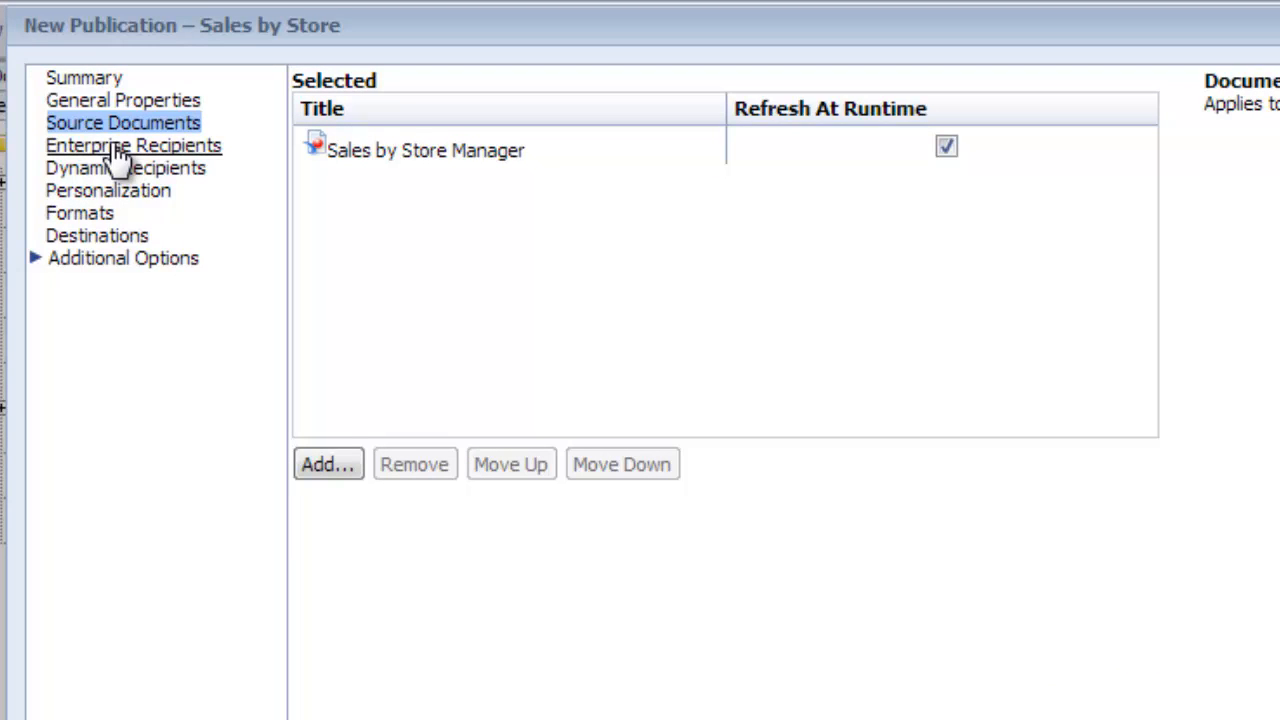
mouse_move(125, 168)
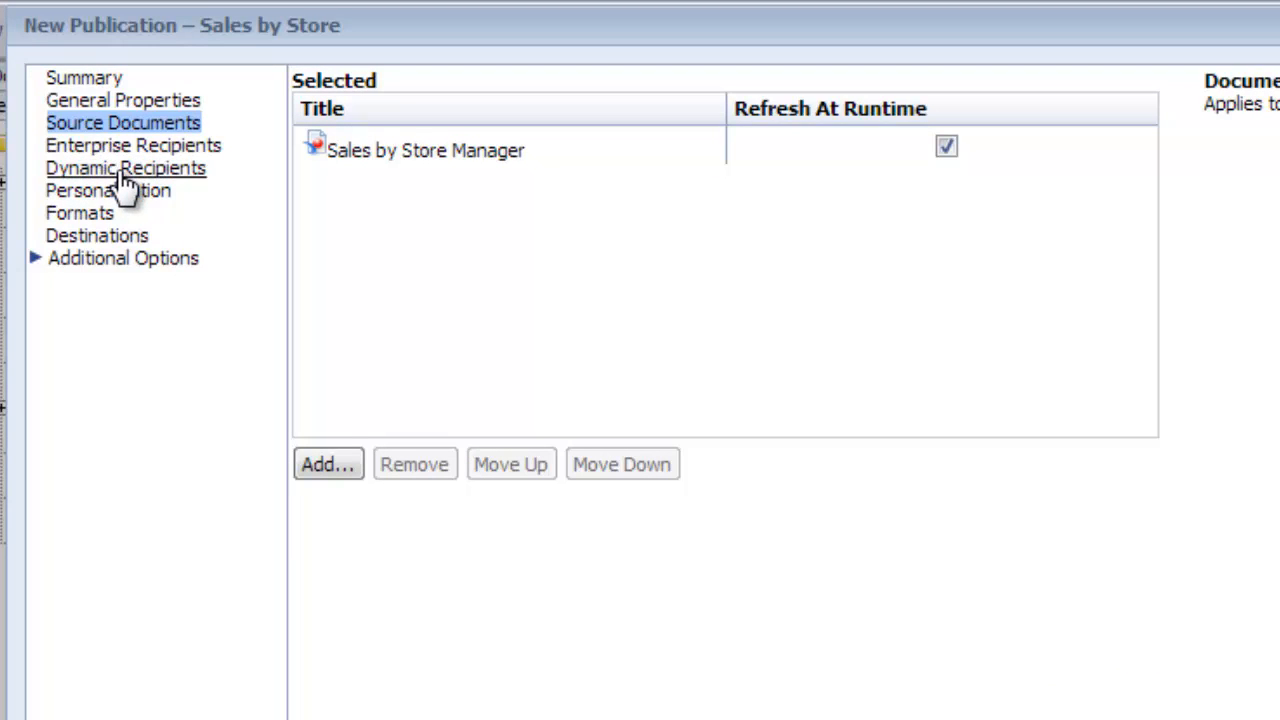
Use the Sales by Store Manager report in Report Bursting as the dynamic recipient source
left_click(125, 168)
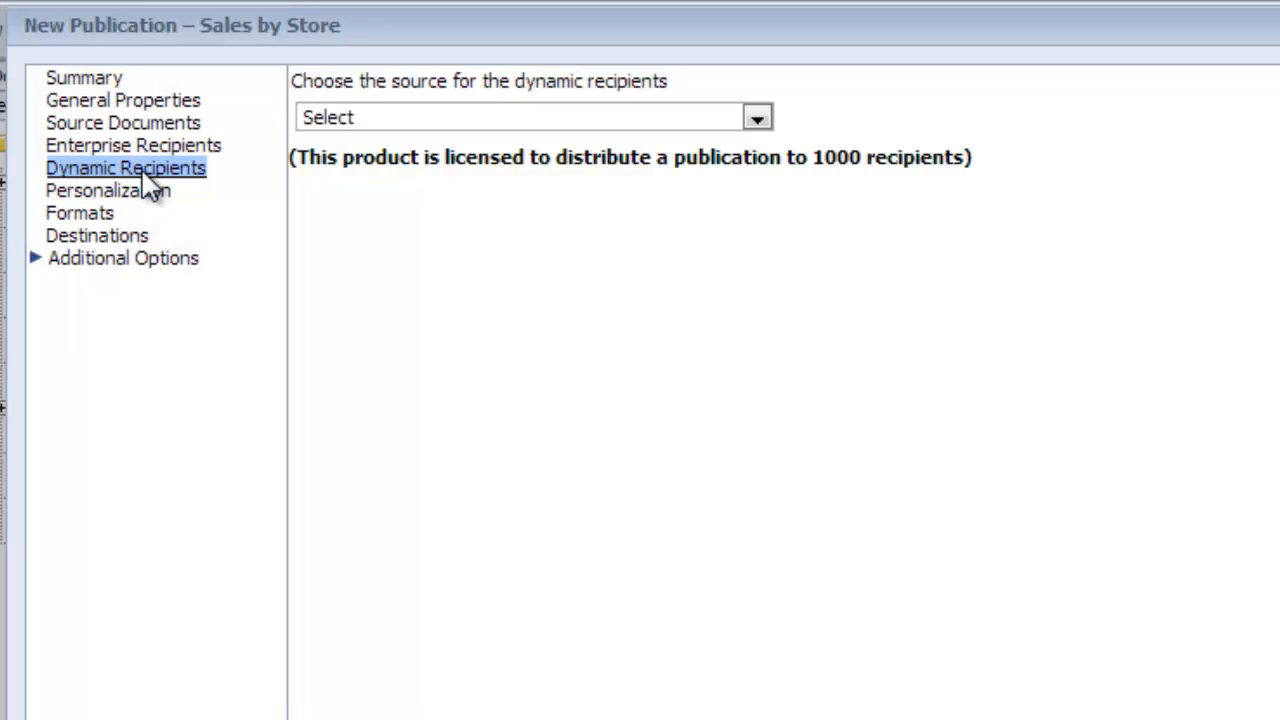
left_click(757, 117)
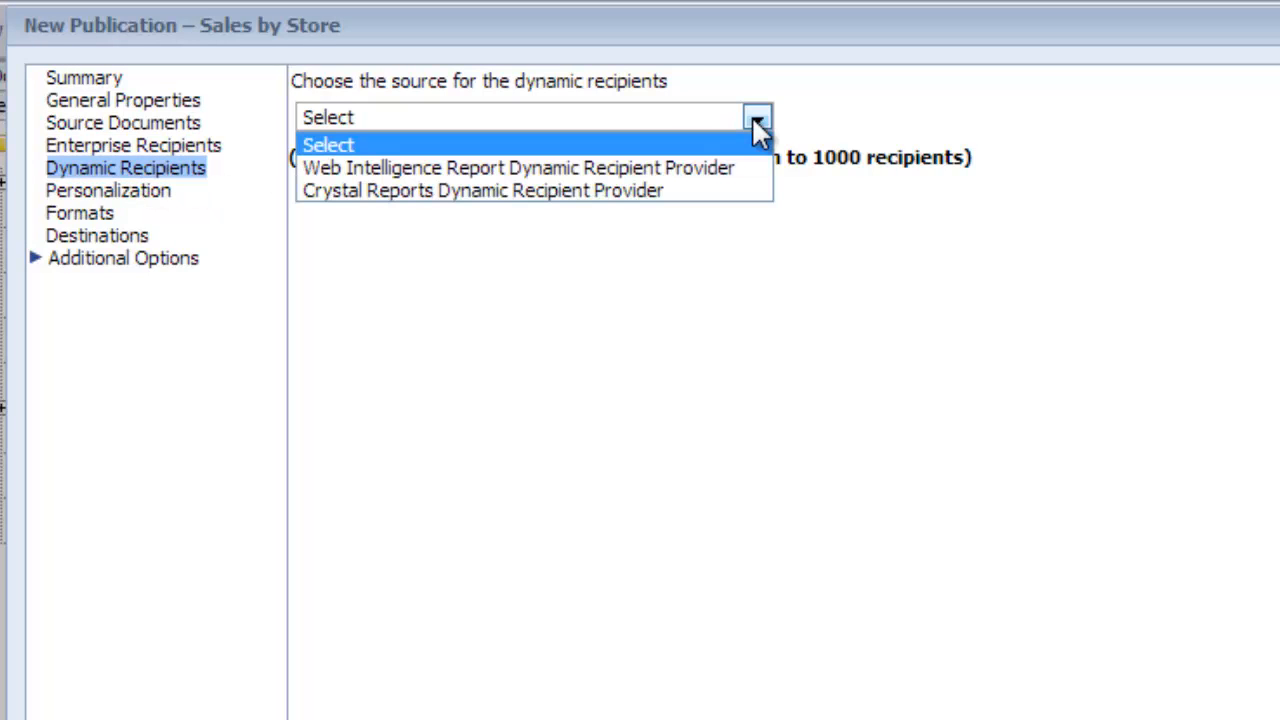
mouse_move(640, 167)
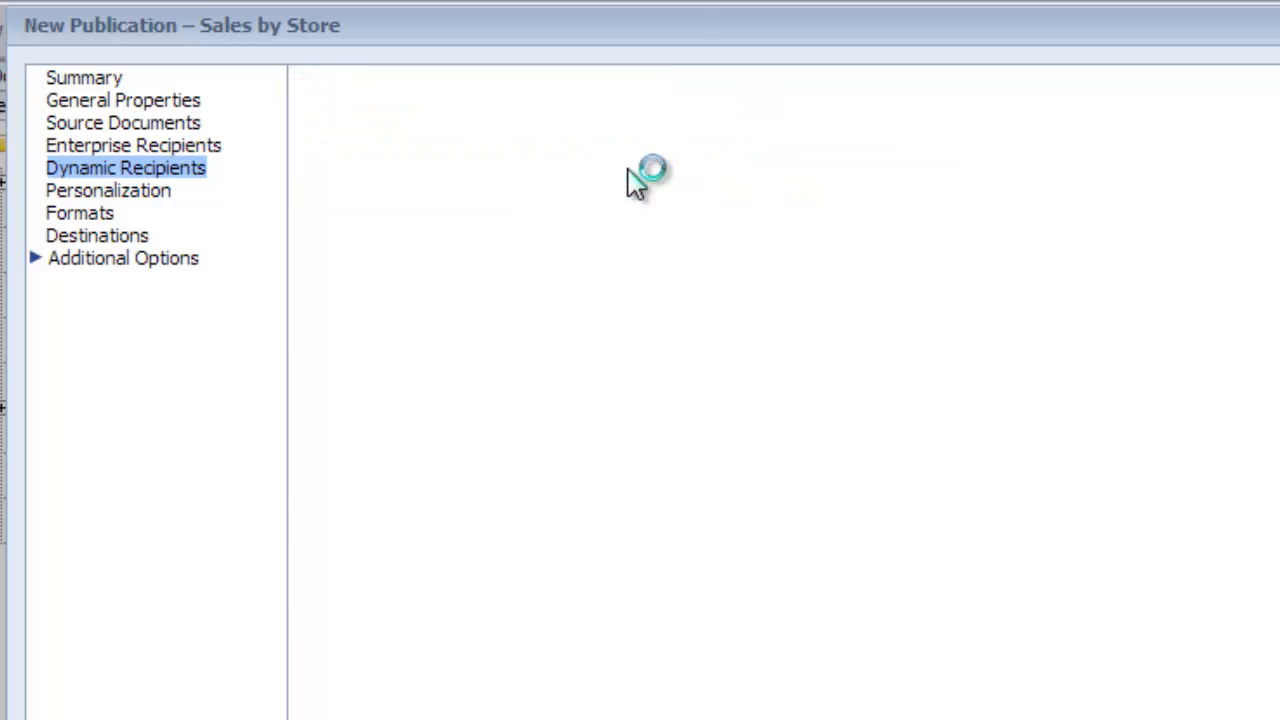
left_click(125, 168)
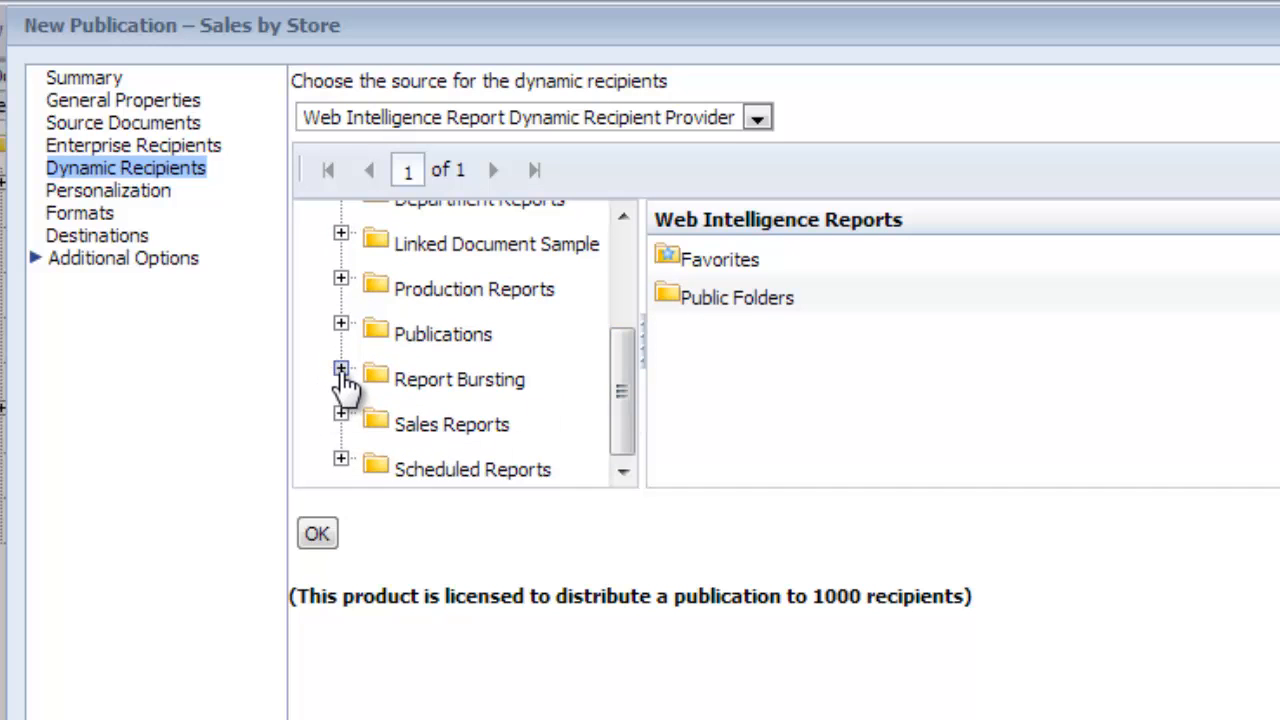
left_click(341, 378)
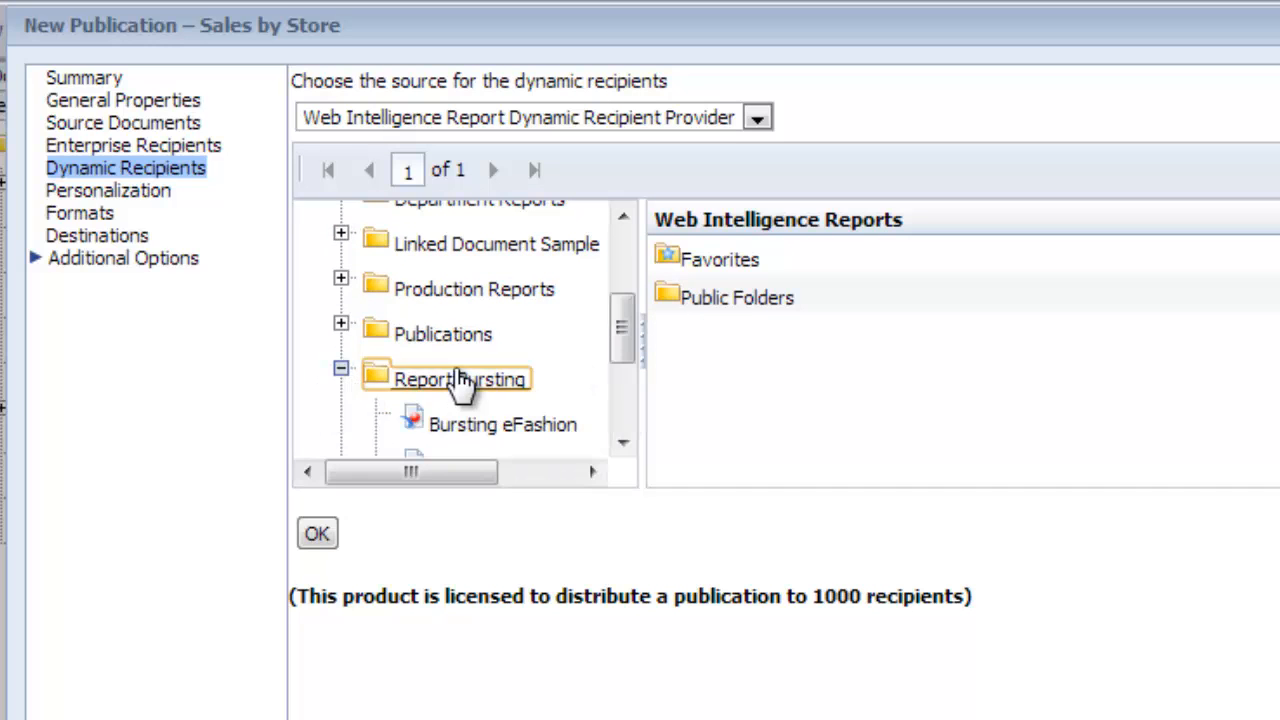
left_click(459, 378)
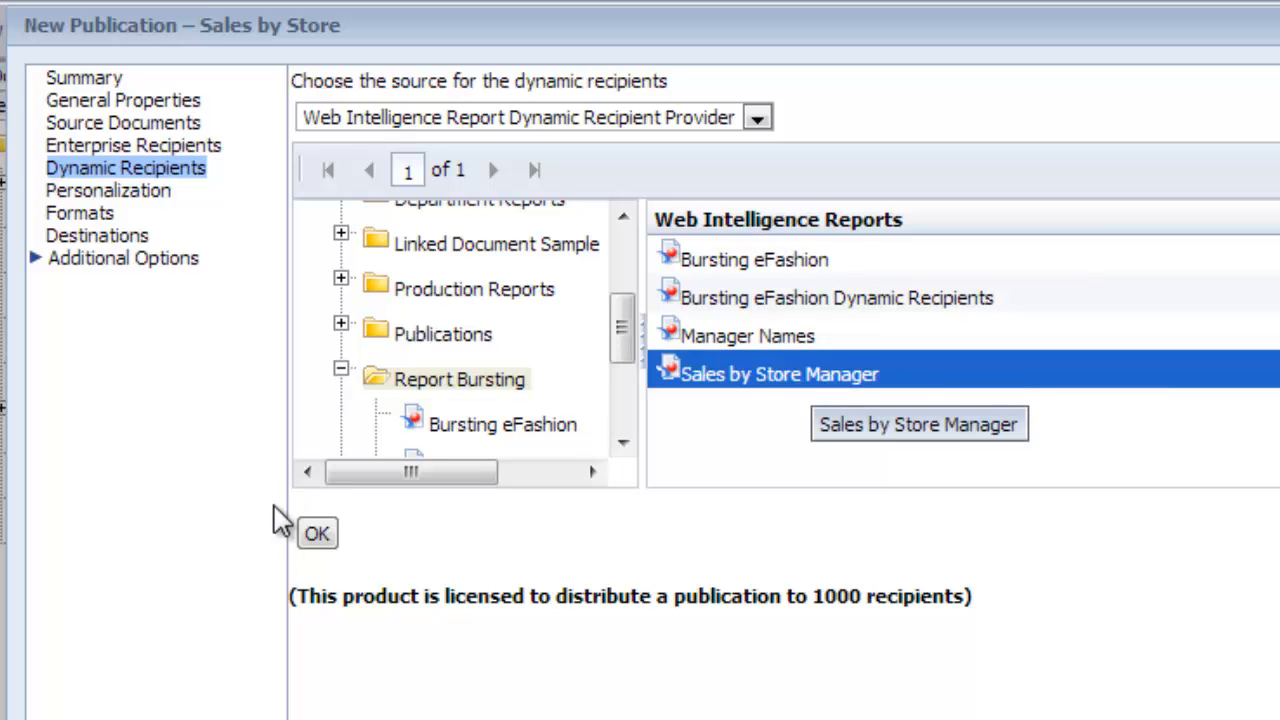
left_click(317, 533)
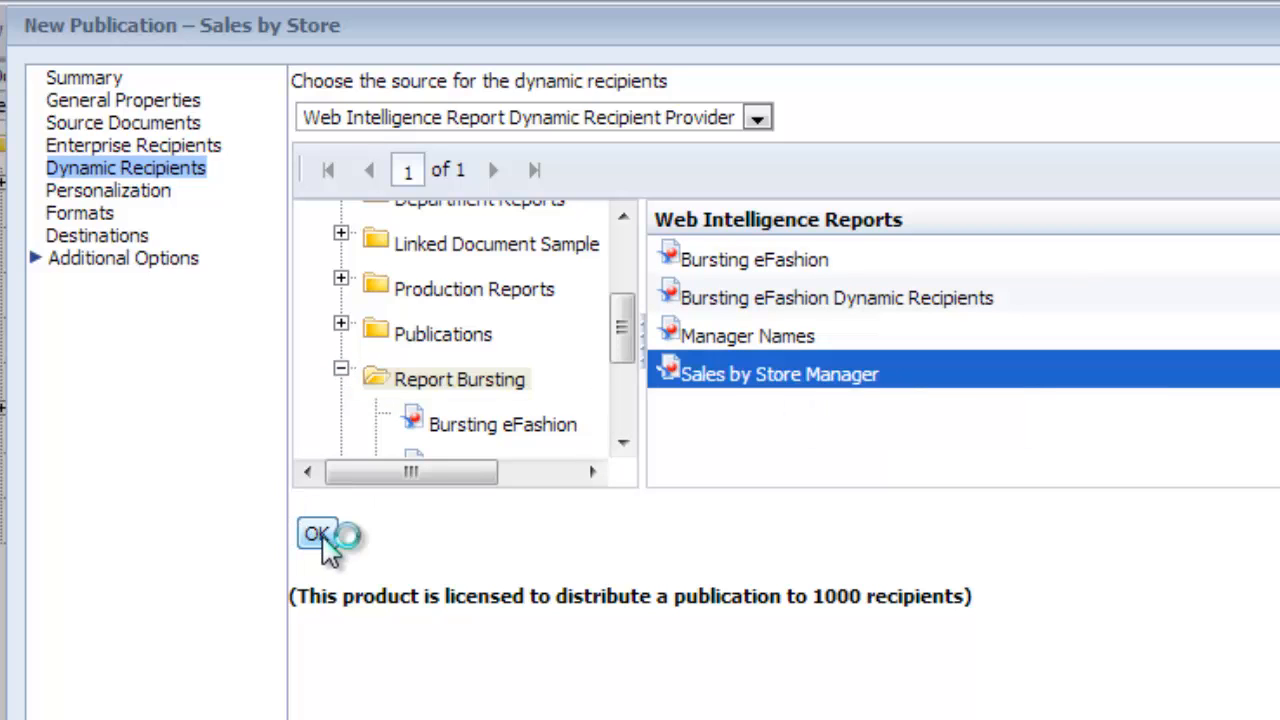
left_click(318, 533)
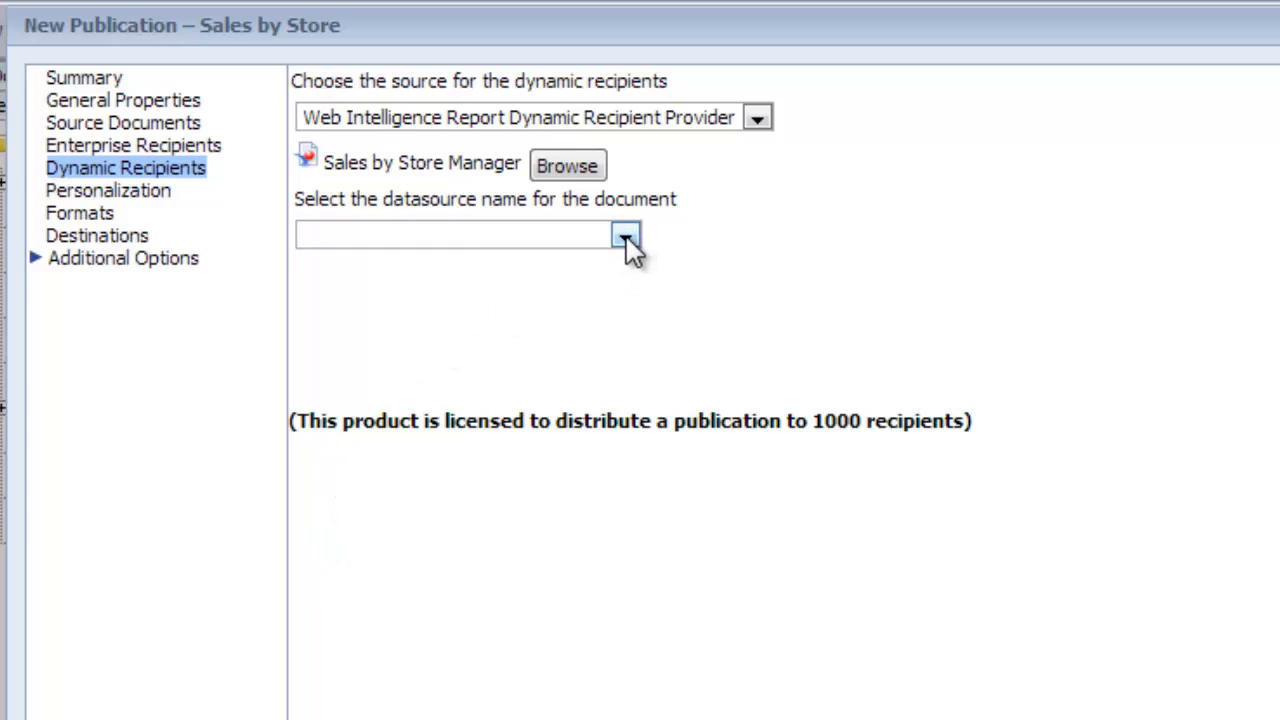
Use Query 1, map Manager Name and EMail fields, and send to the entire list
left_click(625, 234)
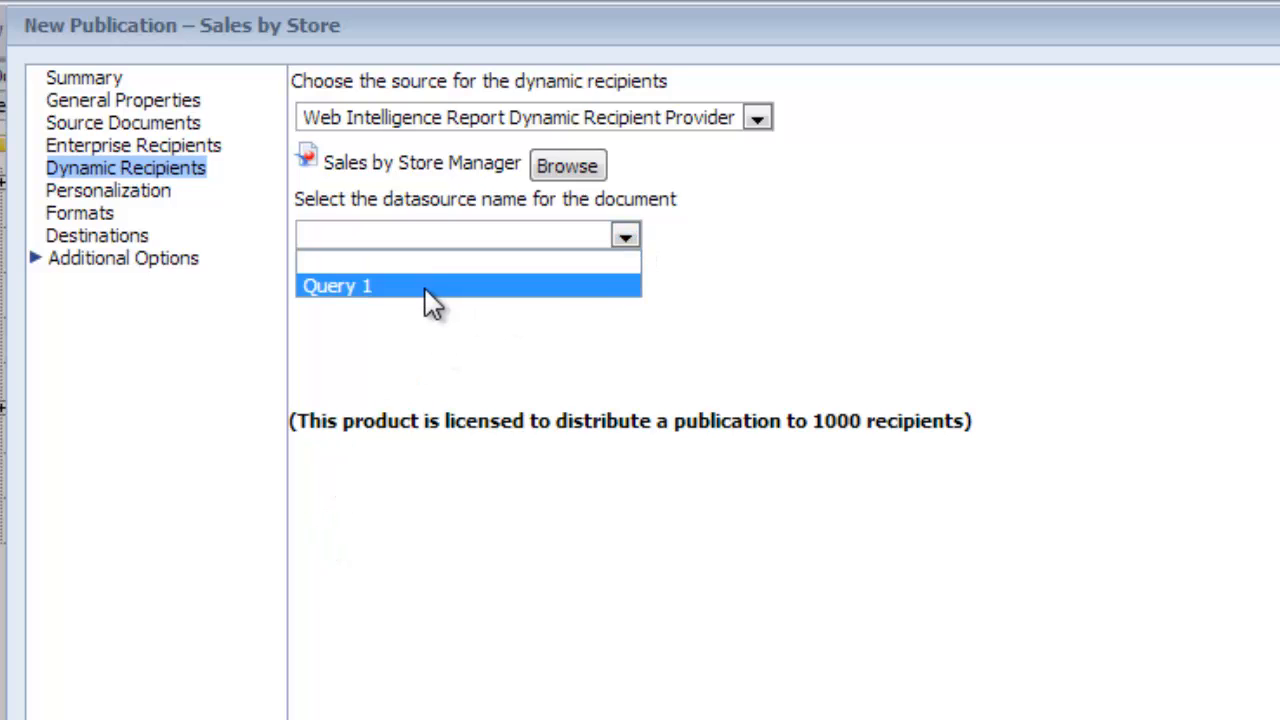
mouse_move(375, 295)
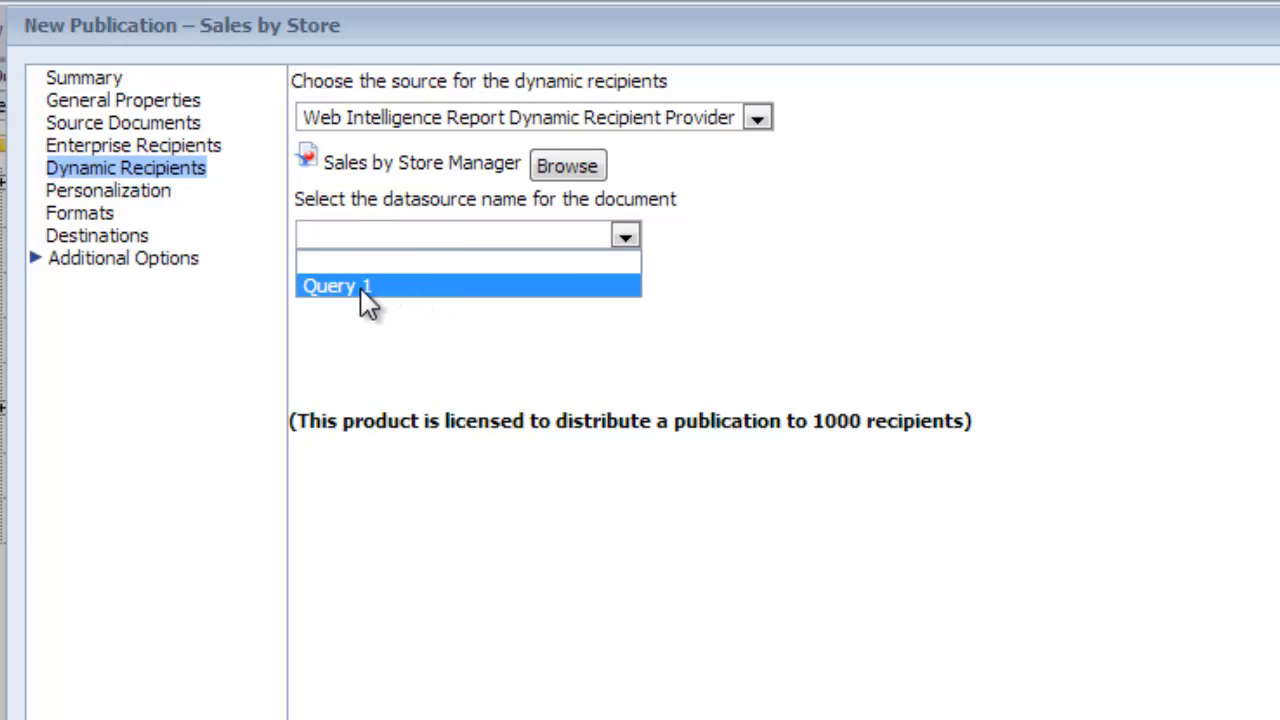
left_click(337, 286)
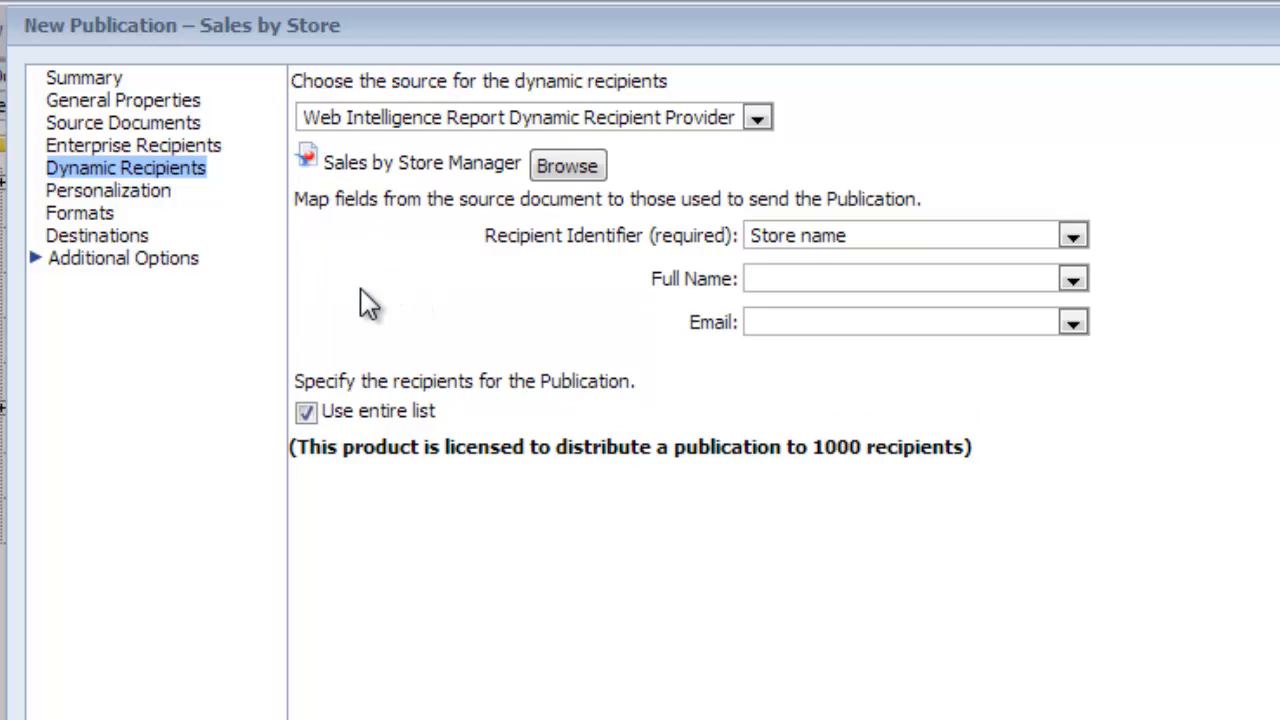
mouse_move(1100, 315)
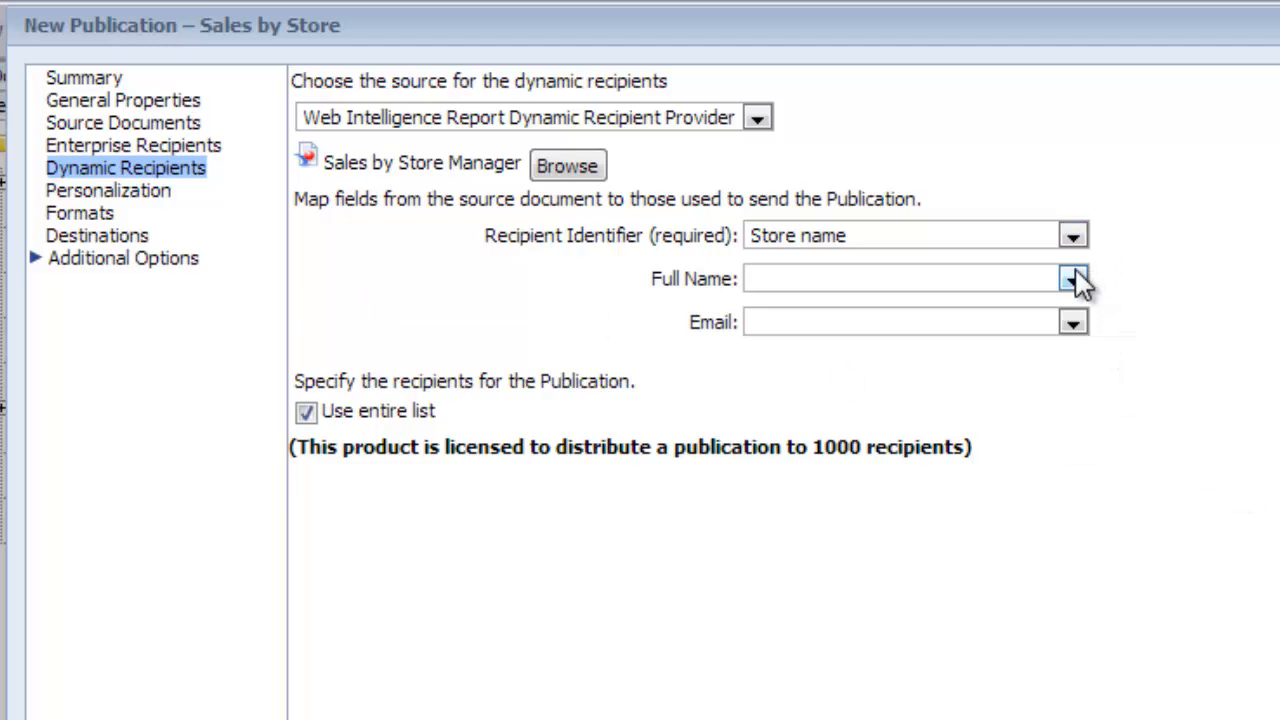
left_click(1073, 278)
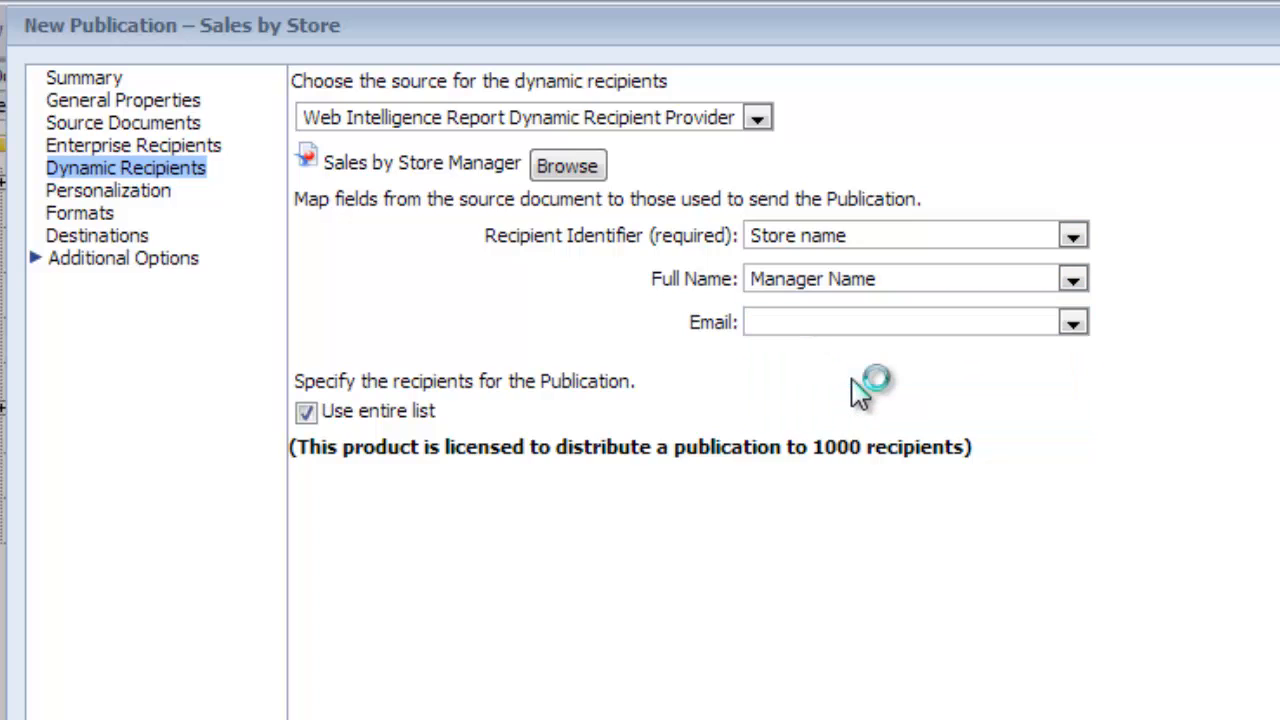
left_click(1073, 321)
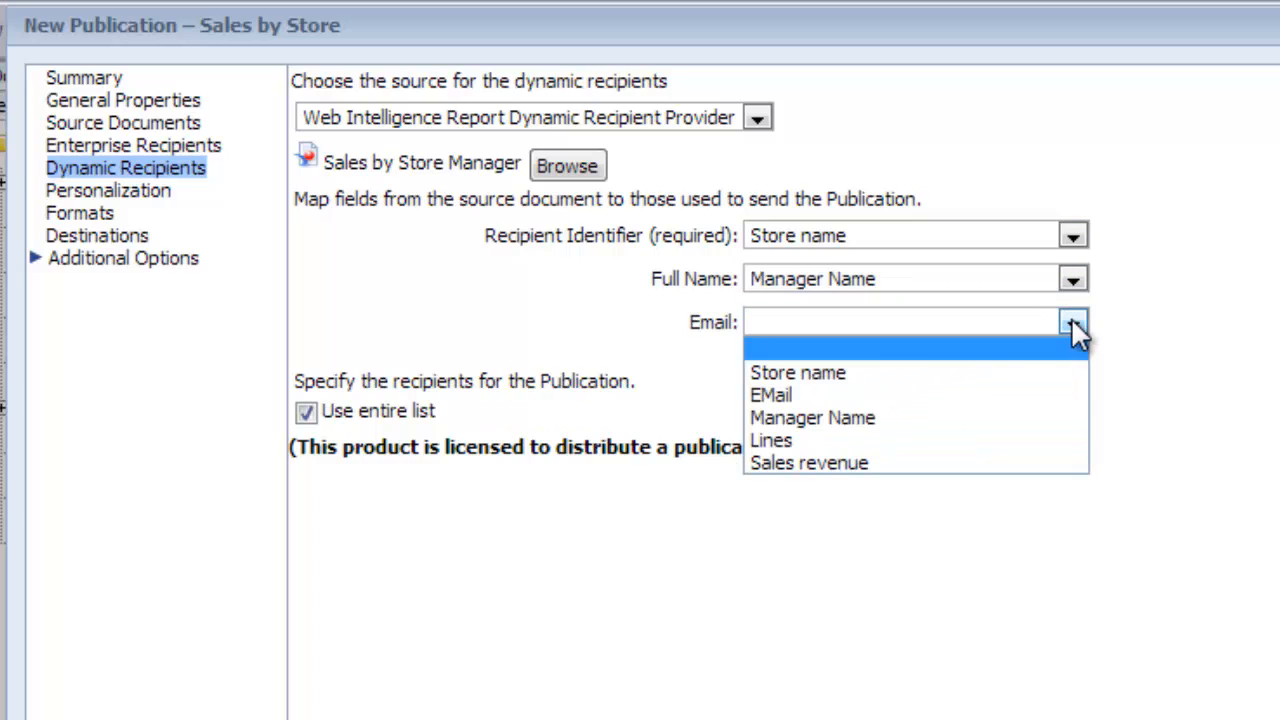
left_click(770, 394)
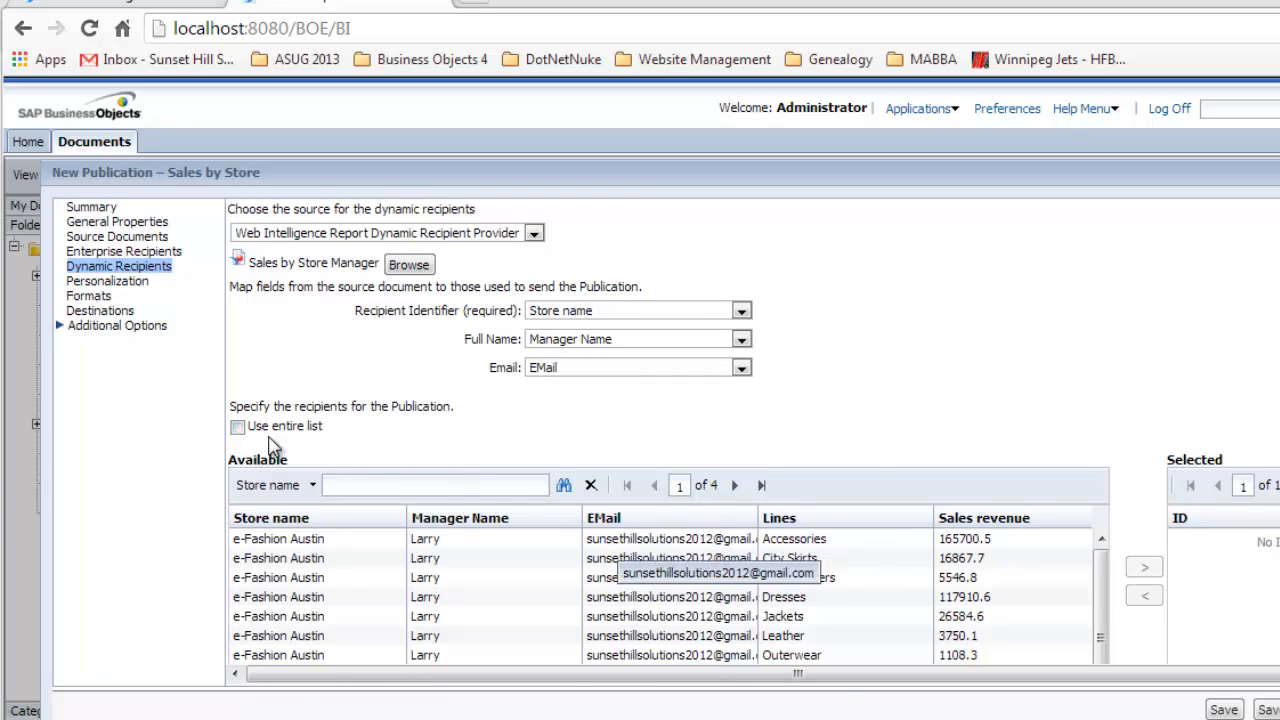
left_click(238, 426)
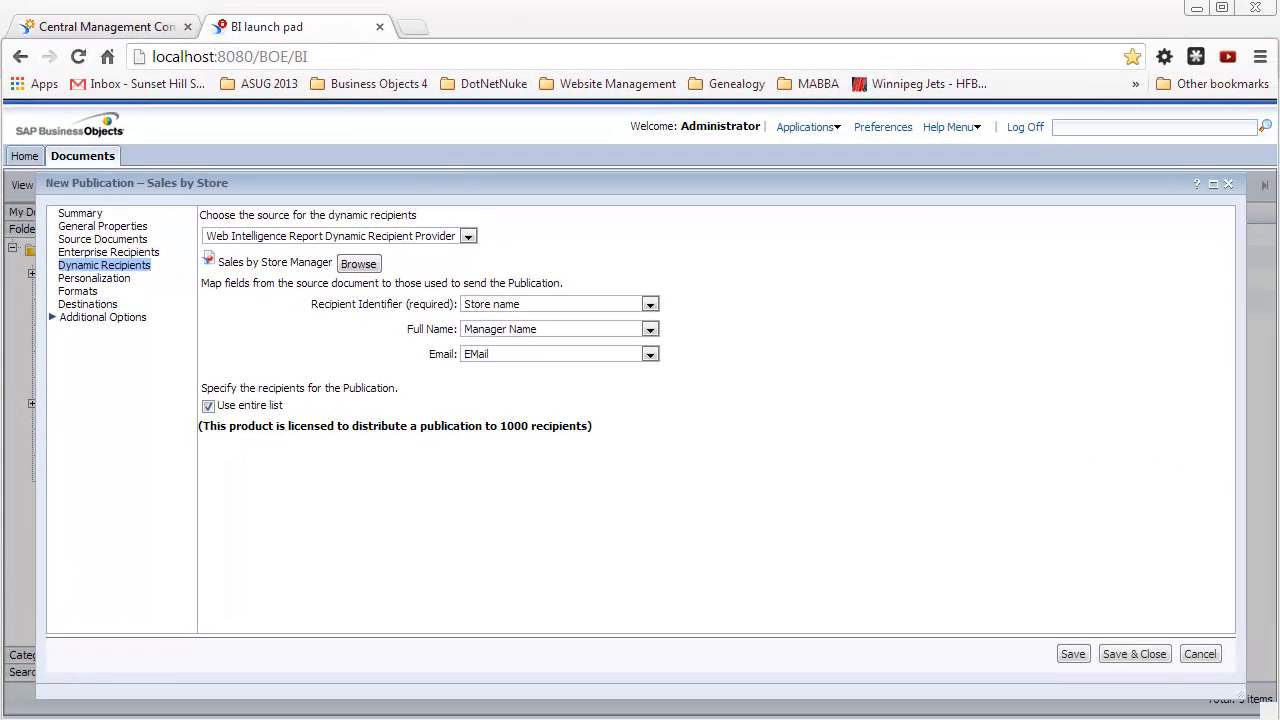
Personalize by mapping report field Store name - Query 1 to the dynamic Store name
left_click(93, 278)
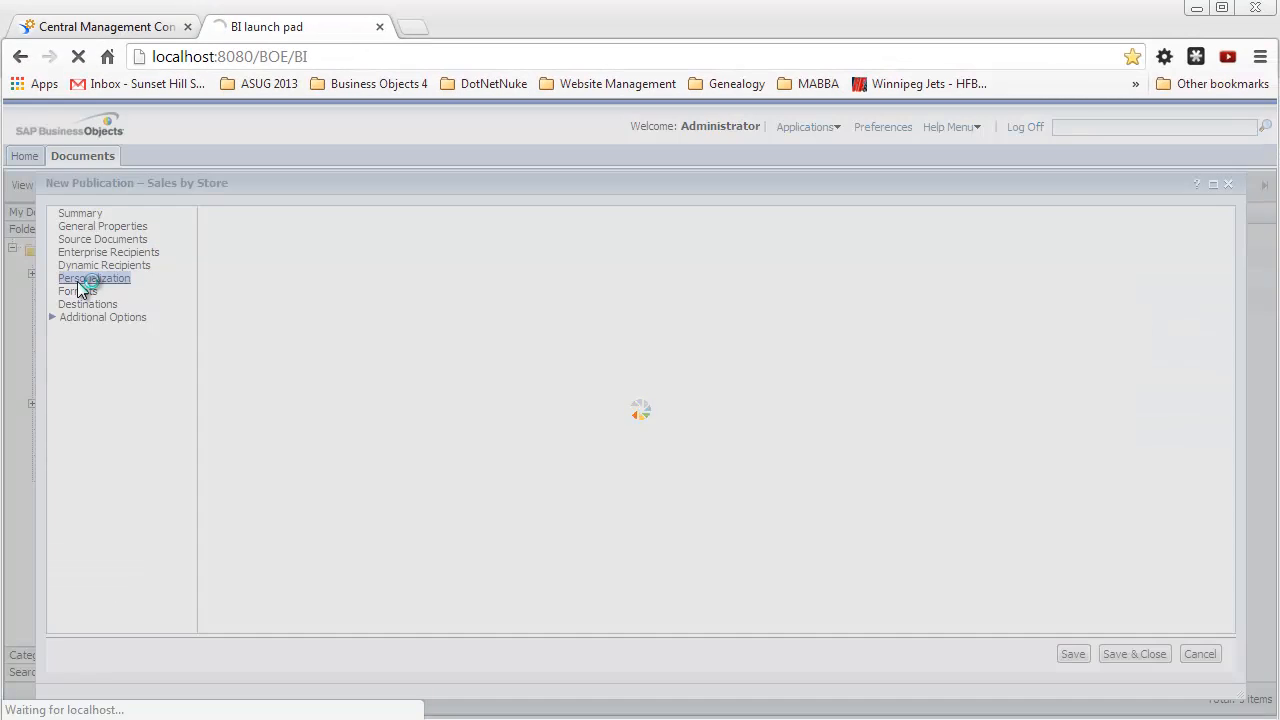
left_click(94, 278)
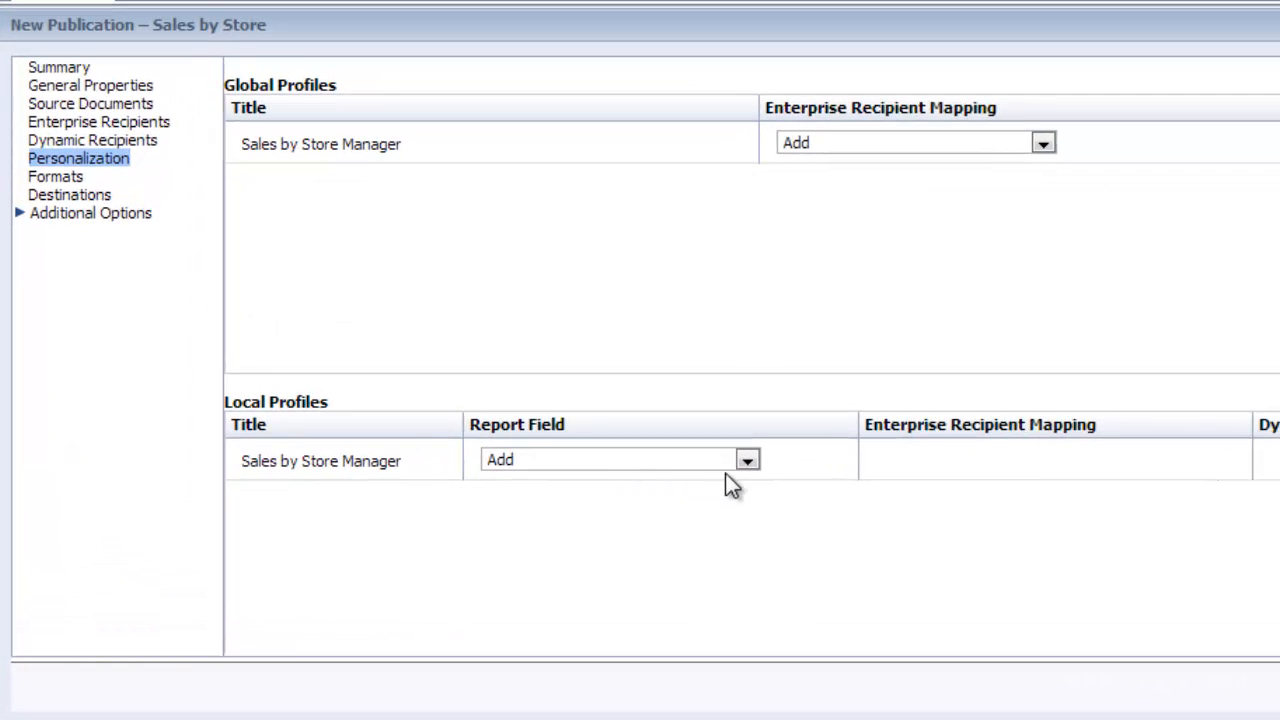
left_click(748, 460)
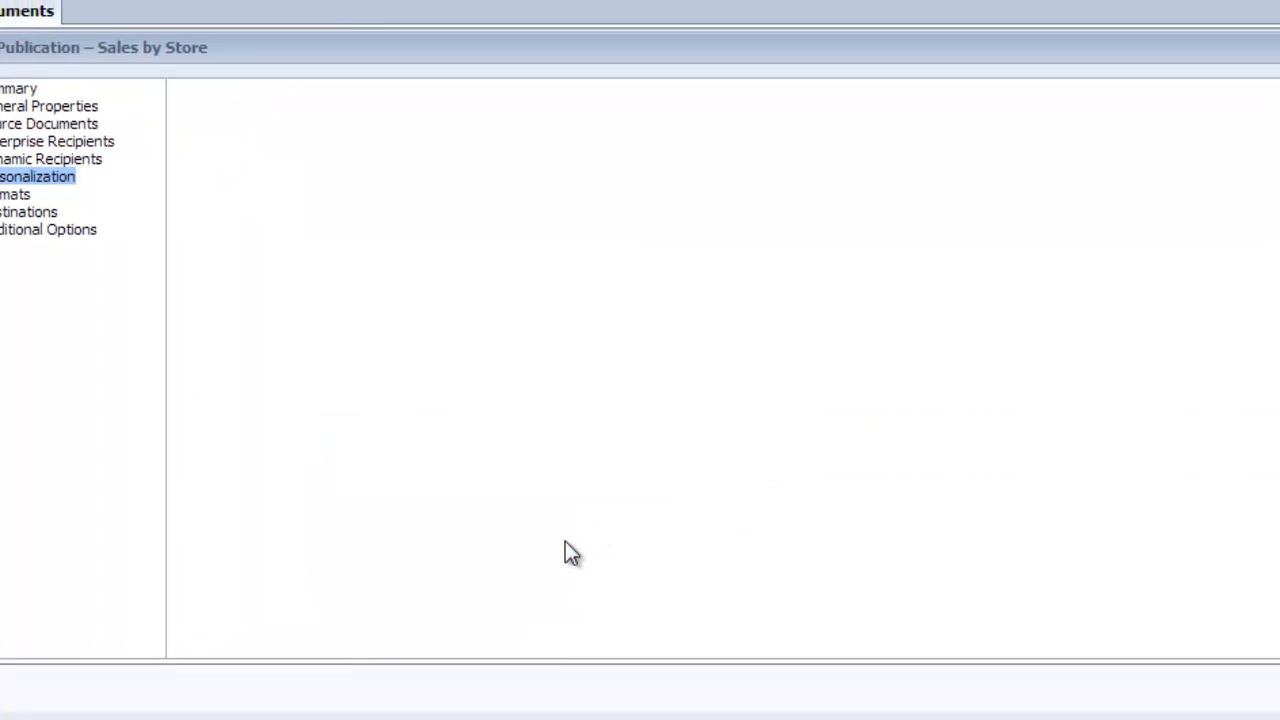
left_click(37, 176)
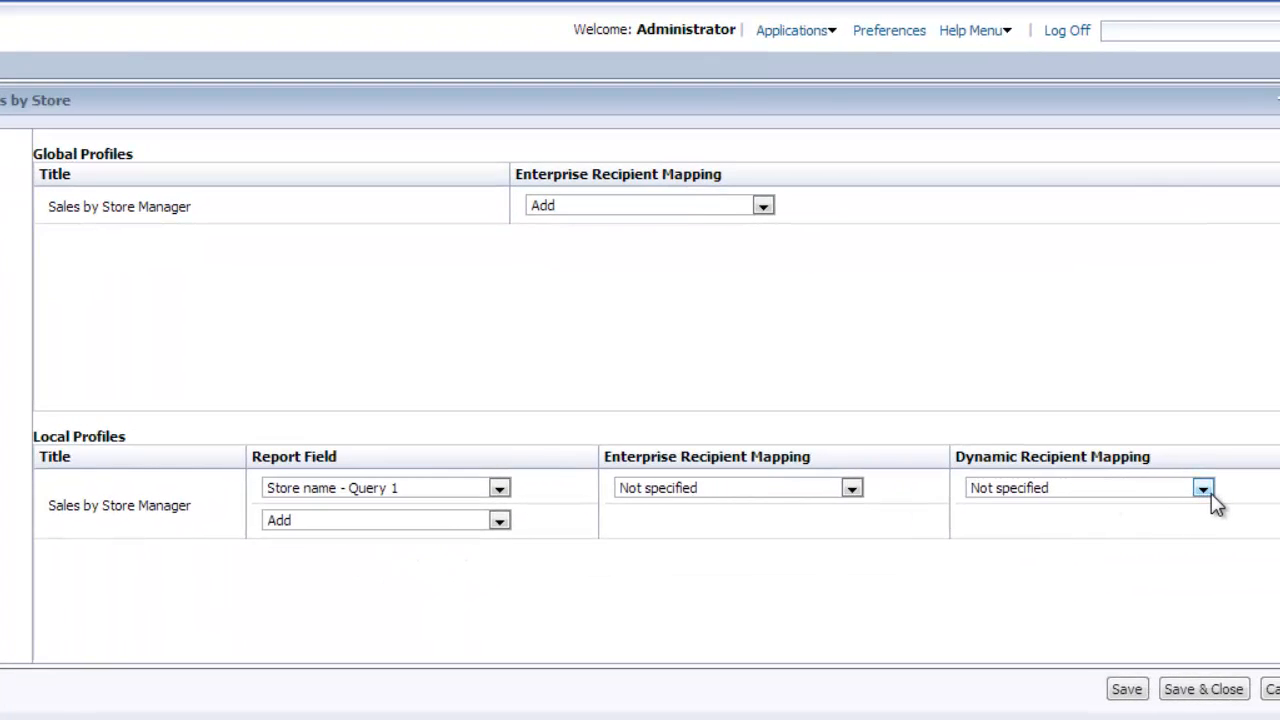
left_click(1203, 488)
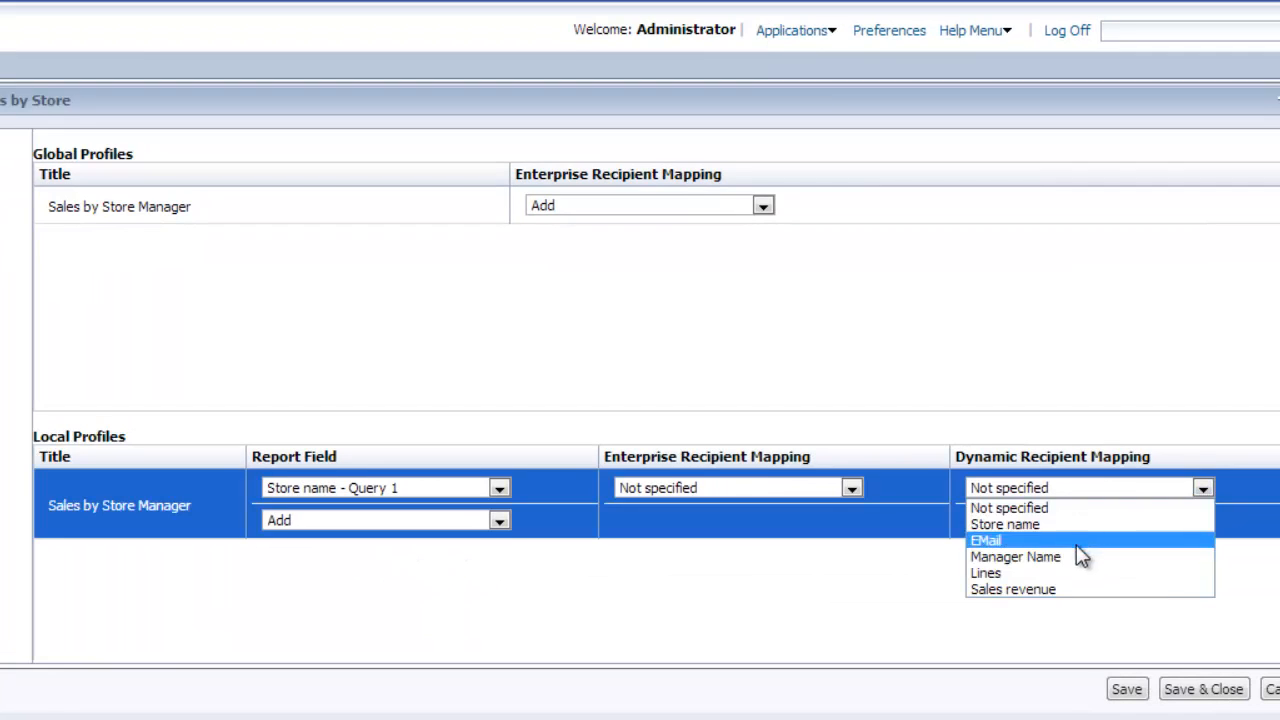
left_click(1004, 524)
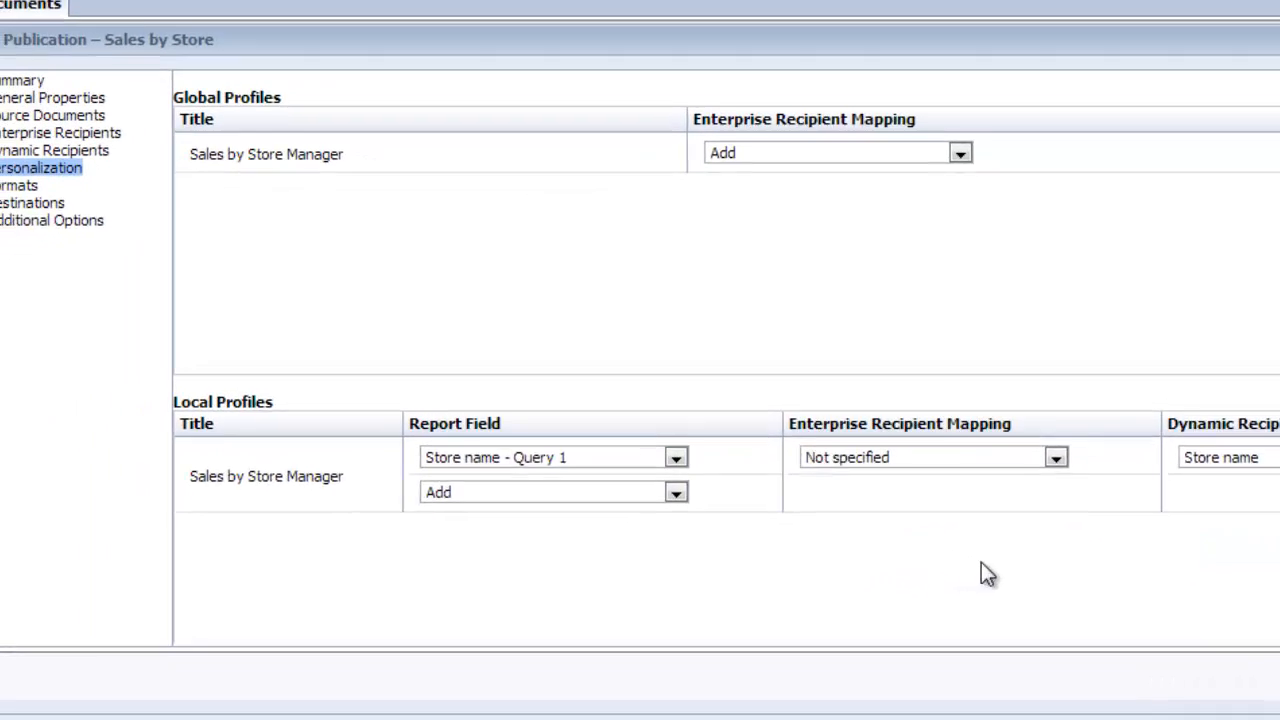
Select Adobe Acrobat as the publication's output format
left_click(55, 167)
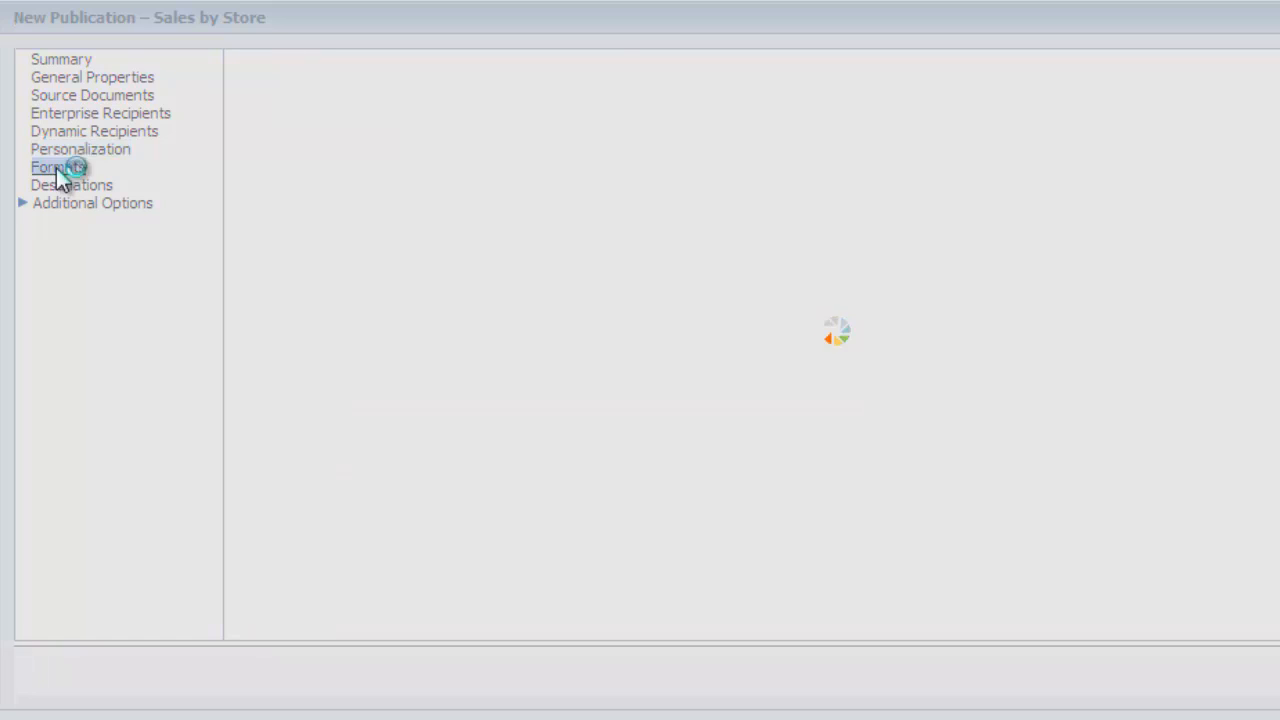
left_click(57, 167)
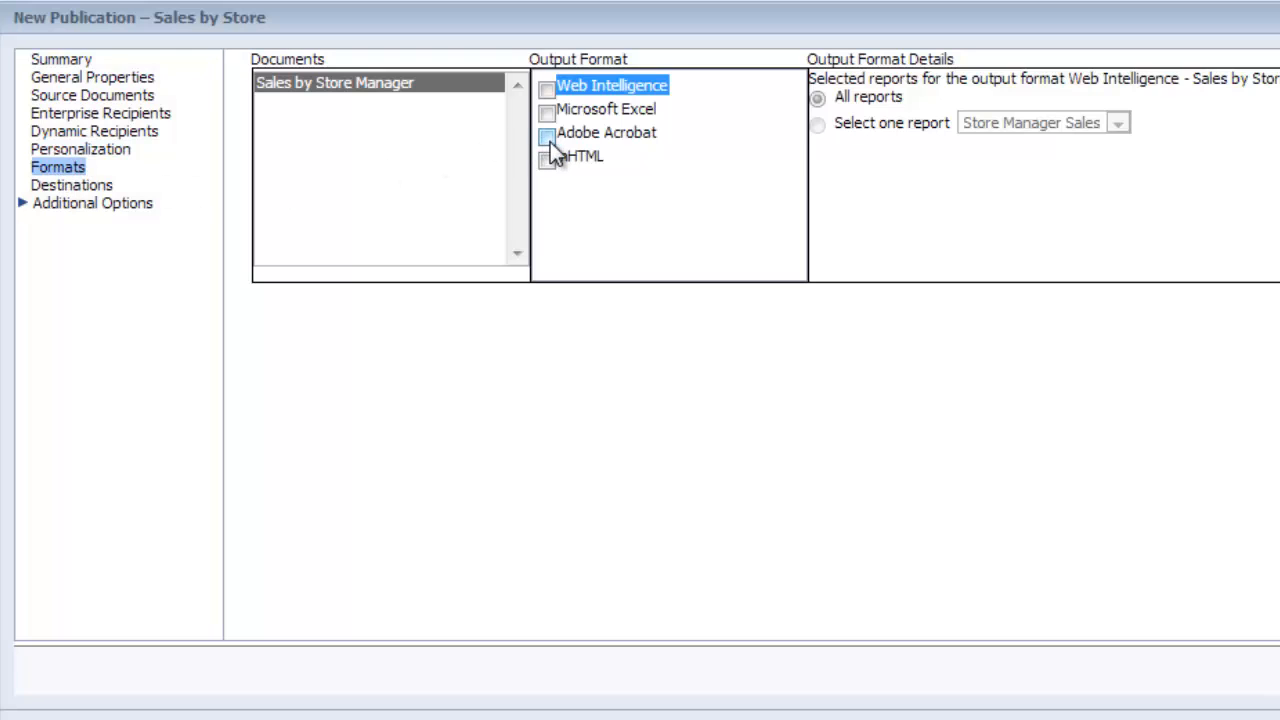
left_click(547, 133)
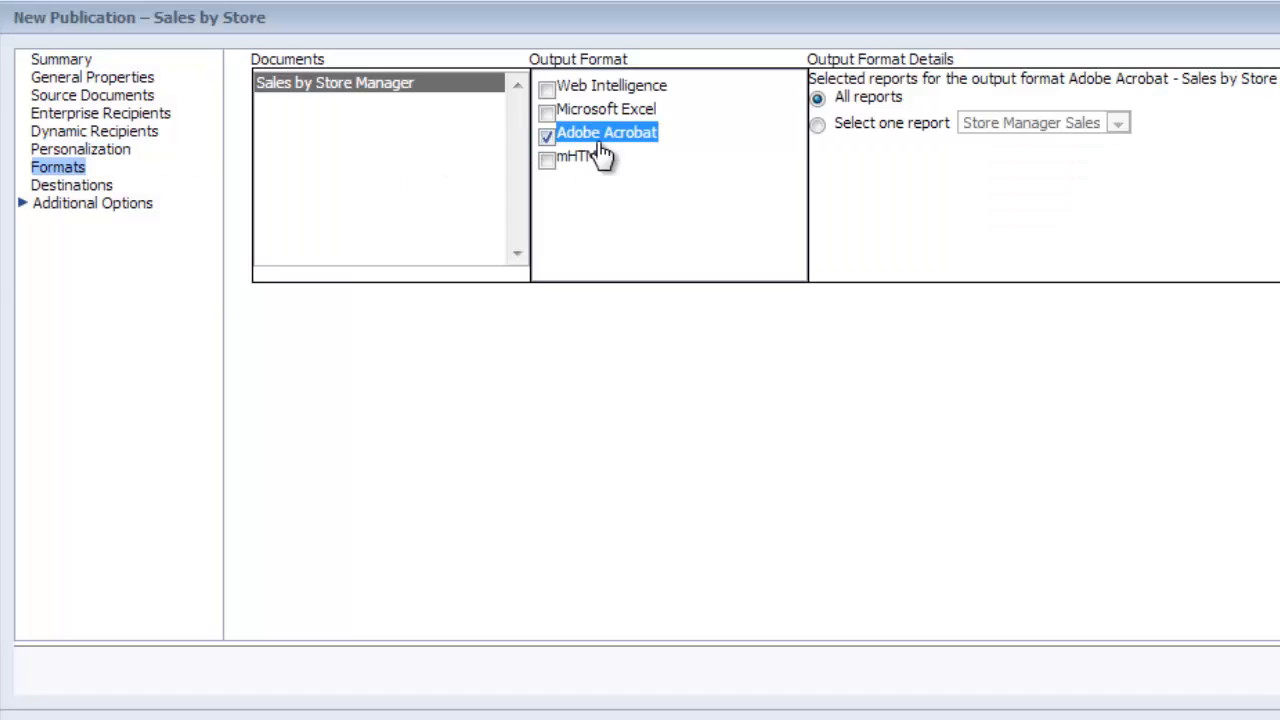
Replace the default enterprise destination with email, delivering each user's report as an attachment
left_click(71, 185)
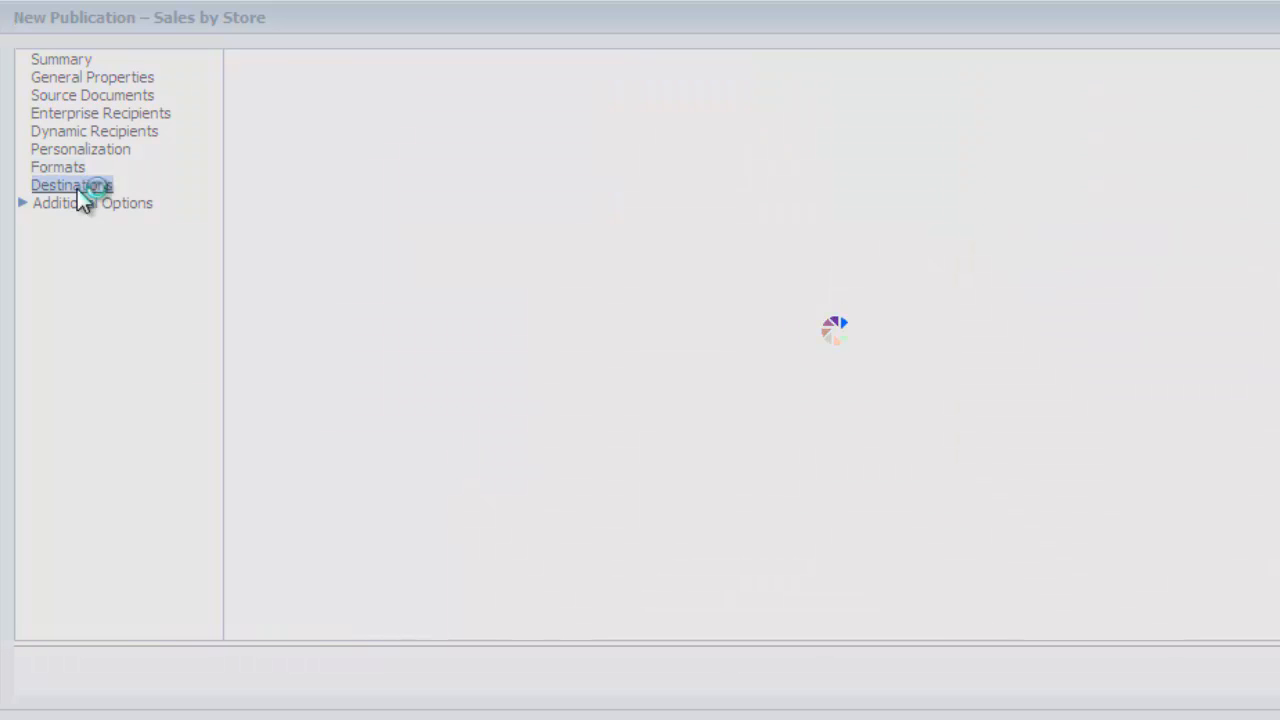
left_click(71, 185)
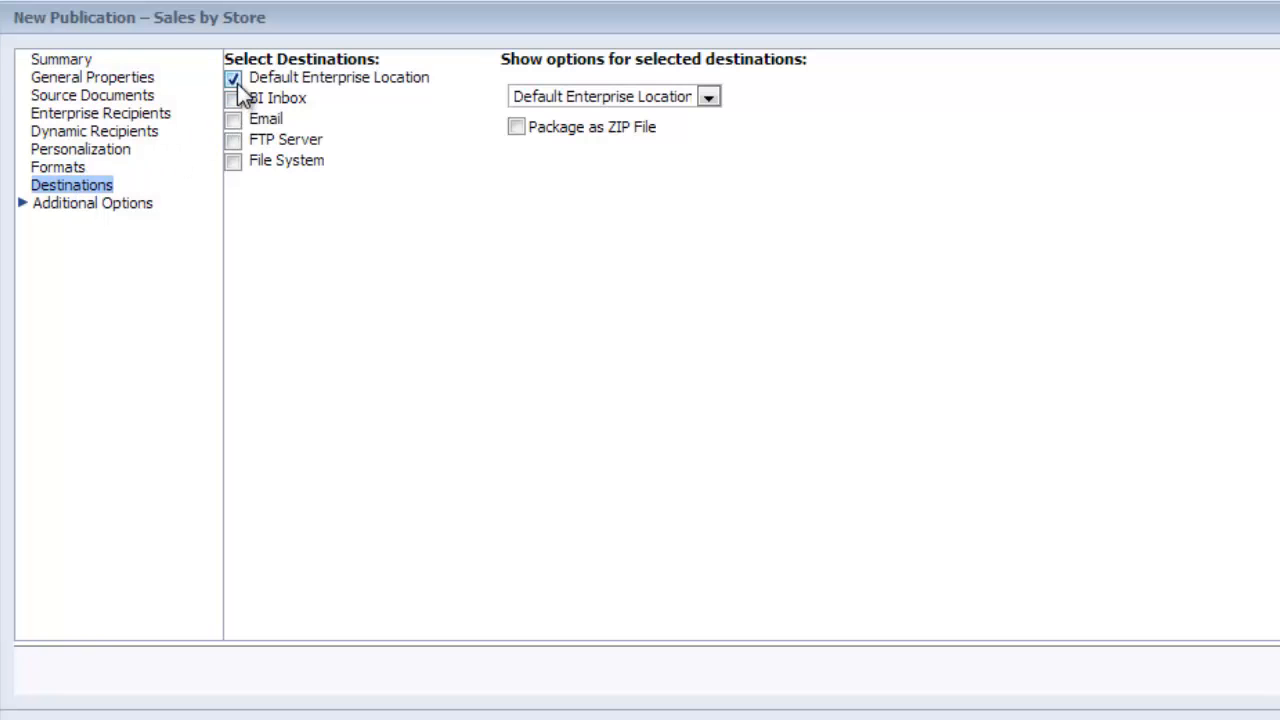
left_click(233, 119)
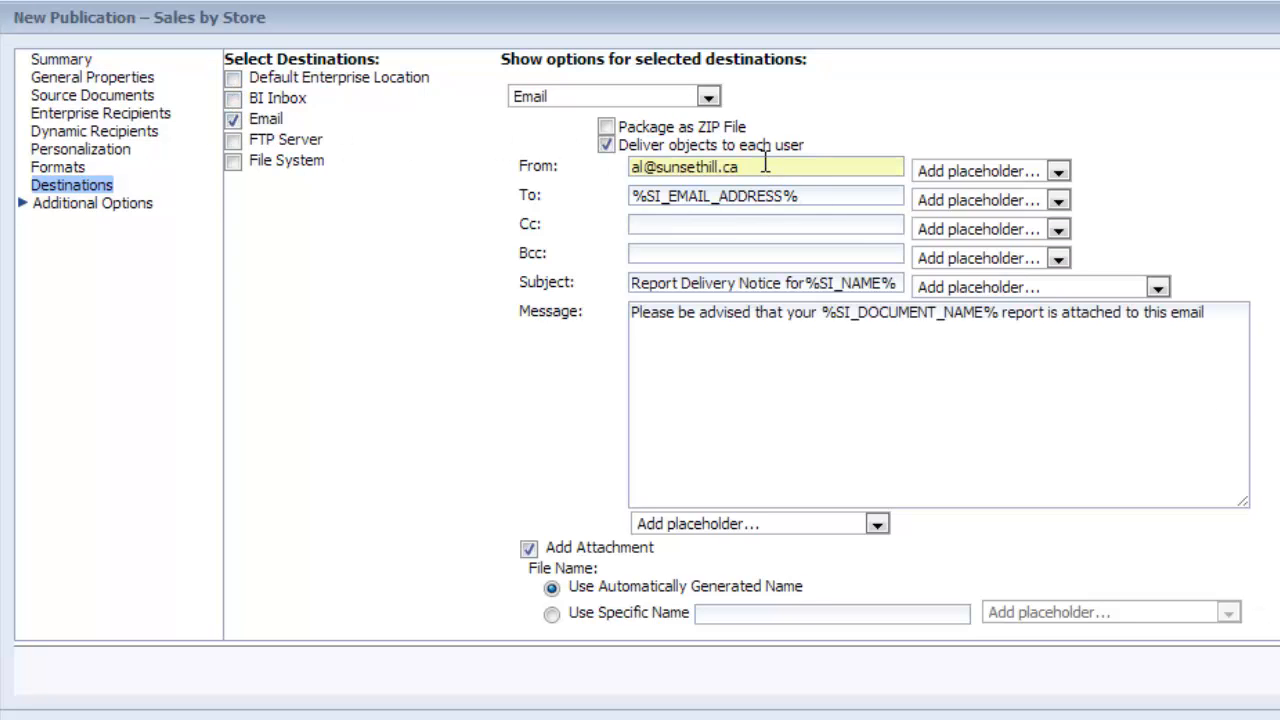
left_click(765, 195)
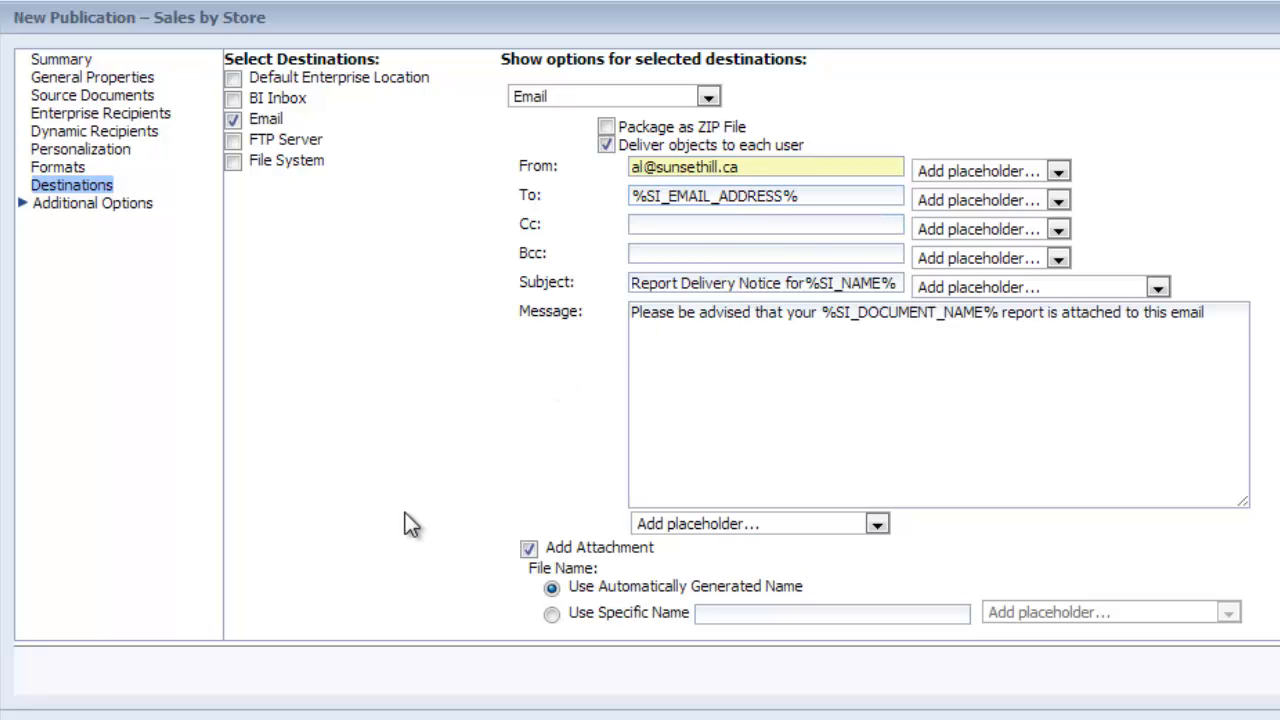
left_click(797, 283)
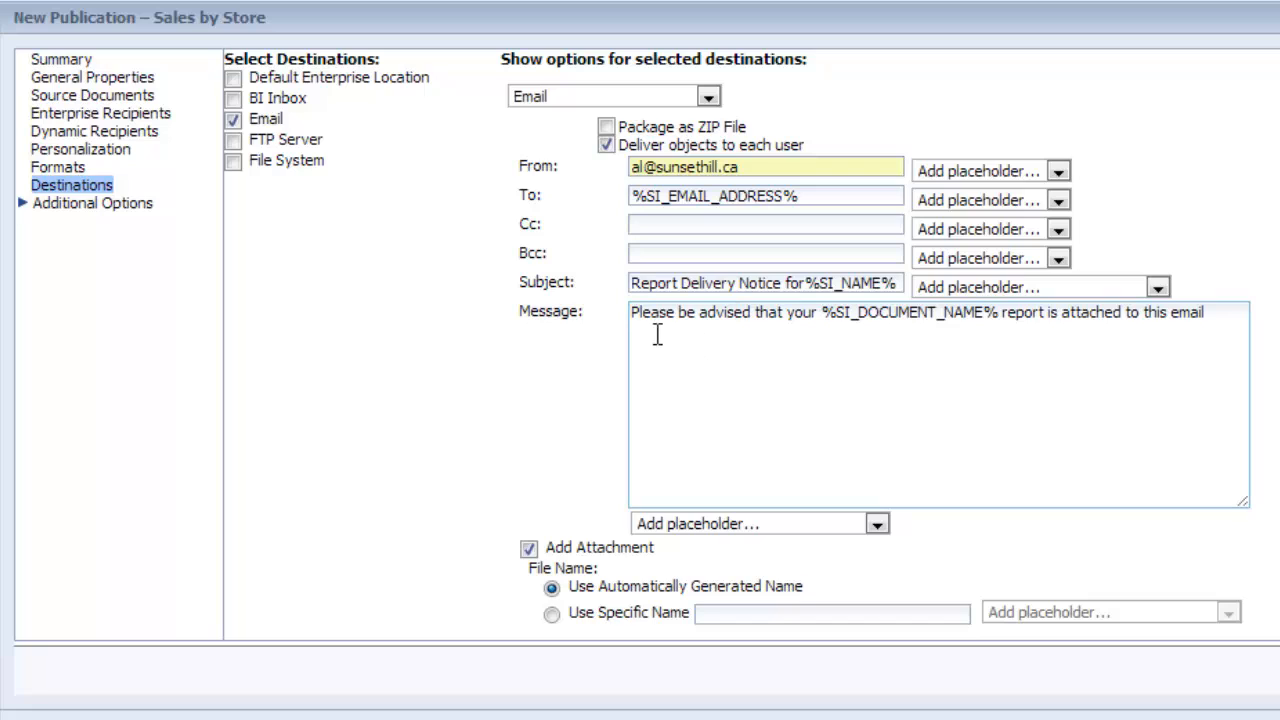
mouse_move(775, 330)
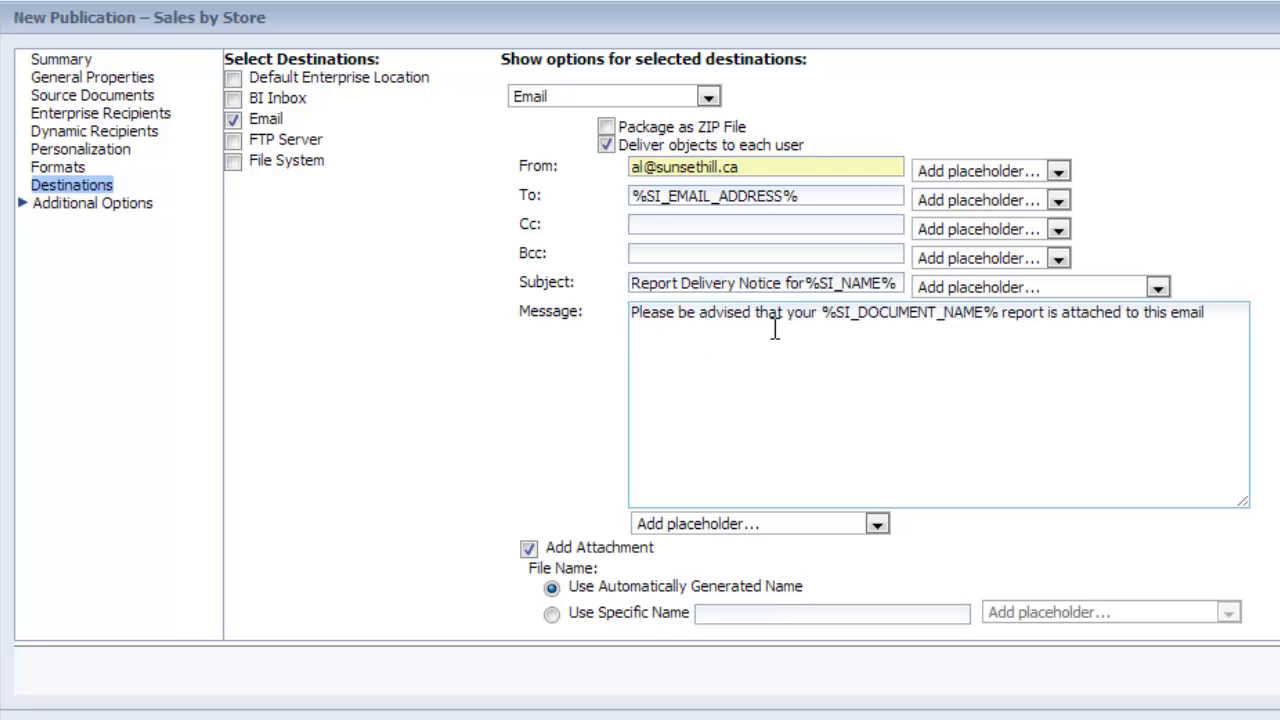
mouse_move(475, 500)
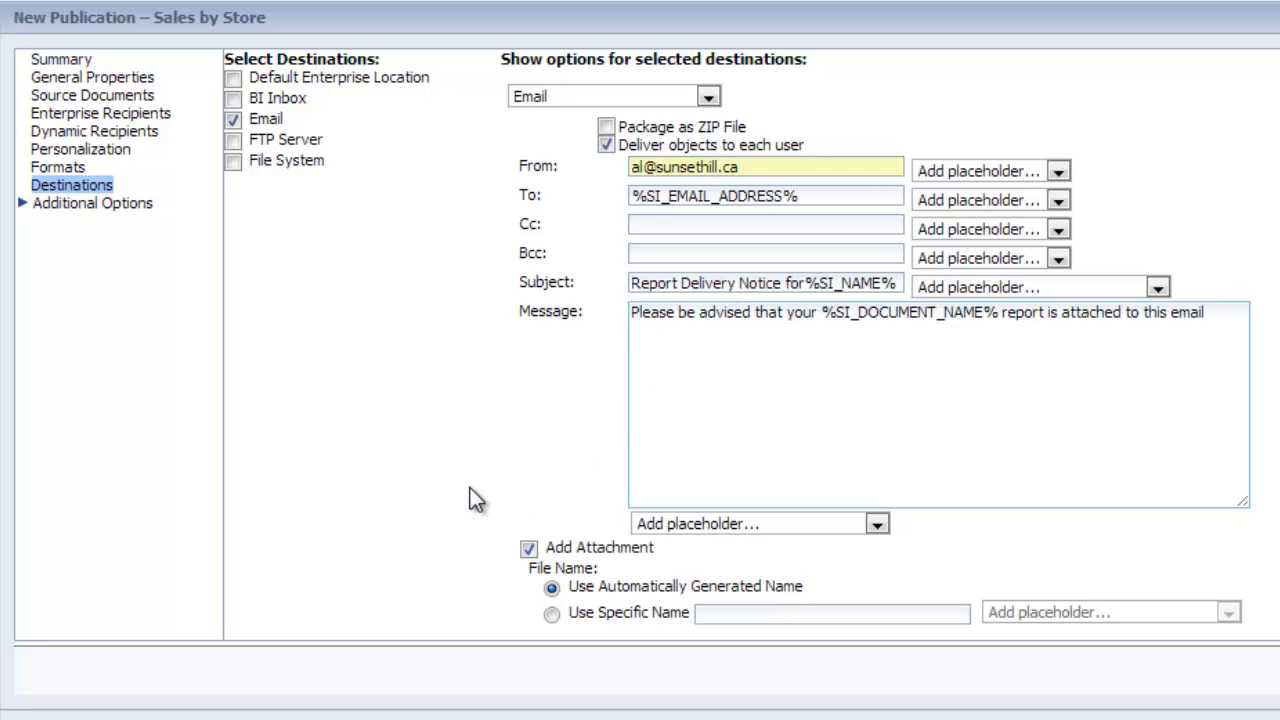
left_click(735, 311)
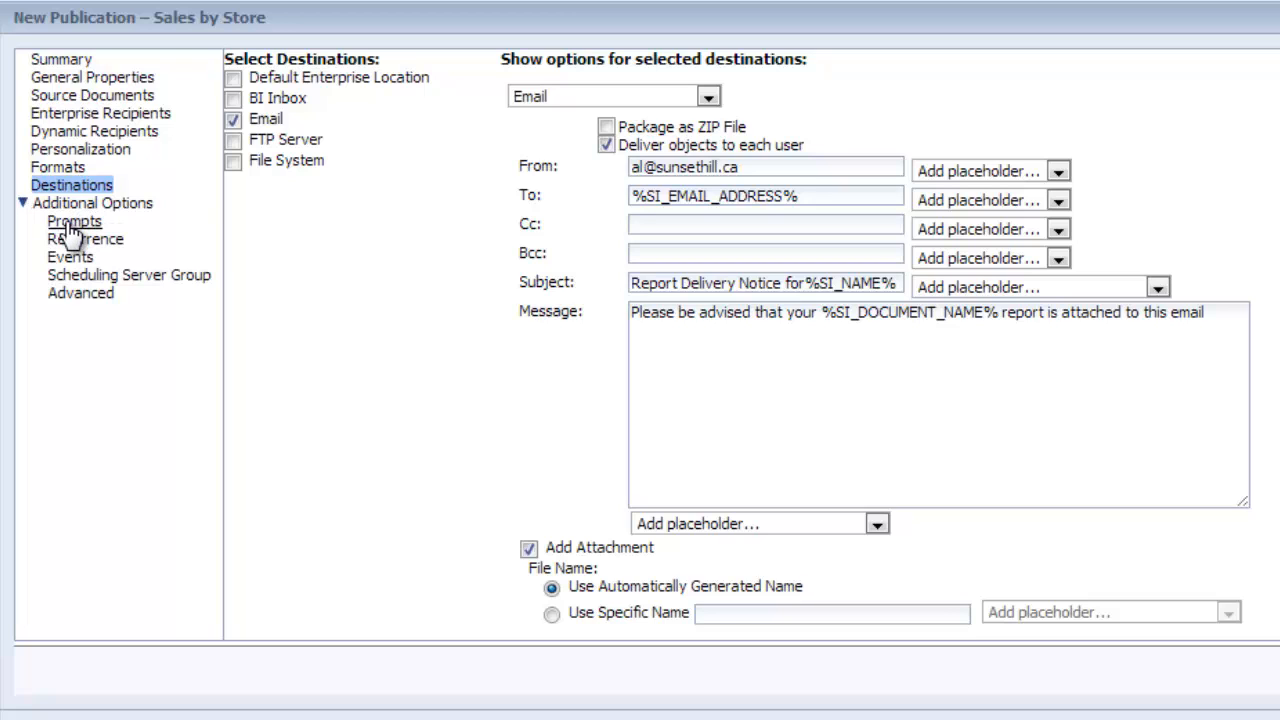
In the publication's Prompts options, replace the Enter Year value 2006 with 2005
left_click(73, 221)
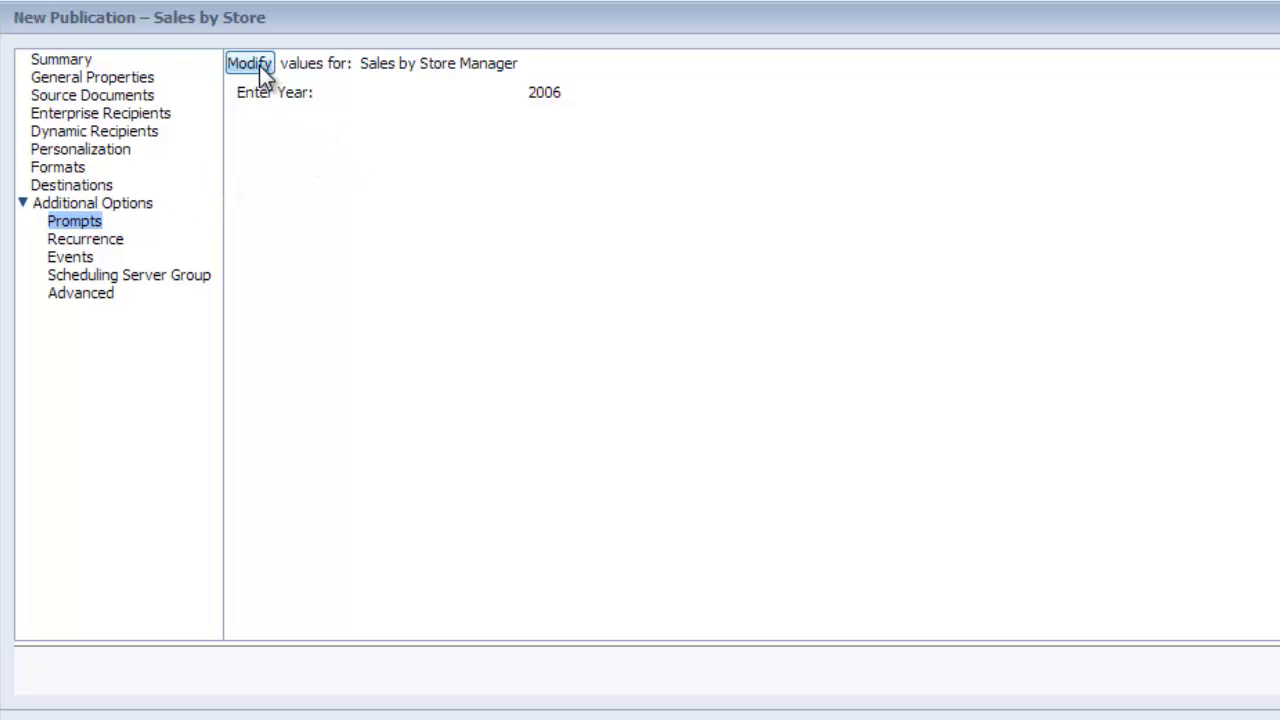
left_click(249, 63)
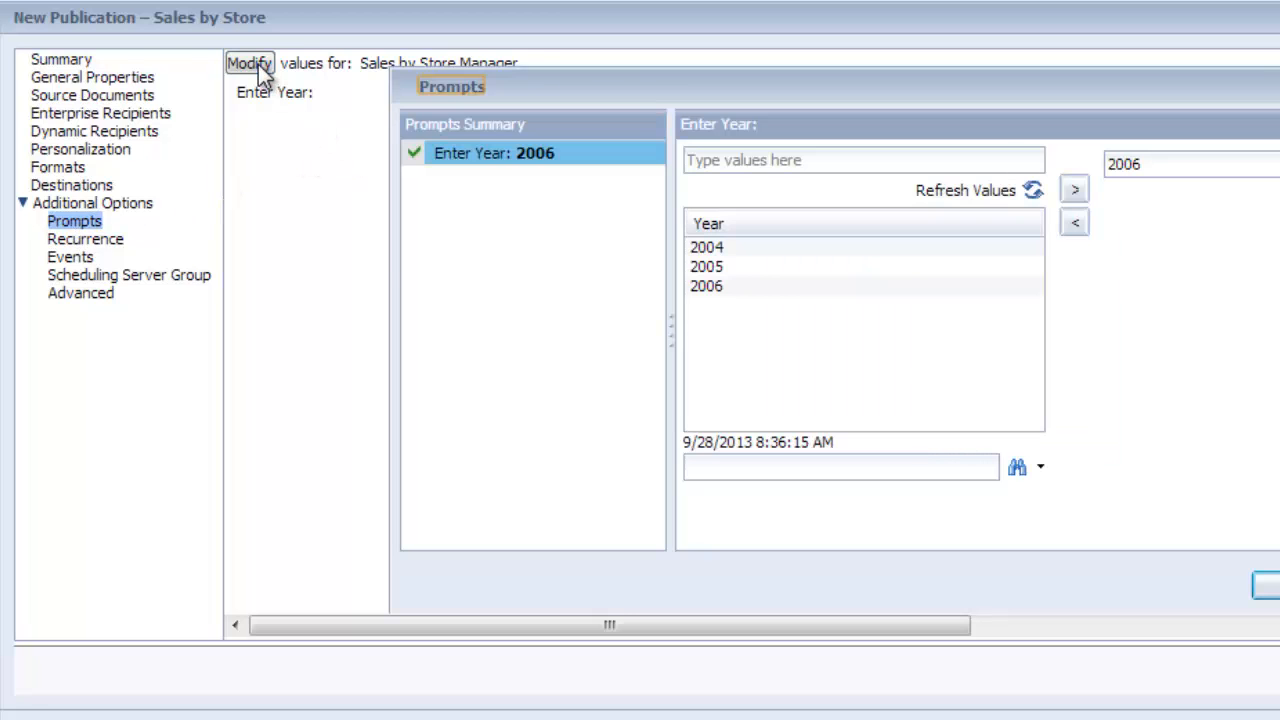
left_click(707, 266)
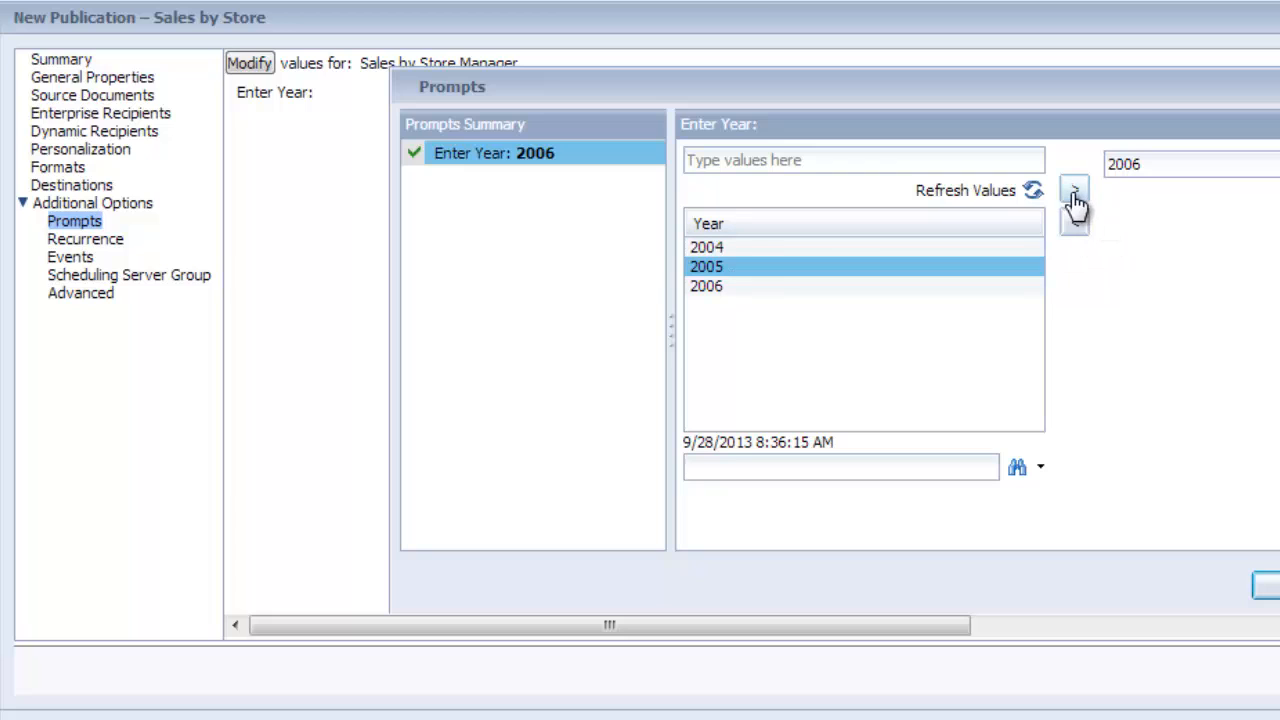
left_click(1074, 189)
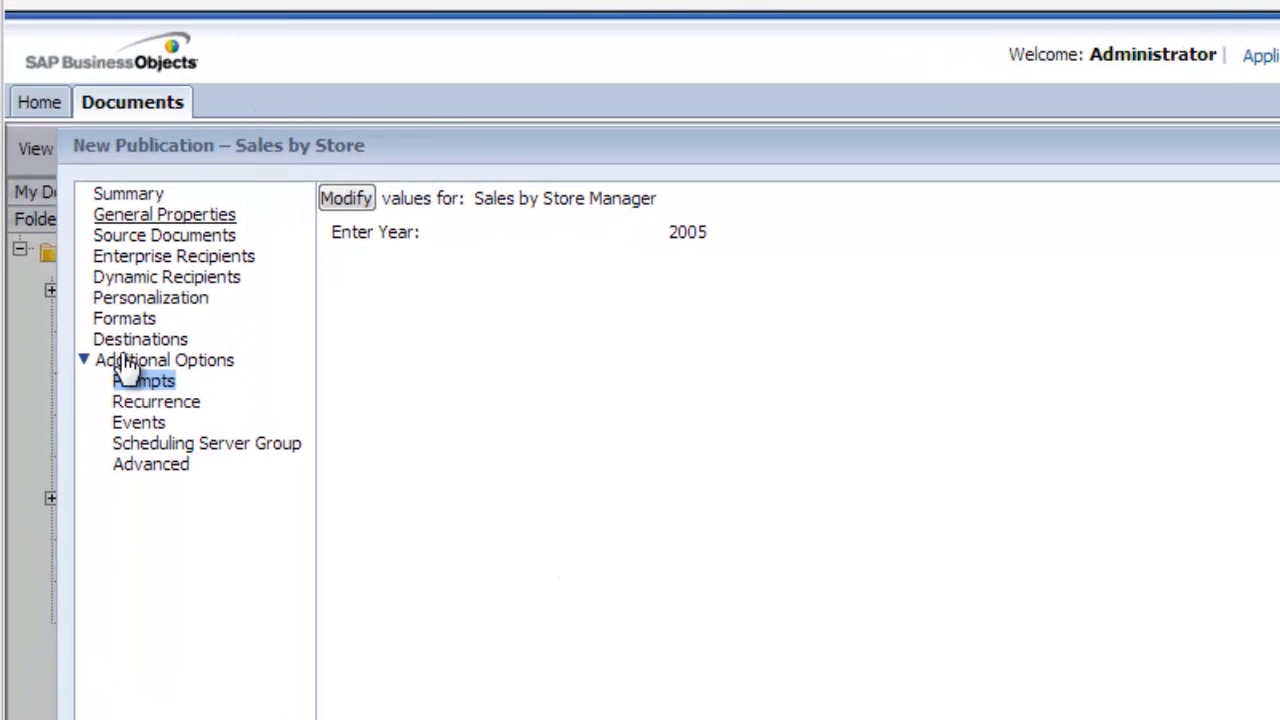
Review the Recurrence and Events pages, then save and close Sales by Store
left_click(156, 401)
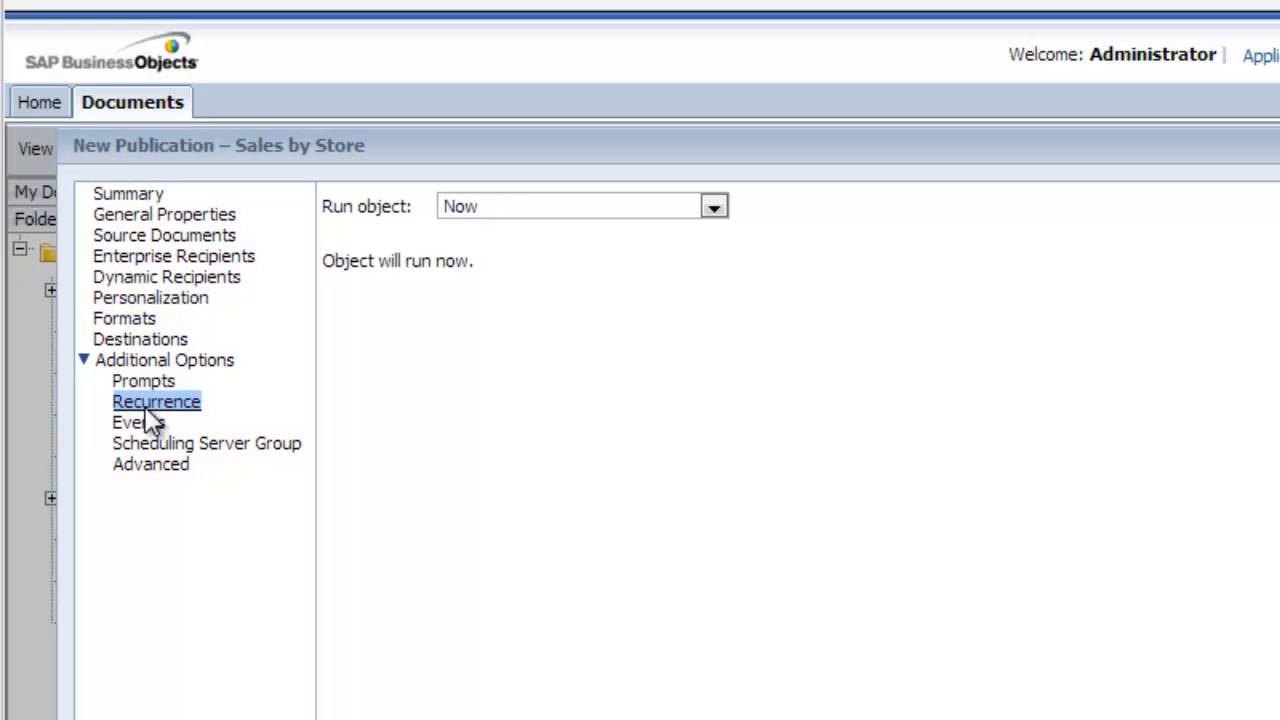
left_click(131, 422)
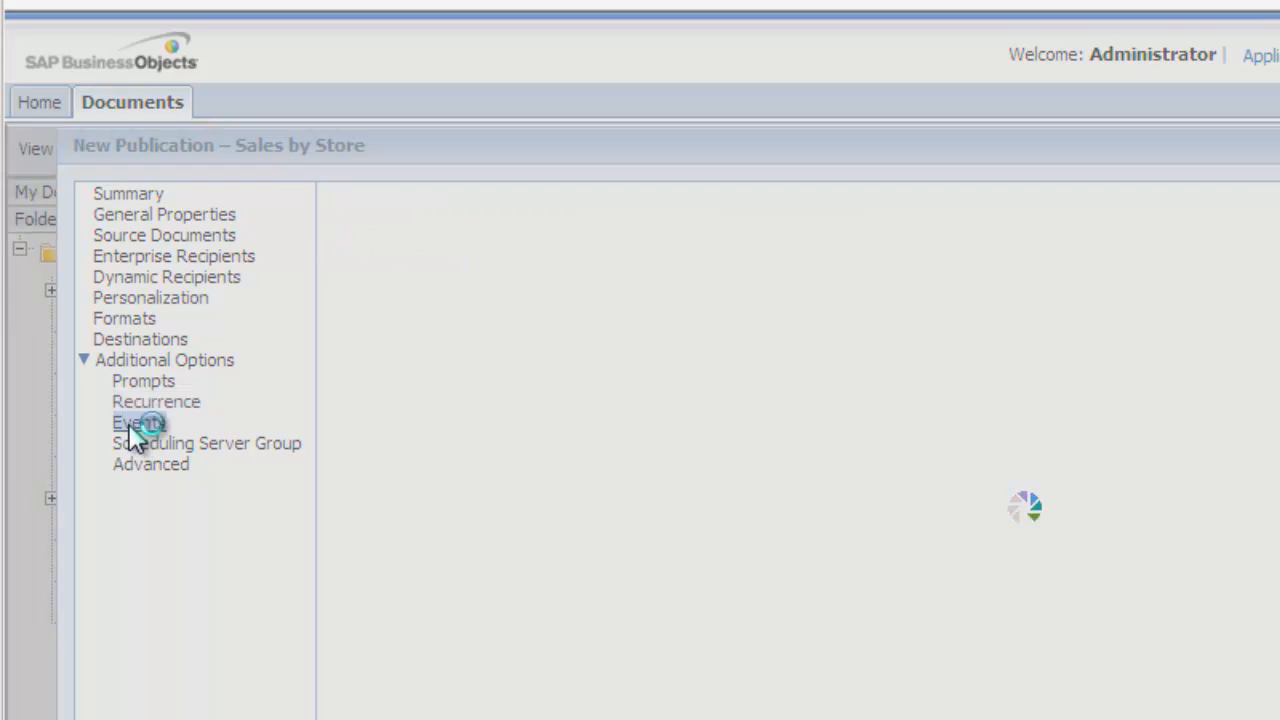
left_click(138, 422)
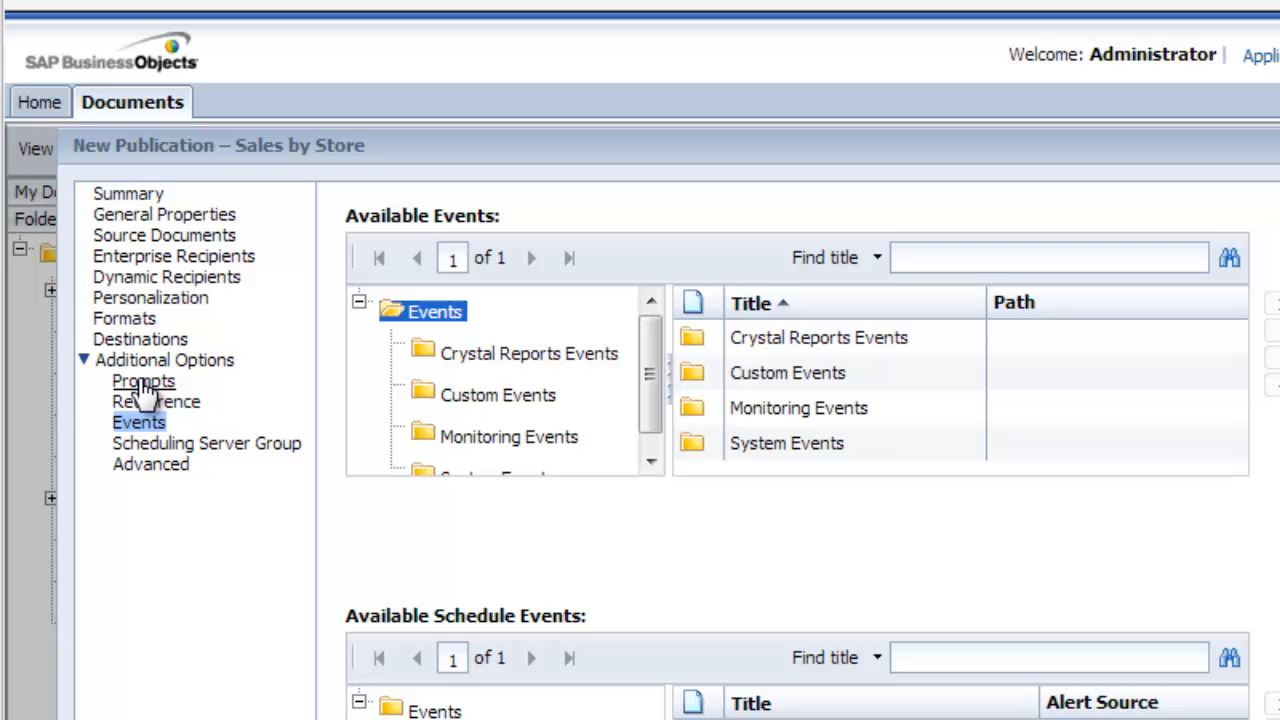
left_click(143, 381)
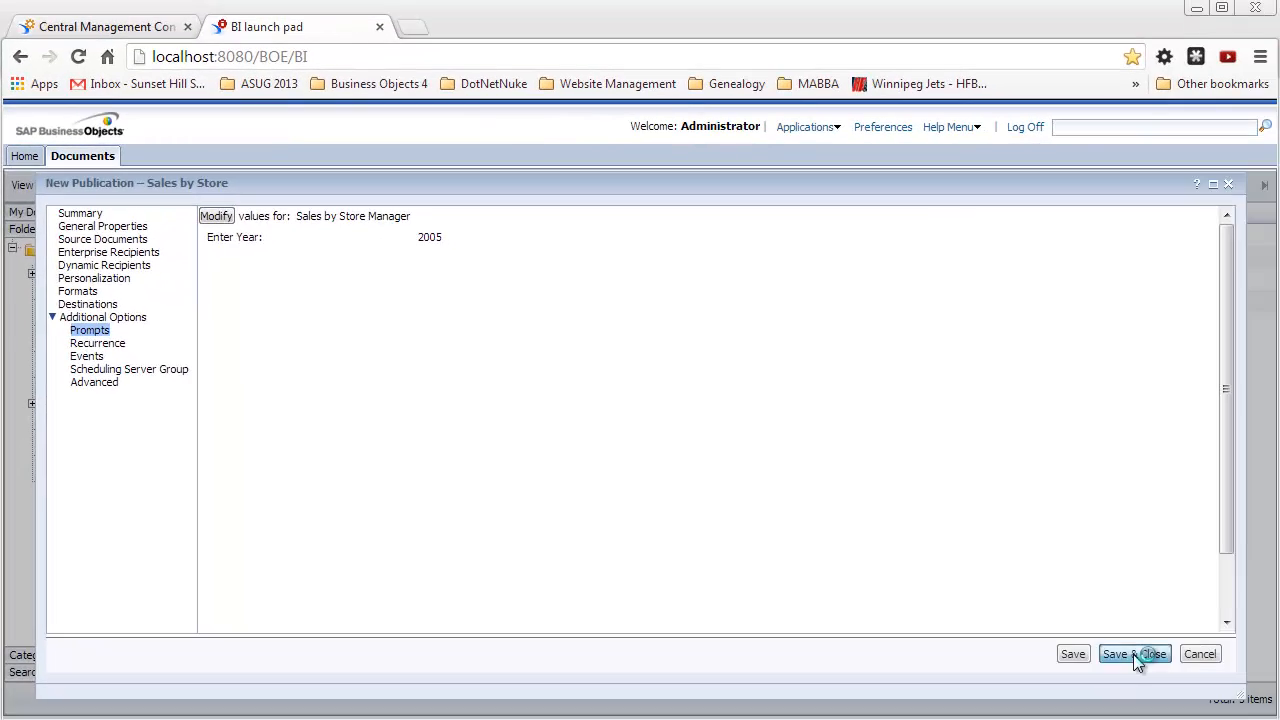
left_click(1134, 653)
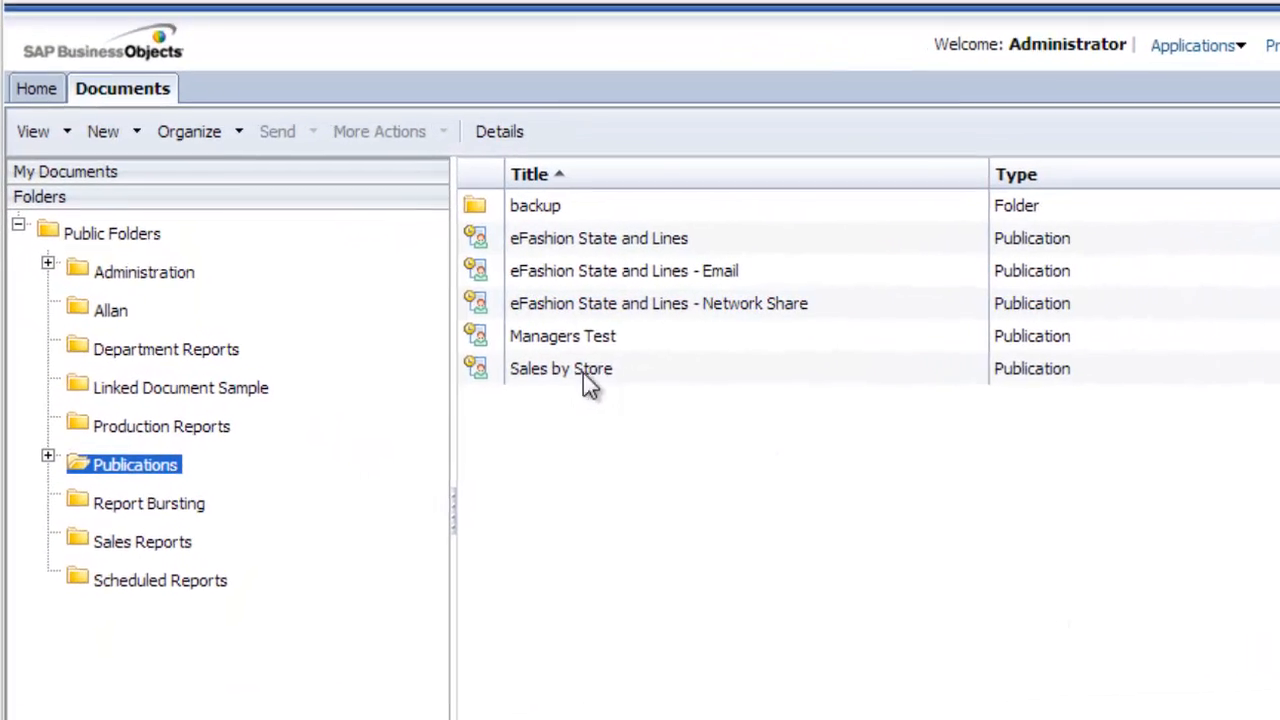
Schedule the Sales by Store publication to run now
right_click(561, 368)
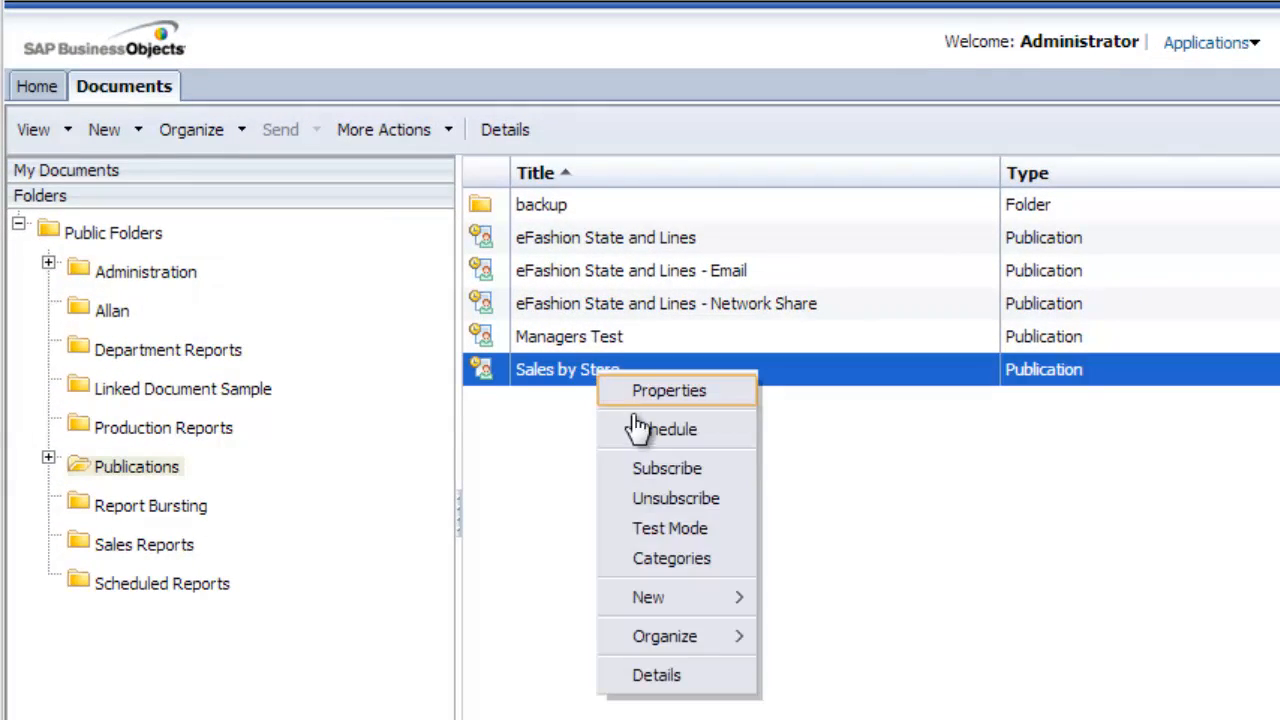
left_click(668, 429)
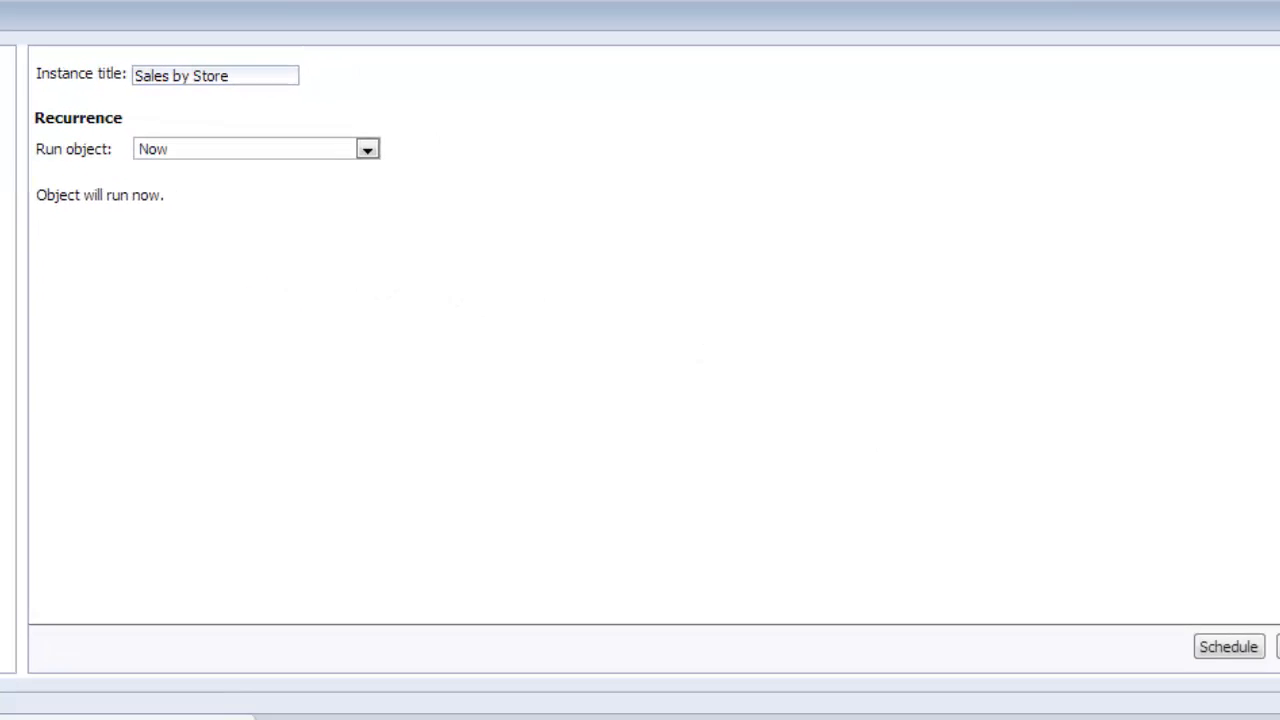
left_click(1228, 646)
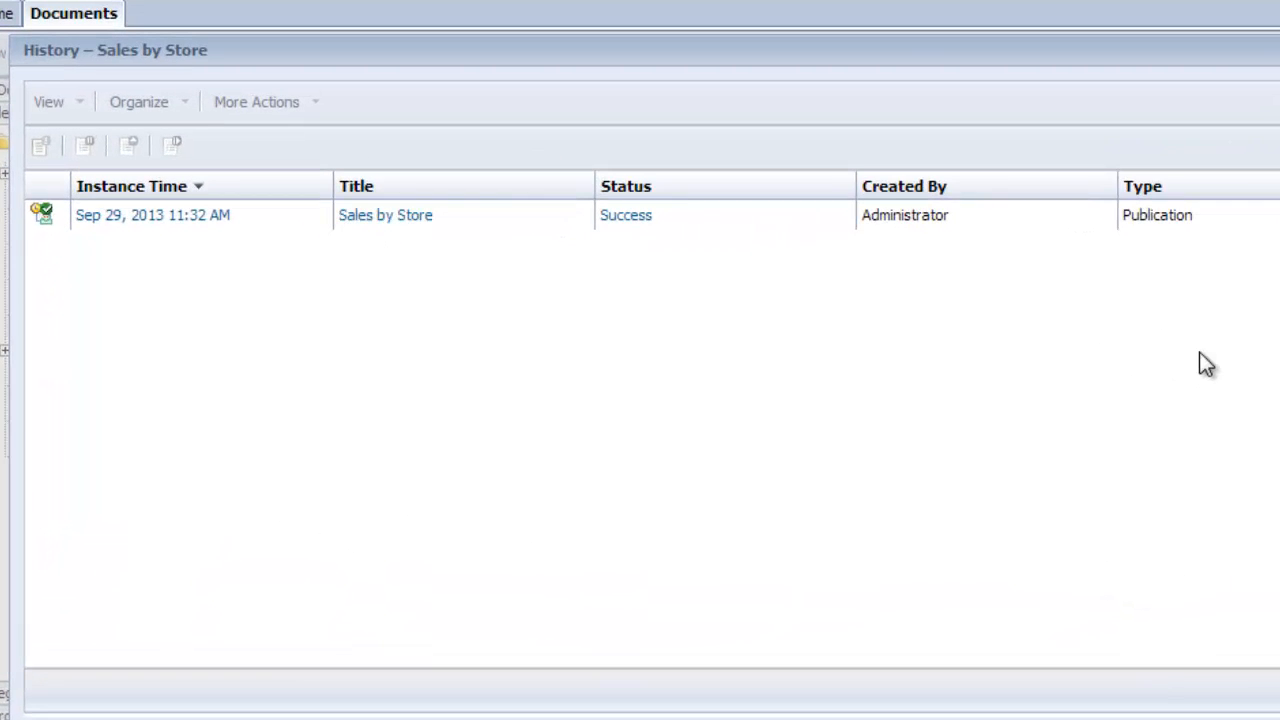
mouse_move(680, 258)
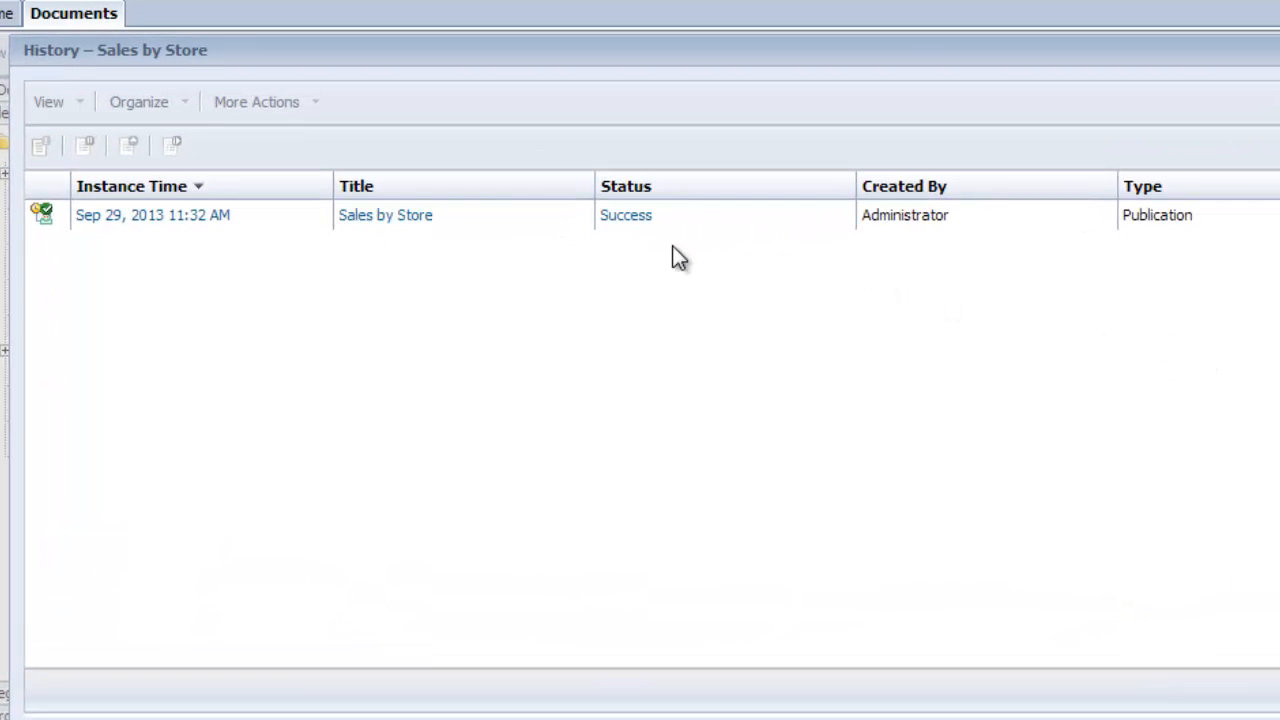
mouse_move(665, 248)
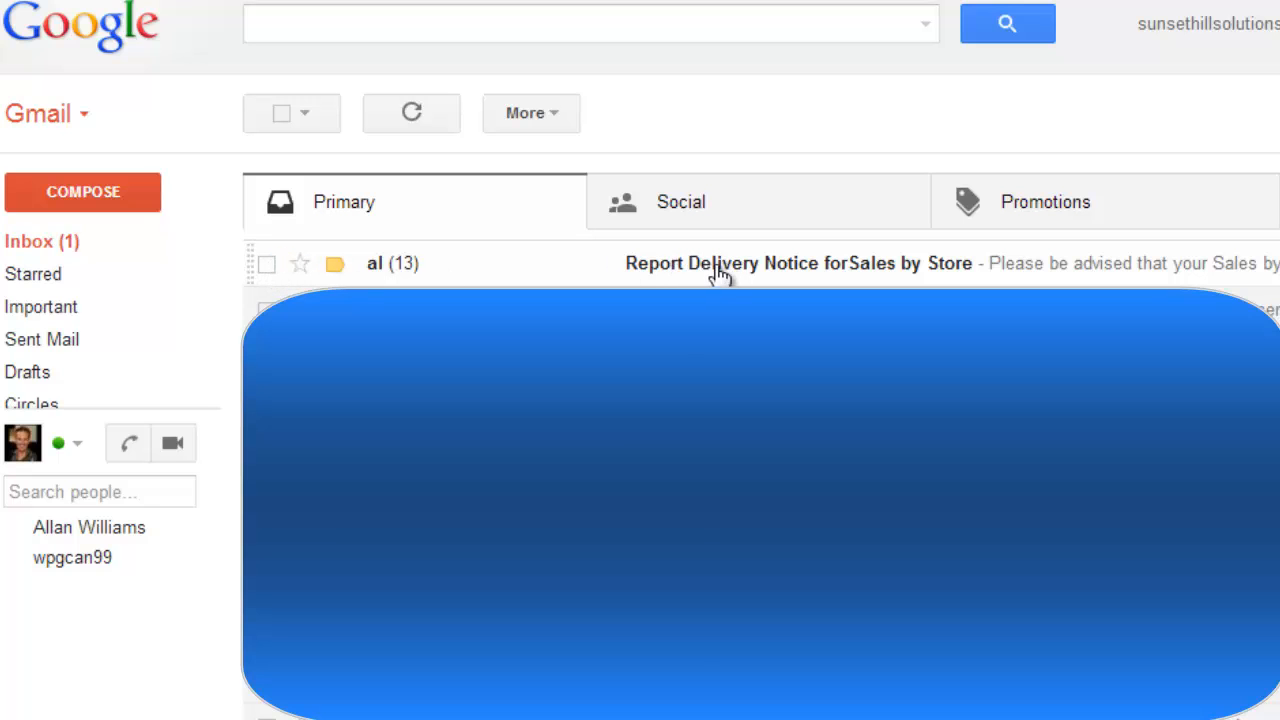
Open the Report Delivery Notice email and preview both managers' attached PDF reports
left_click(790, 263)
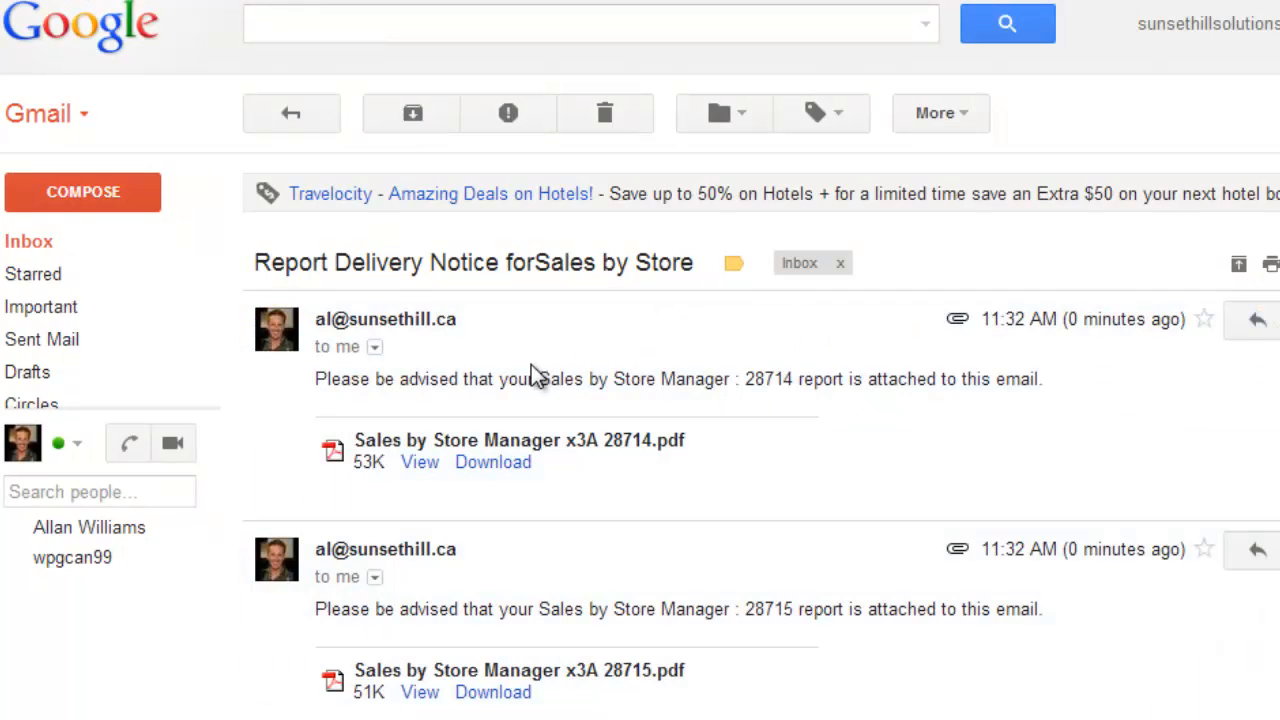
scroll("down", 3)
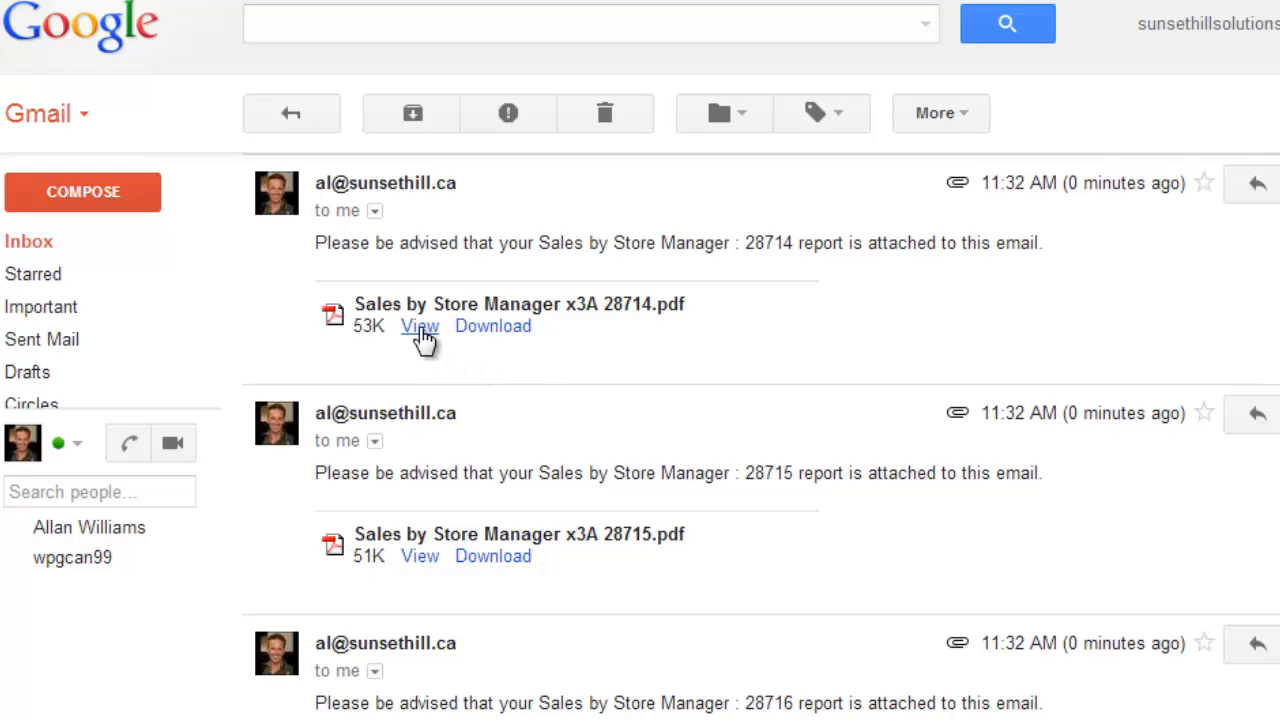
left_click(419, 326)
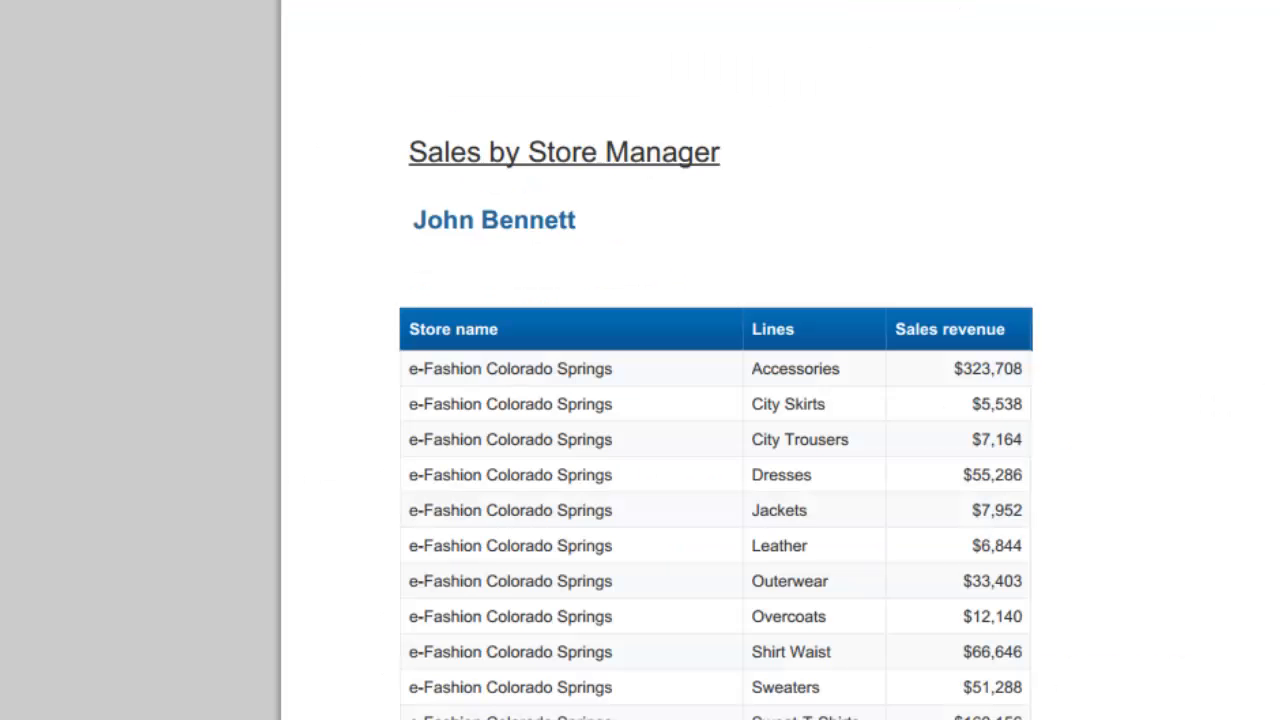
mouse_move(855, 265)
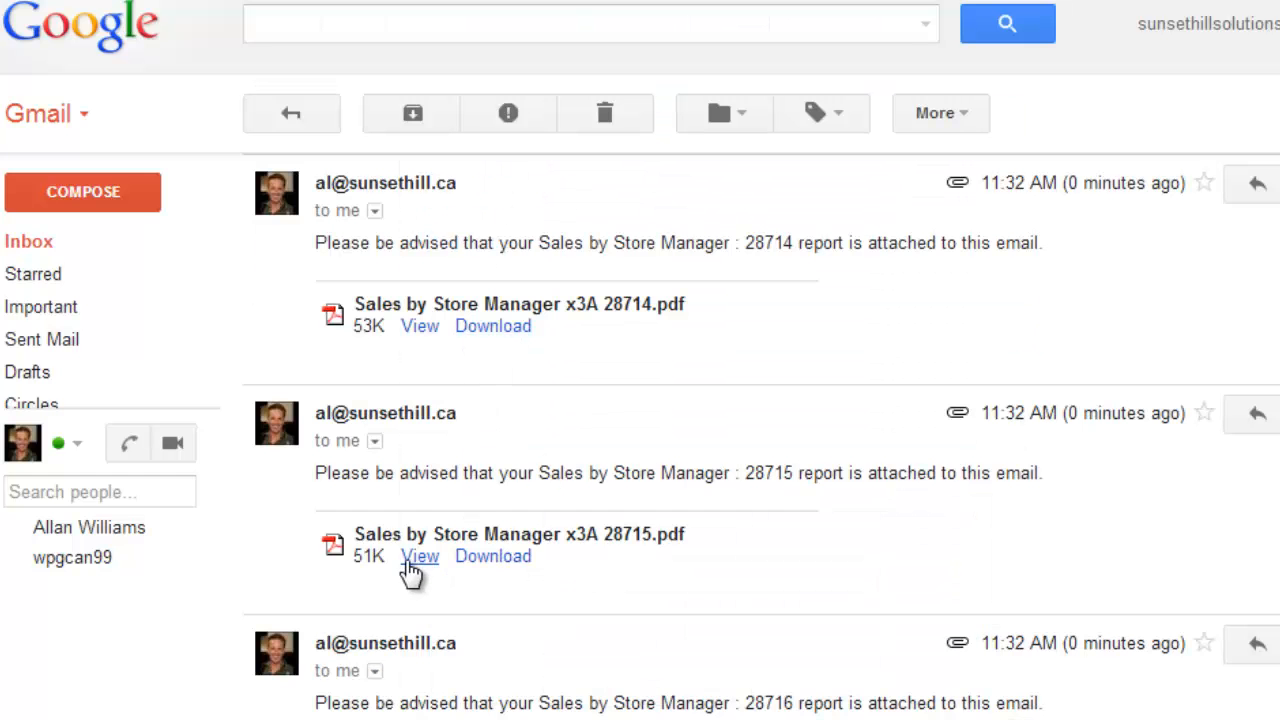
left_click(419, 556)
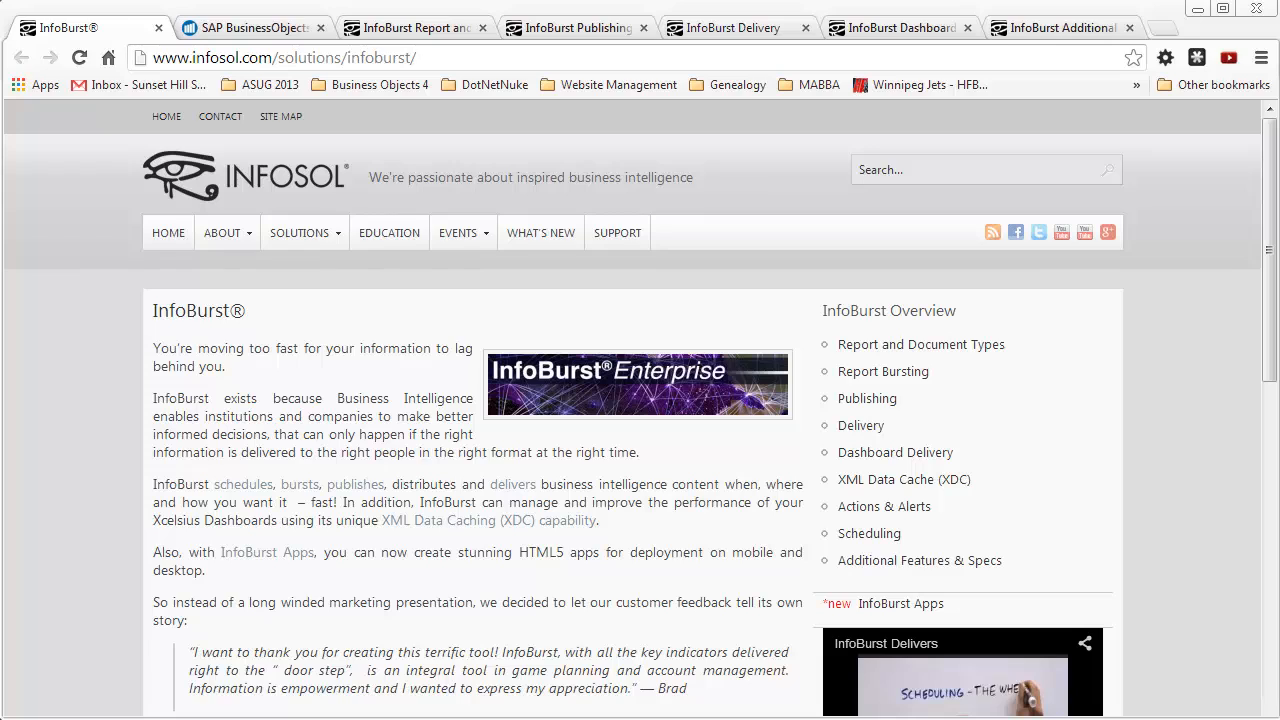
mouse_move(612, 136)
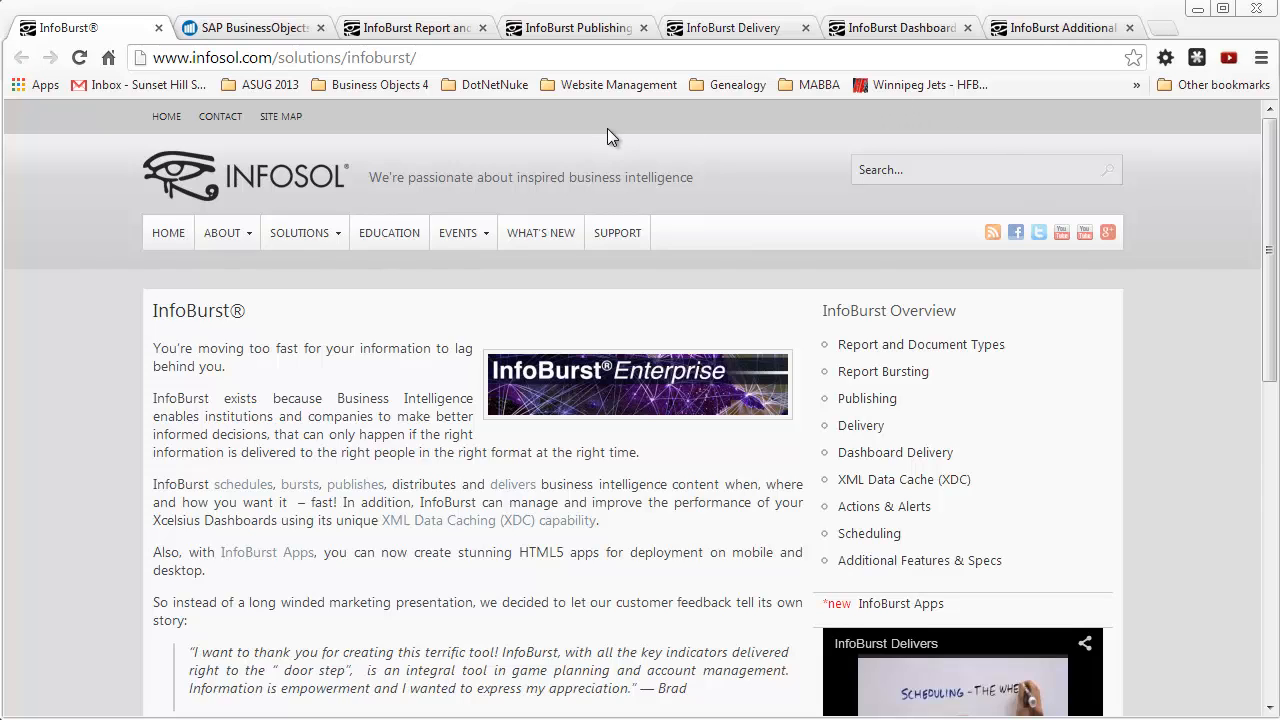
mouse_move(615, 132)
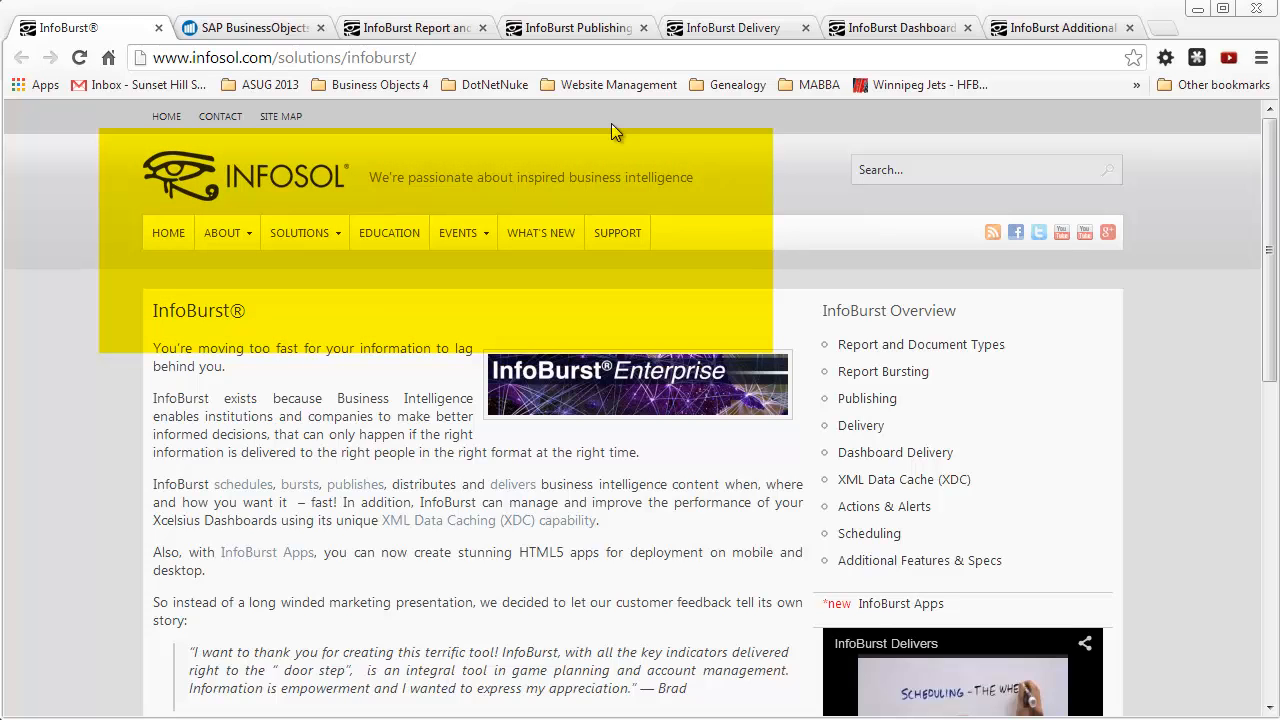
mouse_move(392, 168)
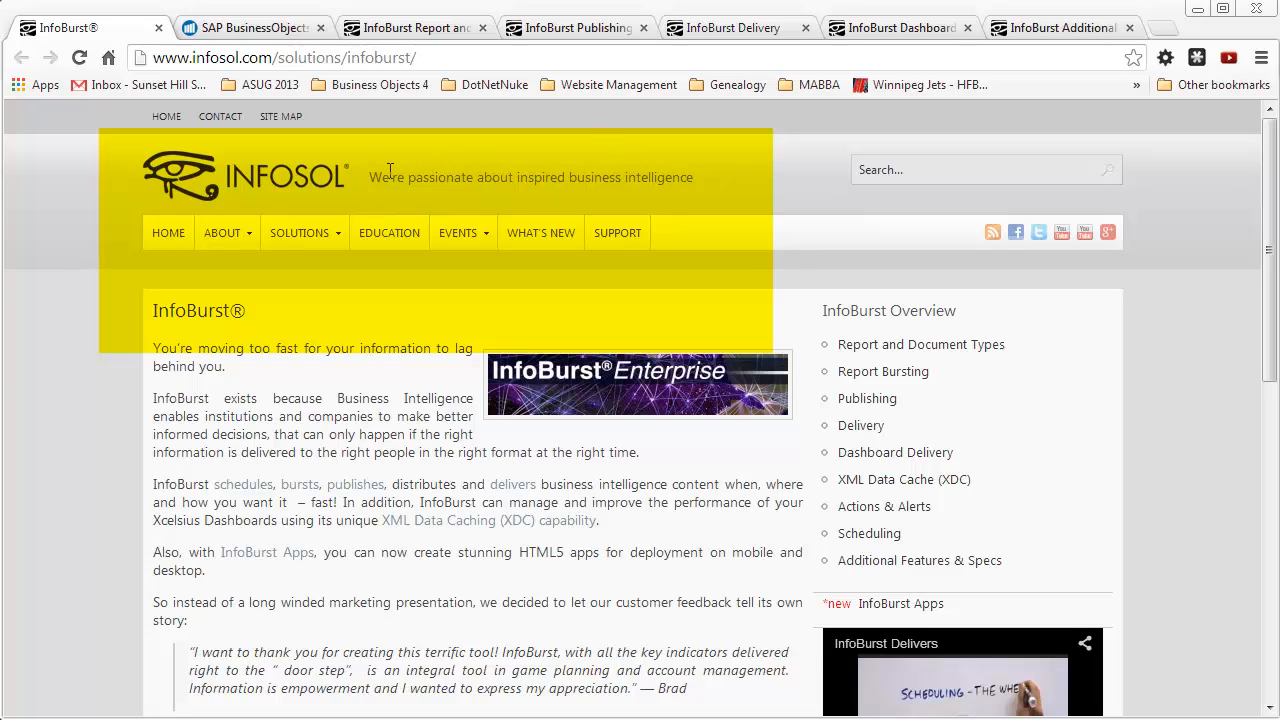
mouse_move(483, 335)
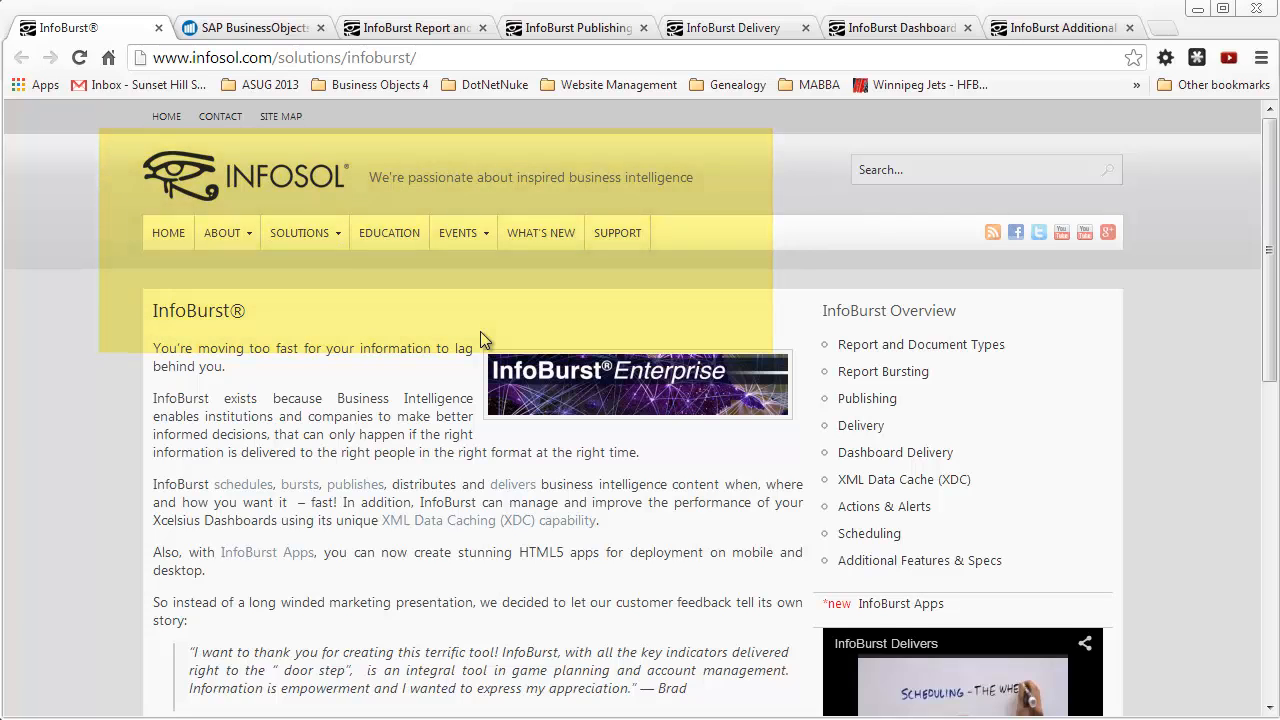
Switch from the InfoBurst overview to the APOS Publisher browser tab
left_click(250, 27)
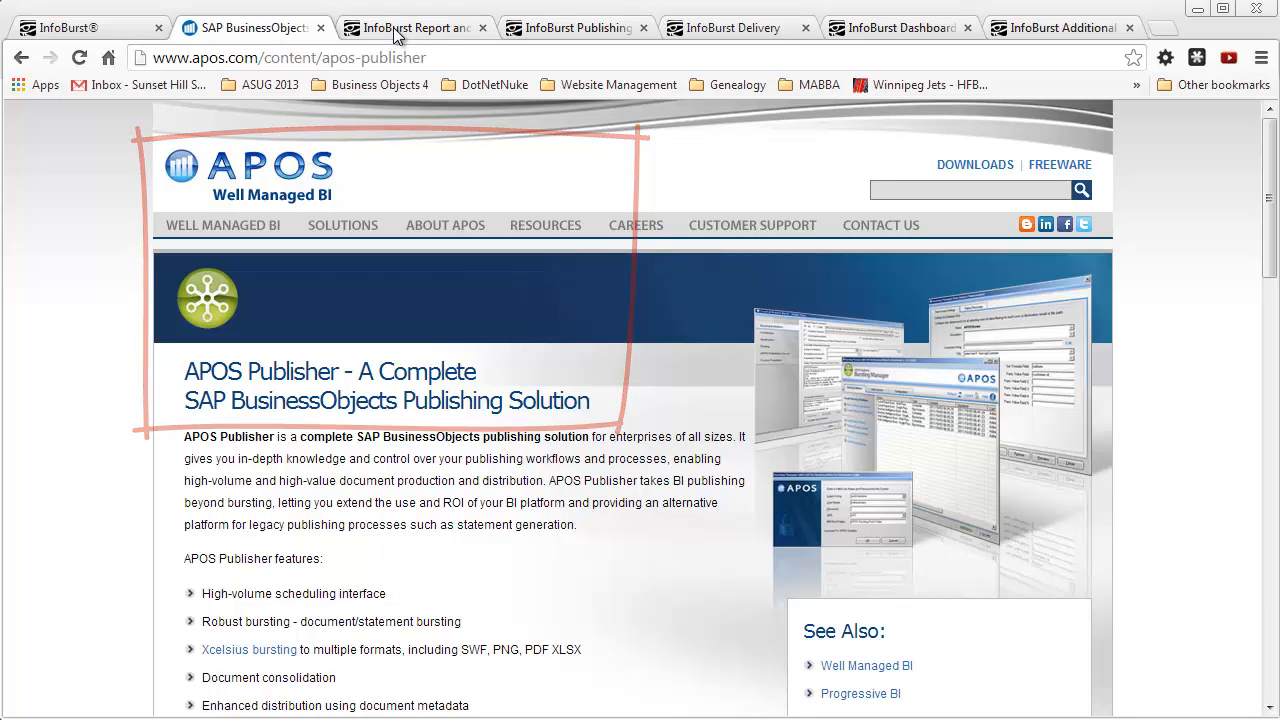
left_click(415, 27)
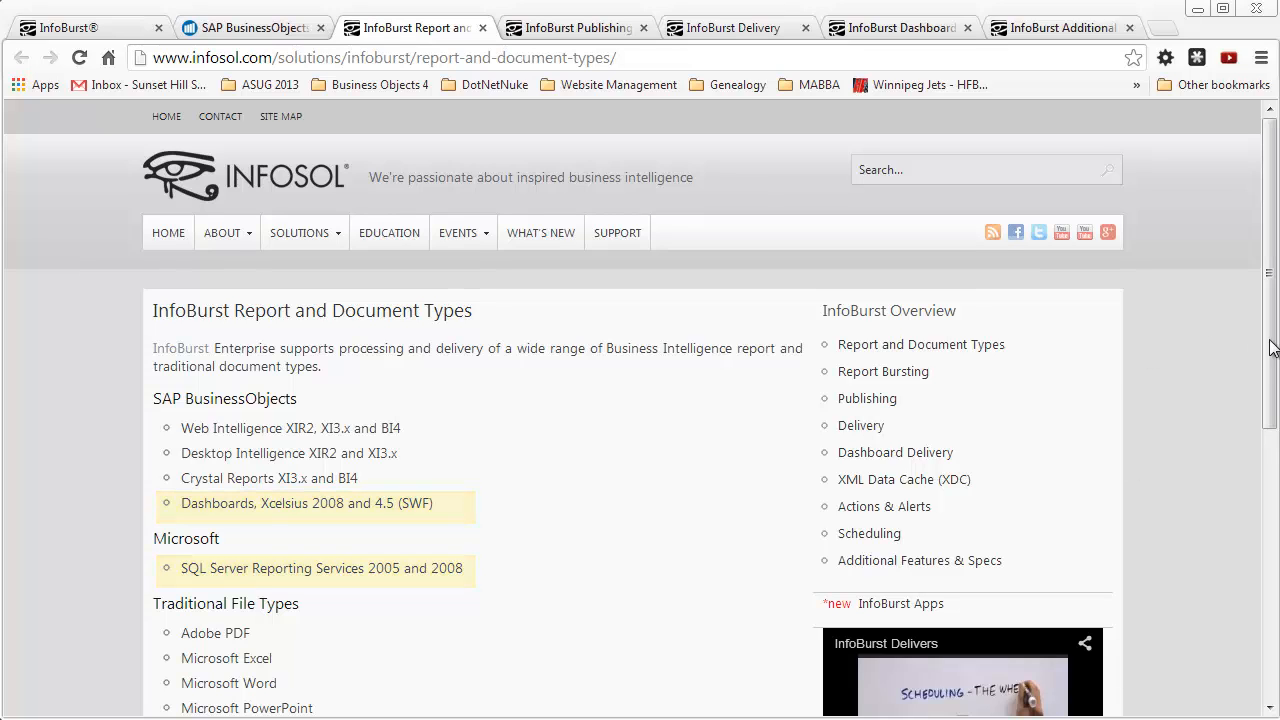
Scroll through the InfoBurst report and document types list down to Text
scroll("down", 3)
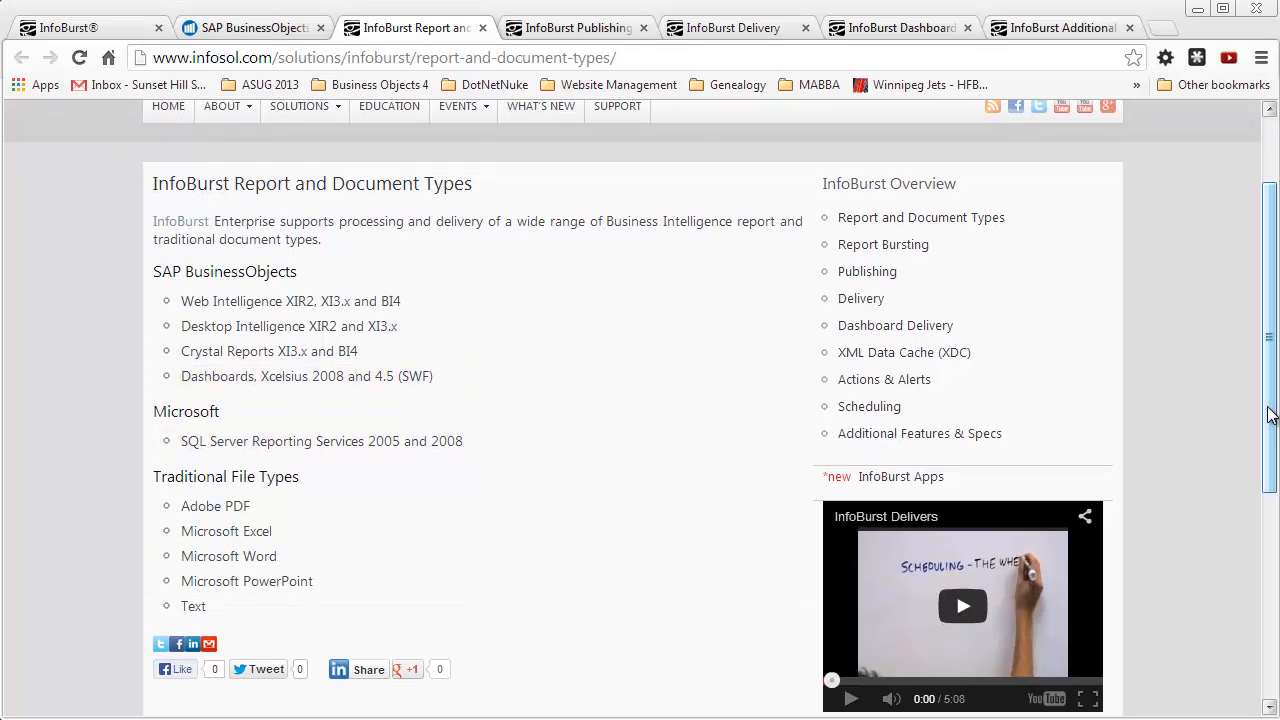
left_click_drag(181, 556, 313, 581)
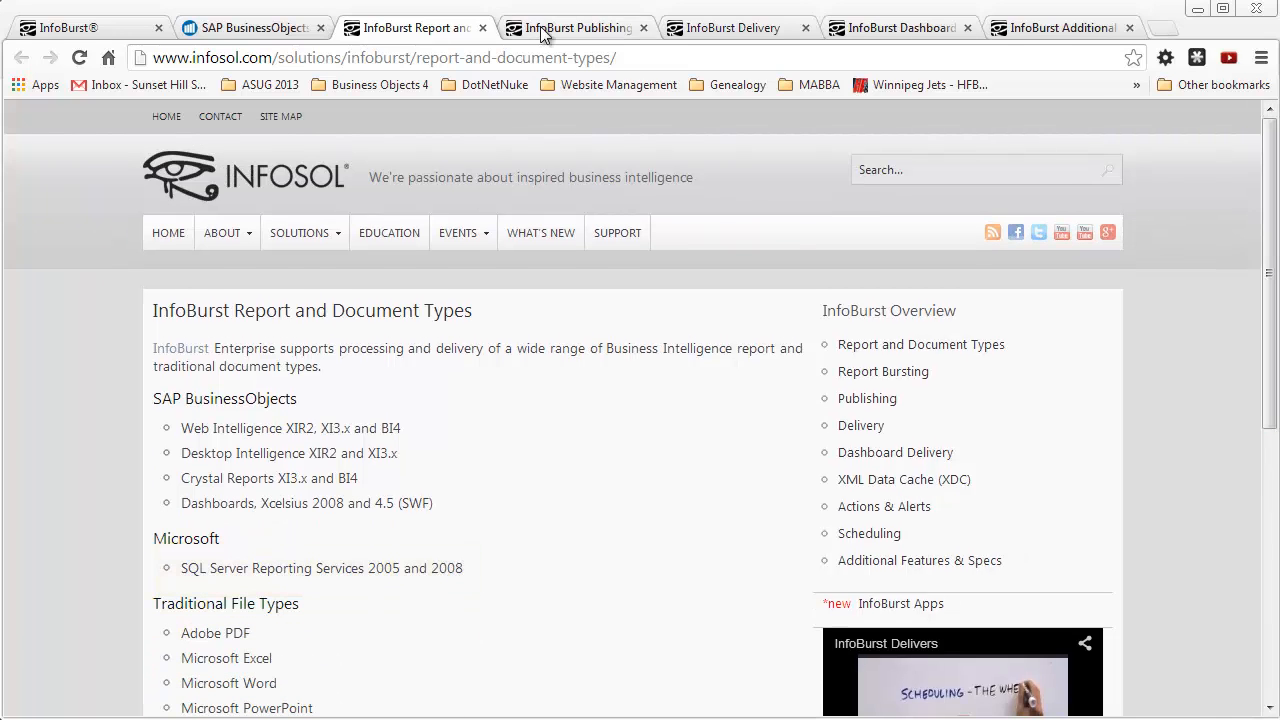
Open InfoBurst Publishing, highlight Delimited Text, and scroll down to Compress & Encrypt
left_click(575, 27)
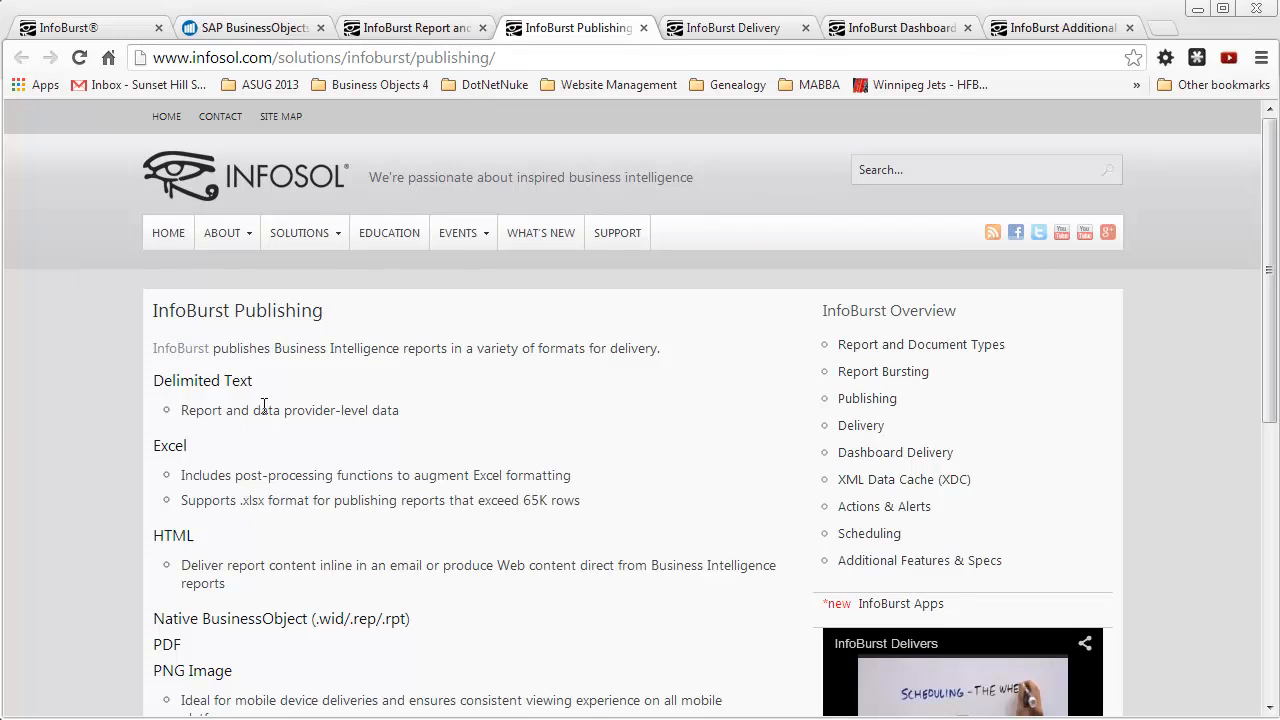
left_click_drag(153, 380, 398, 410)
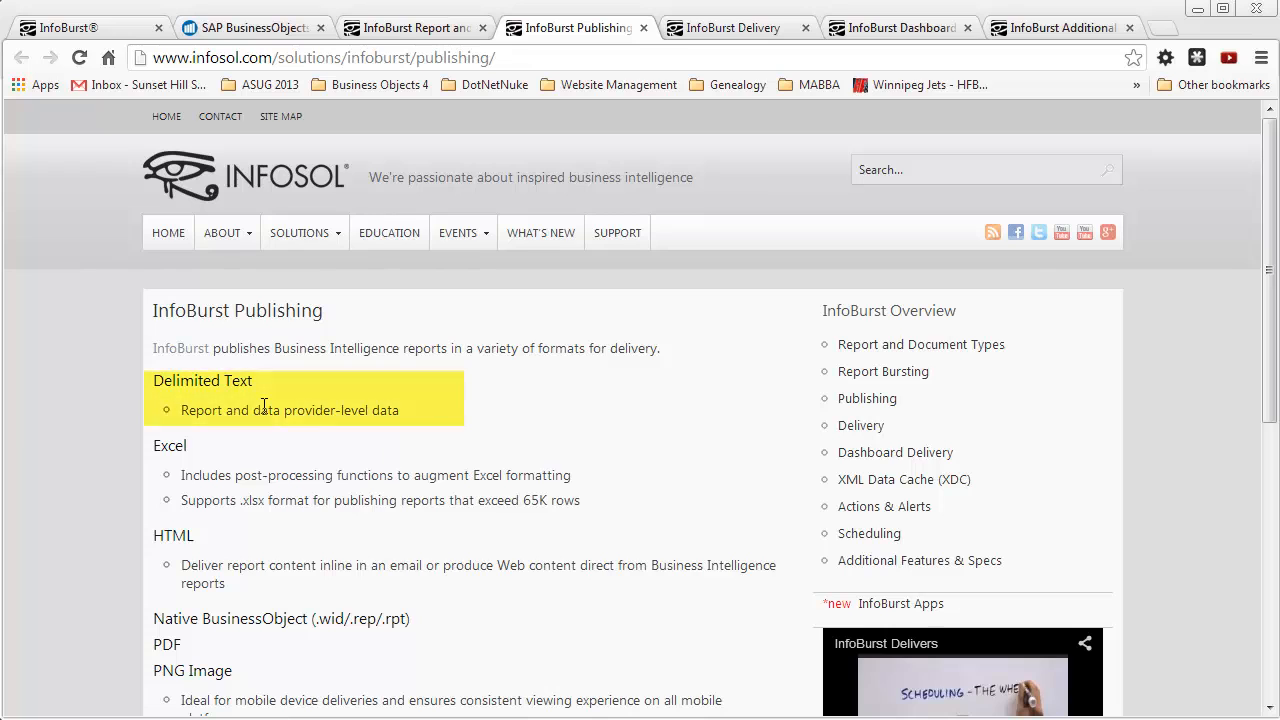
scroll("down", 3)
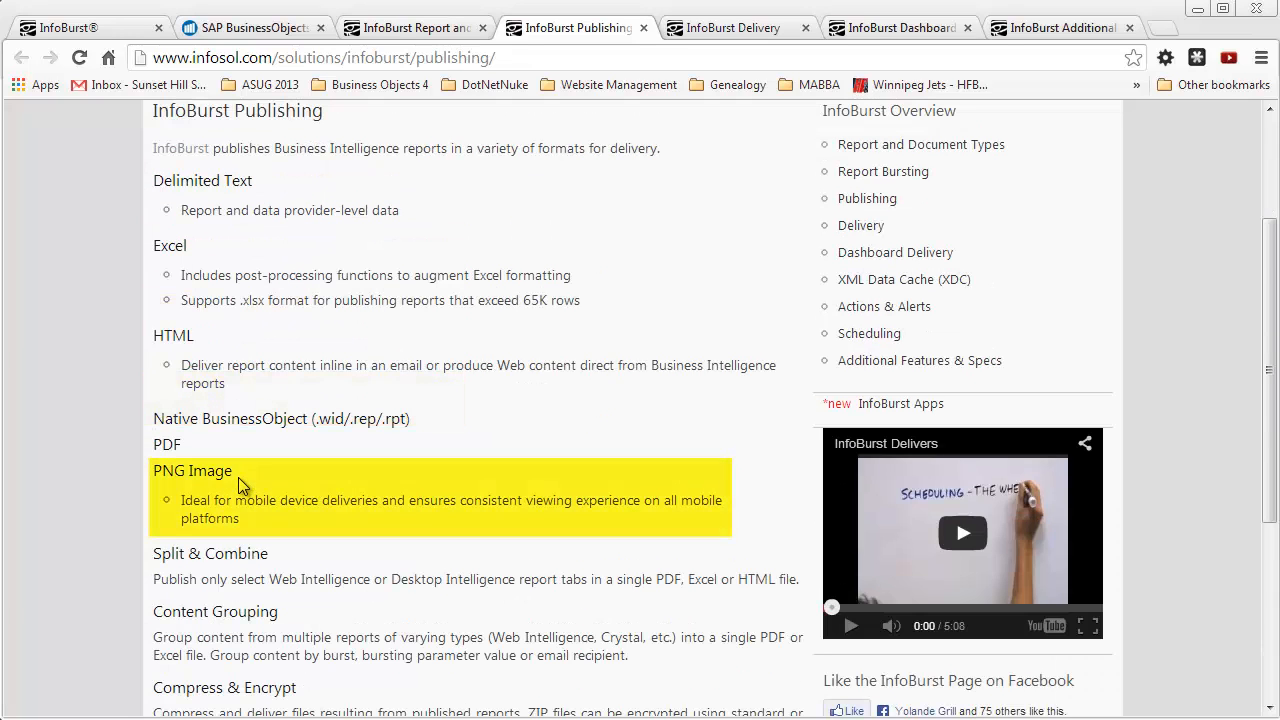
scroll("down", 3)
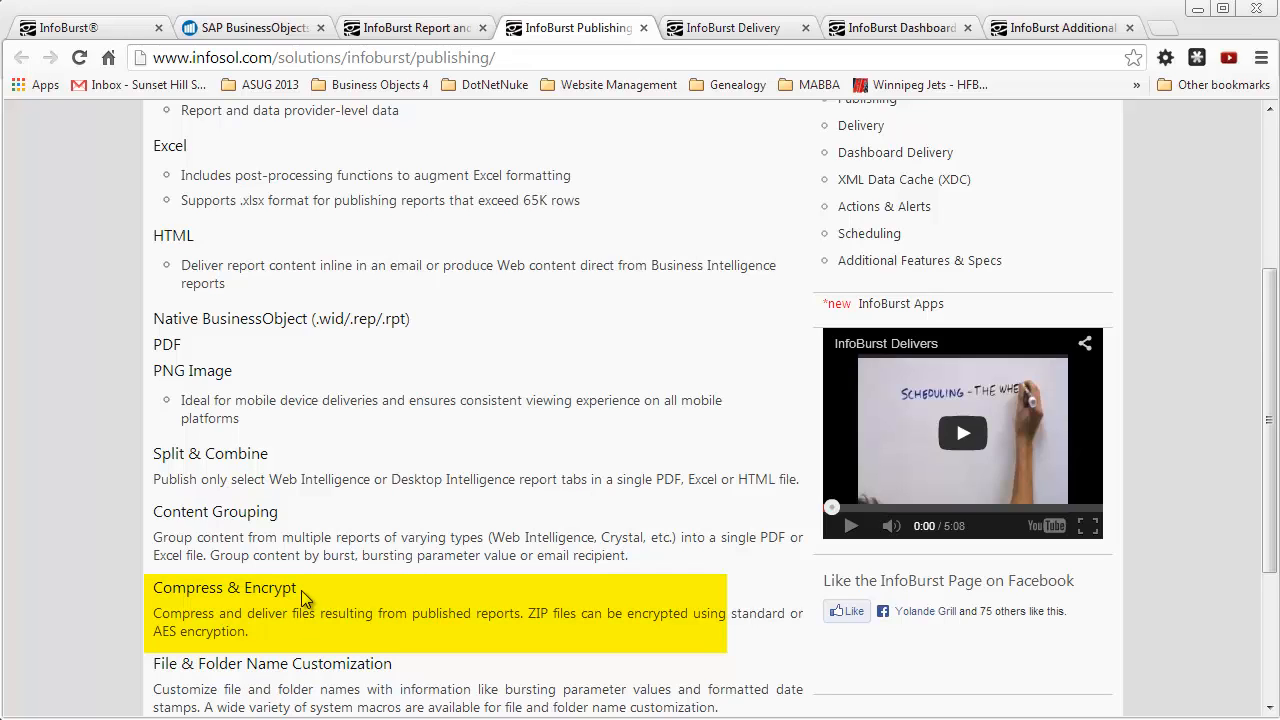
mouse_move(300, 597)
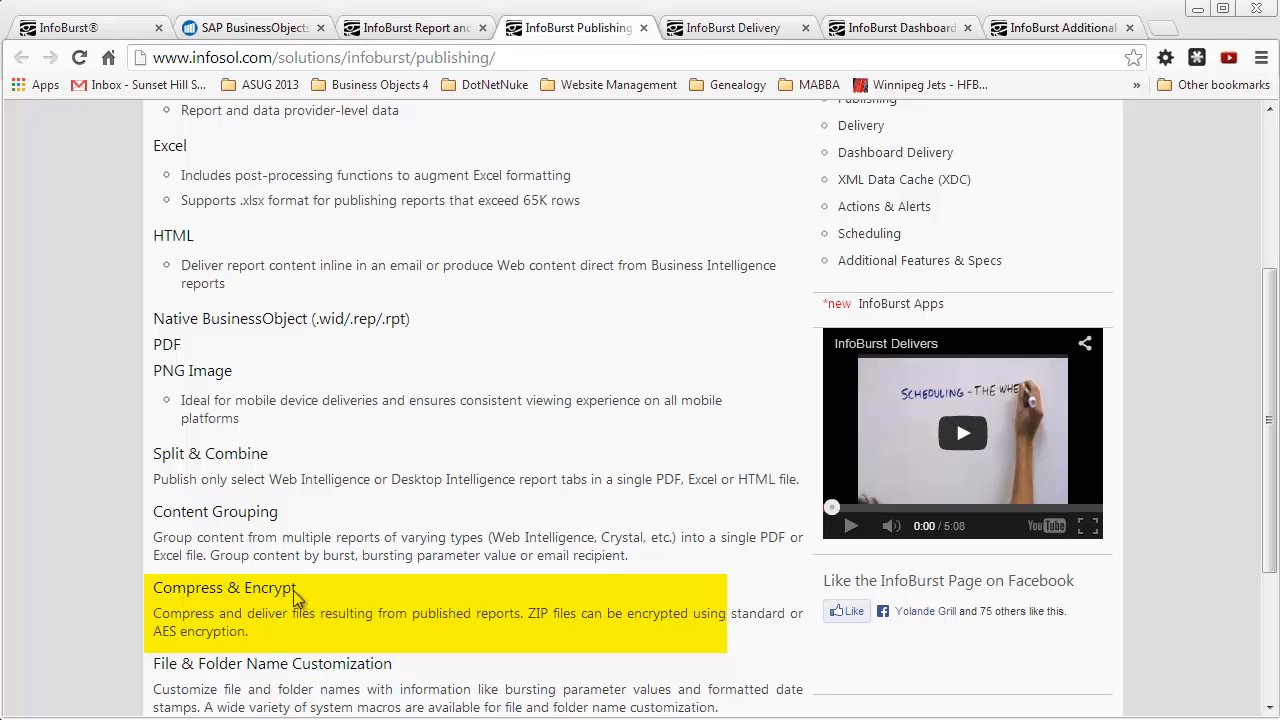
mouse_move(297, 598)
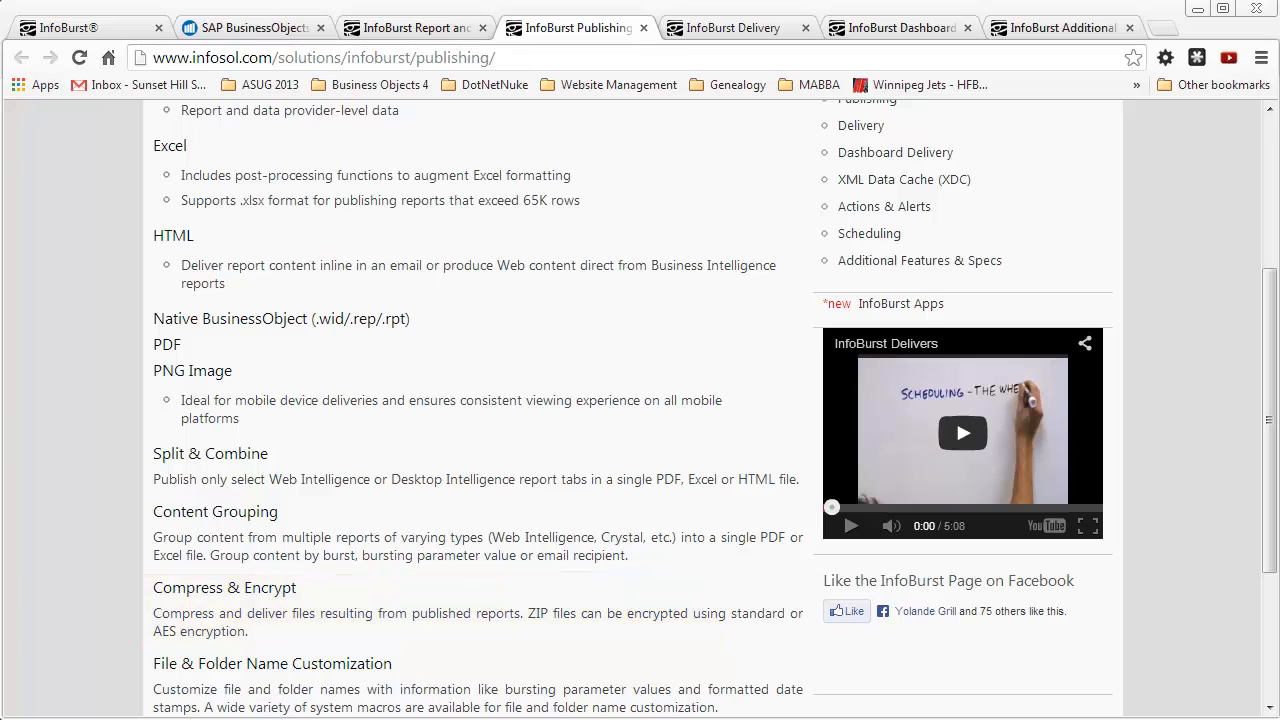
Open InfoBurst Delivery and scroll through destinations from Email to Delivery Templates
left_click(730, 27)
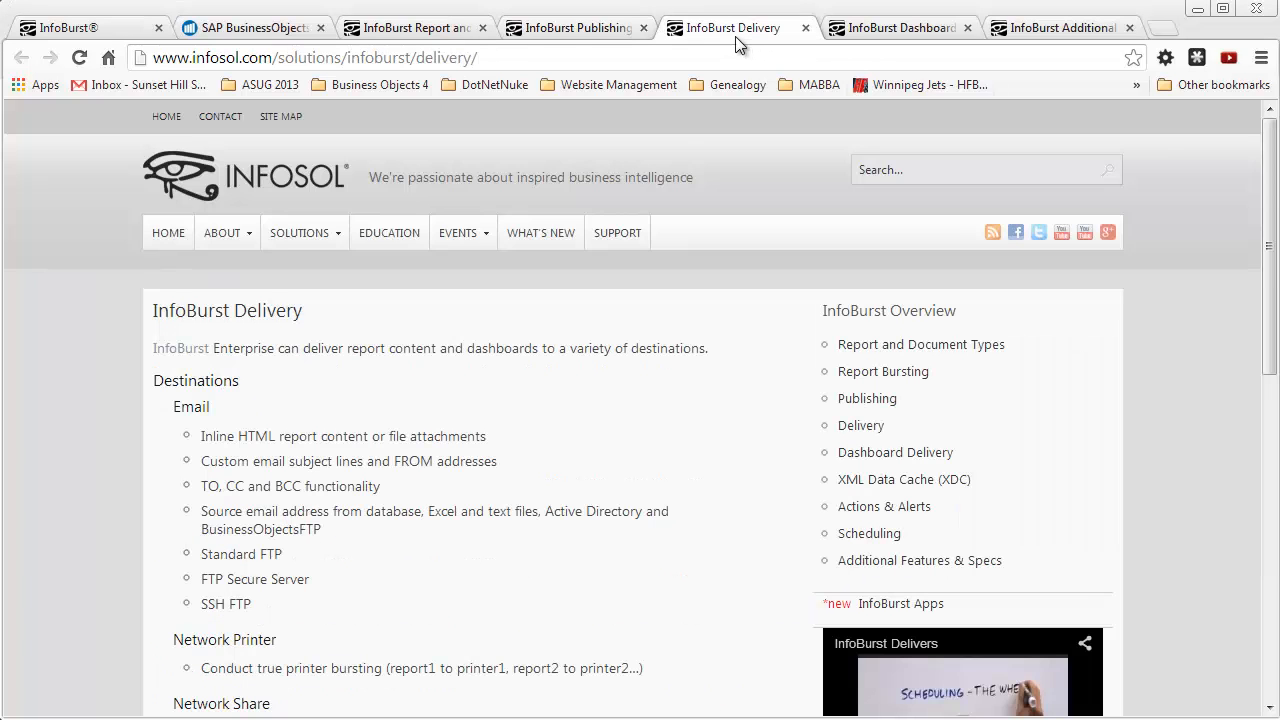
mouse_move(513, 323)
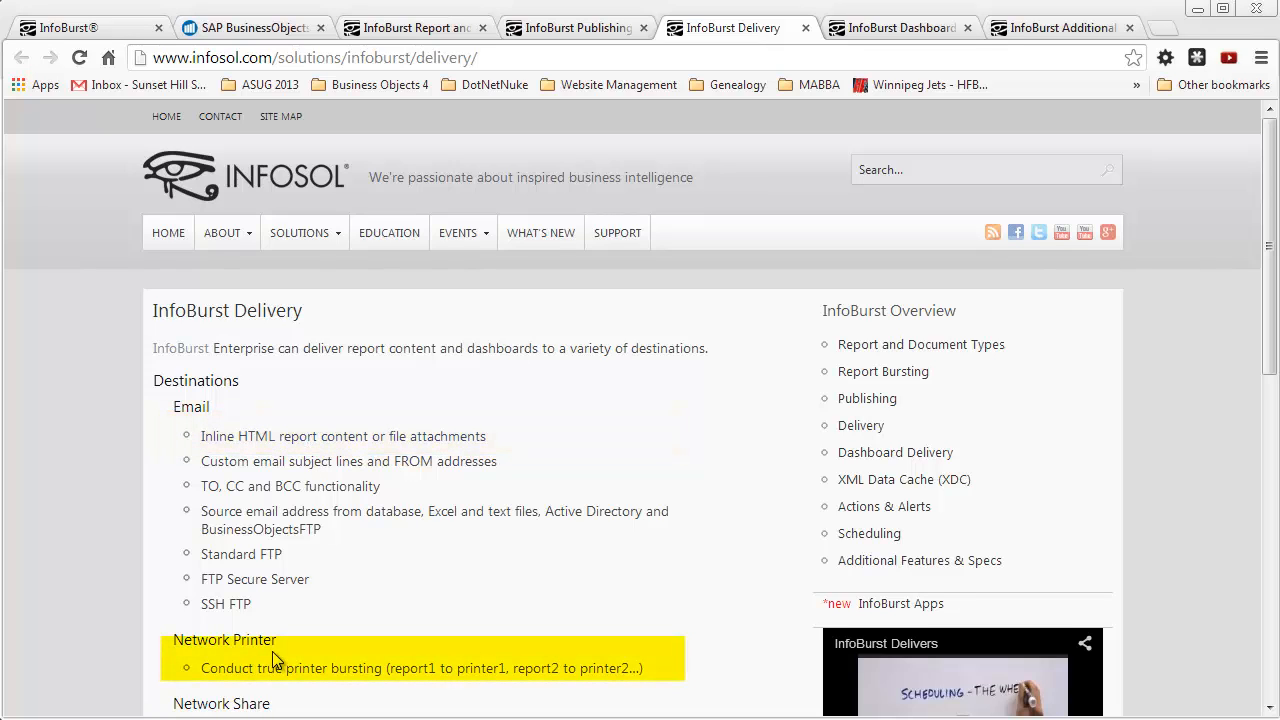
mouse_move(950, 490)
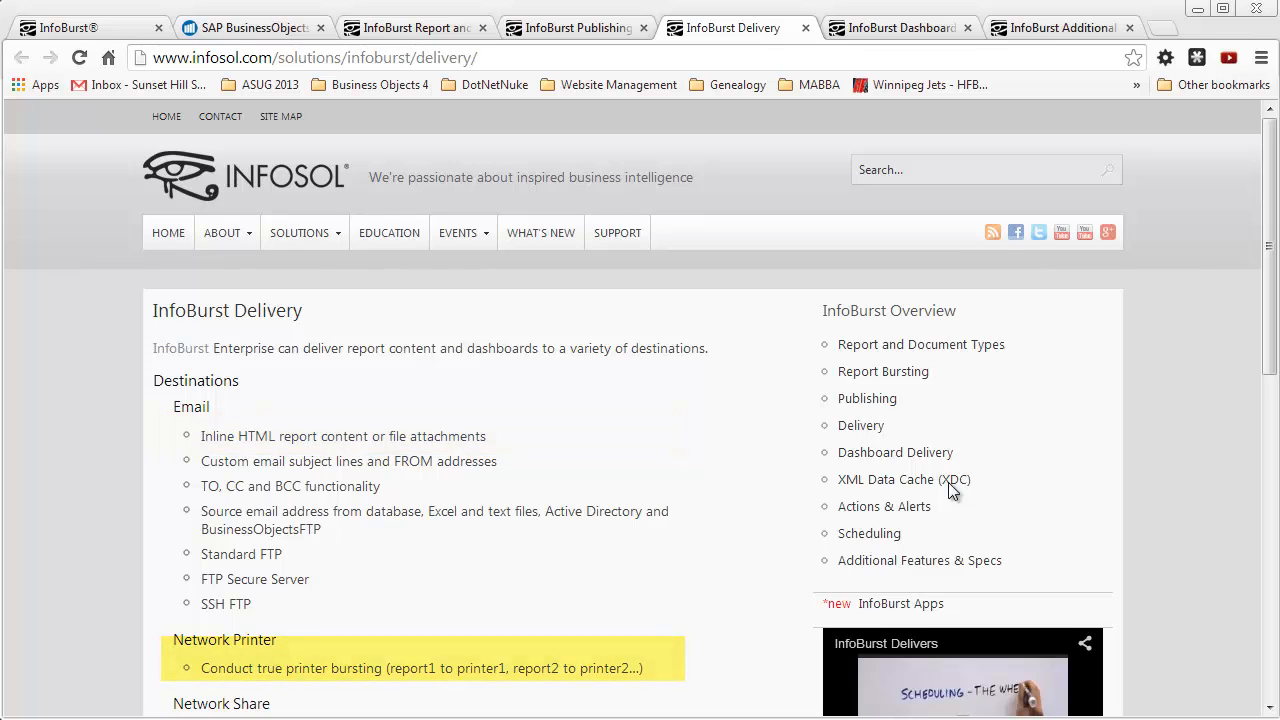
scroll("down", 3)
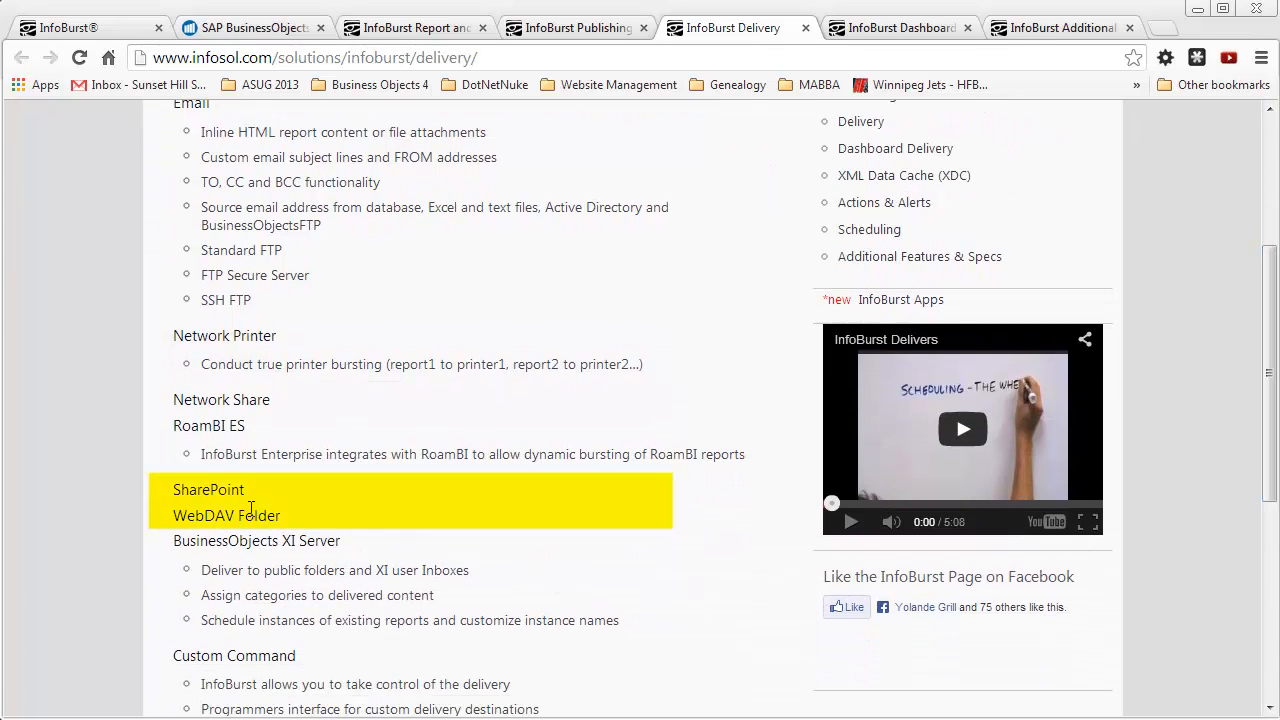
mouse_move(250, 500)
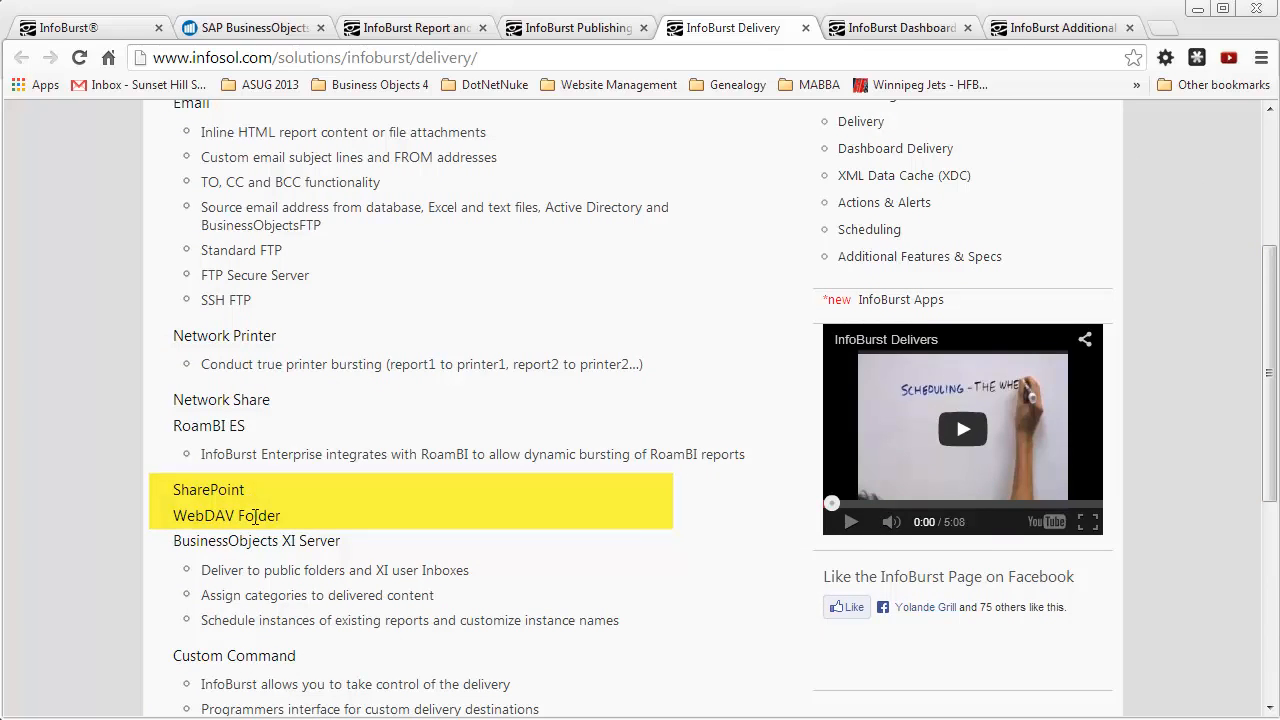
scroll("down", 3)
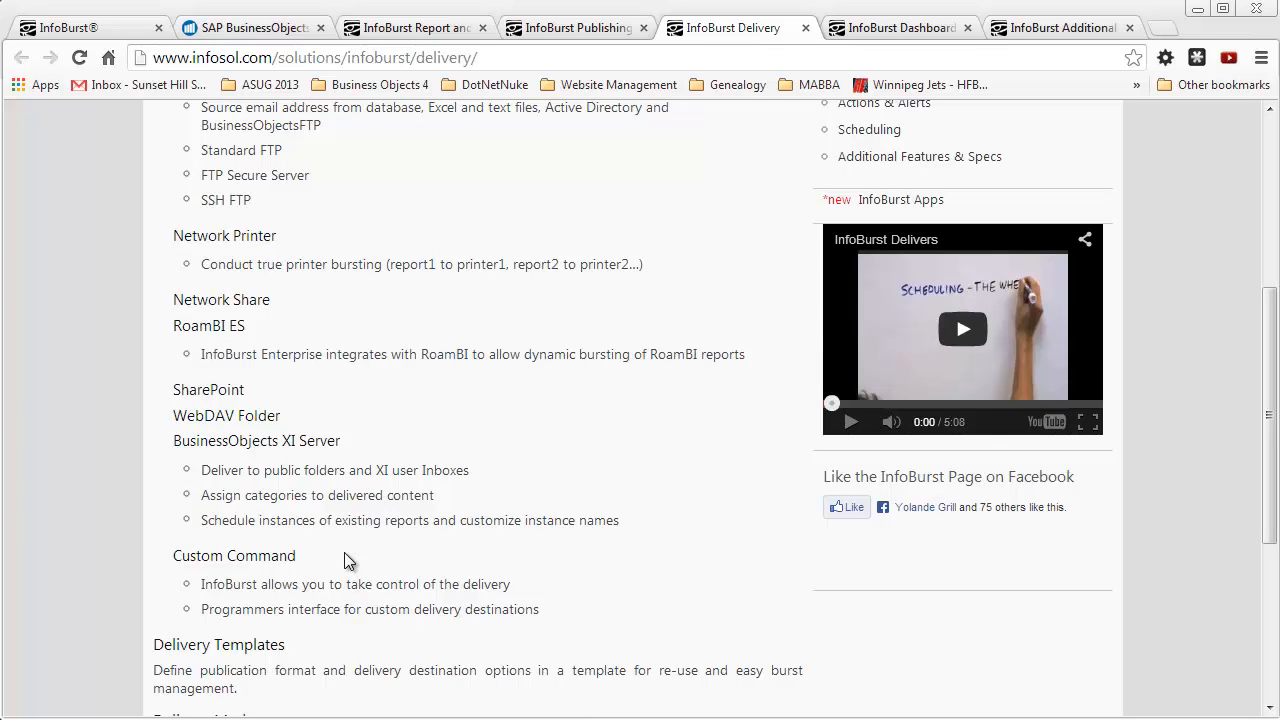
scroll("up", 3)
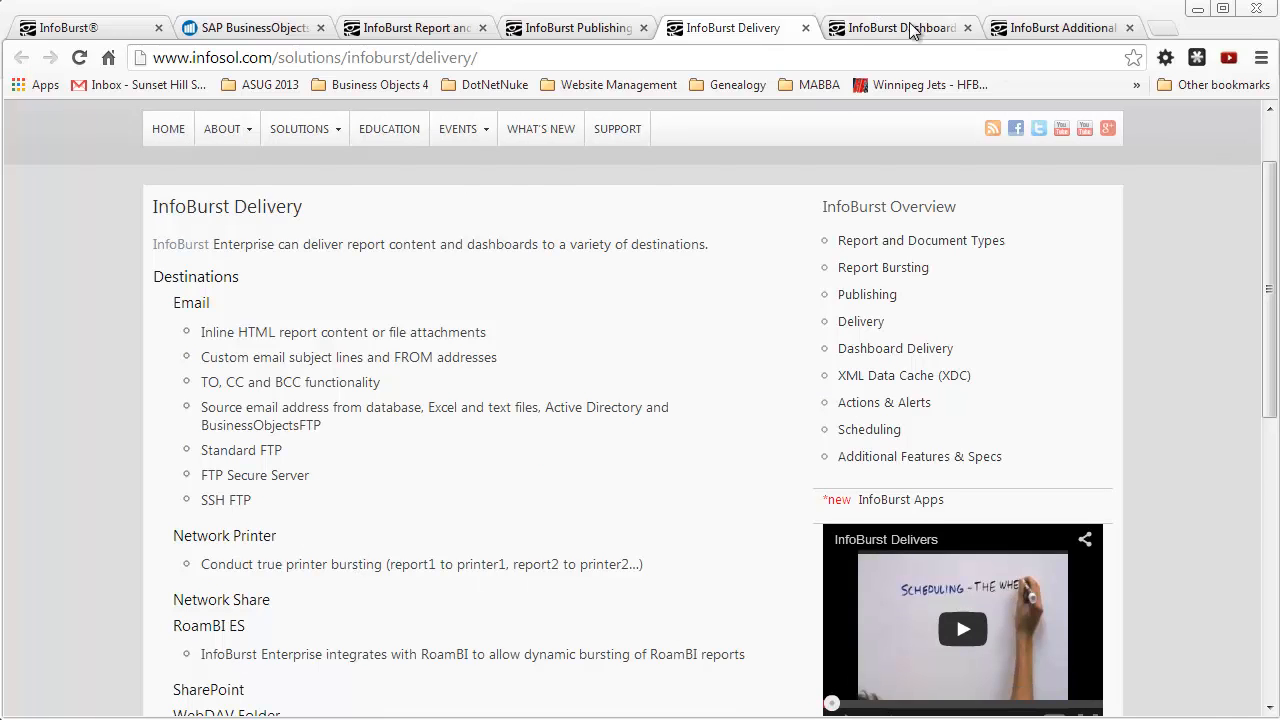
View Dashboard Delivery, then scroll Additional Features & Specs down to Specifications
left_click(895, 27)
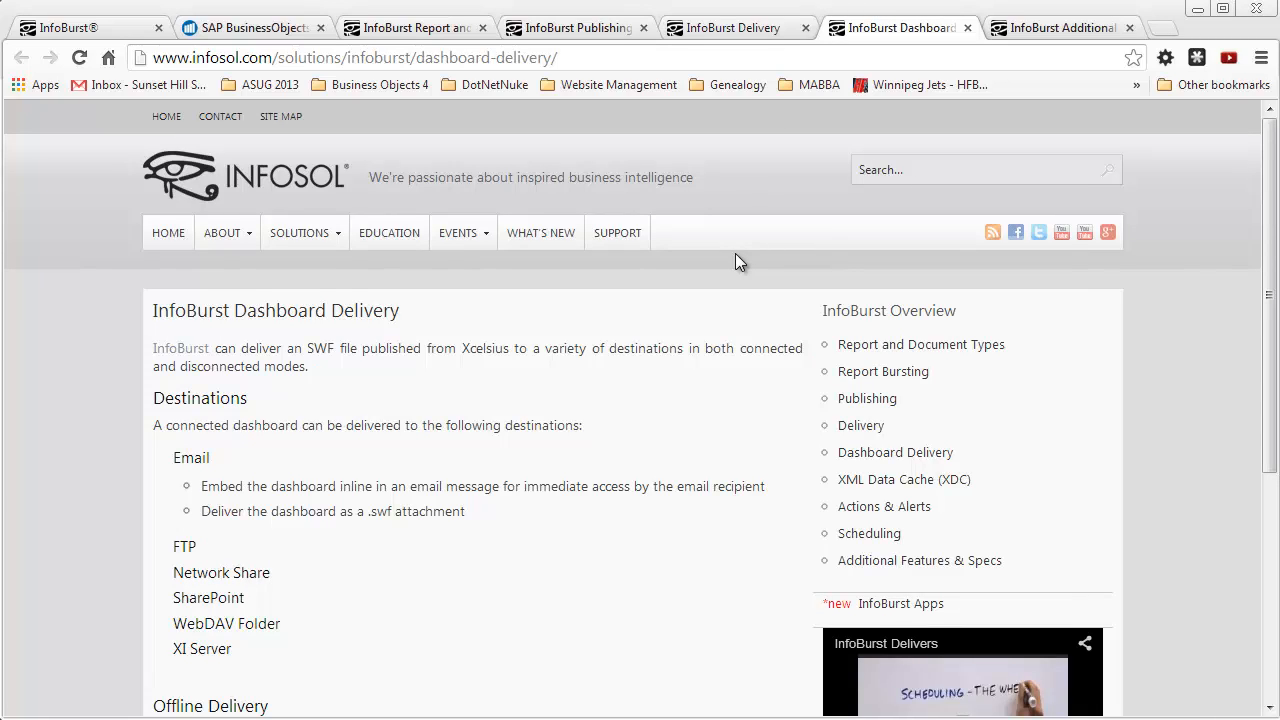
mouse_move(387, 330)
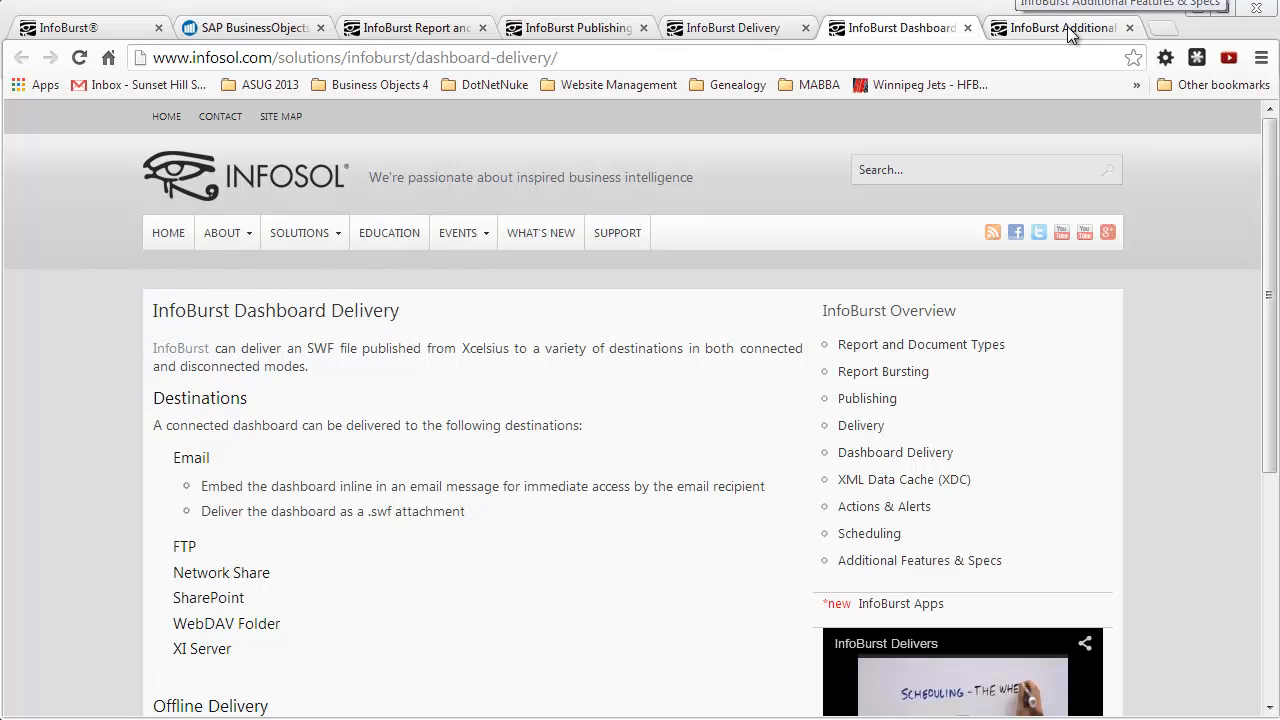
left_click(1060, 27)
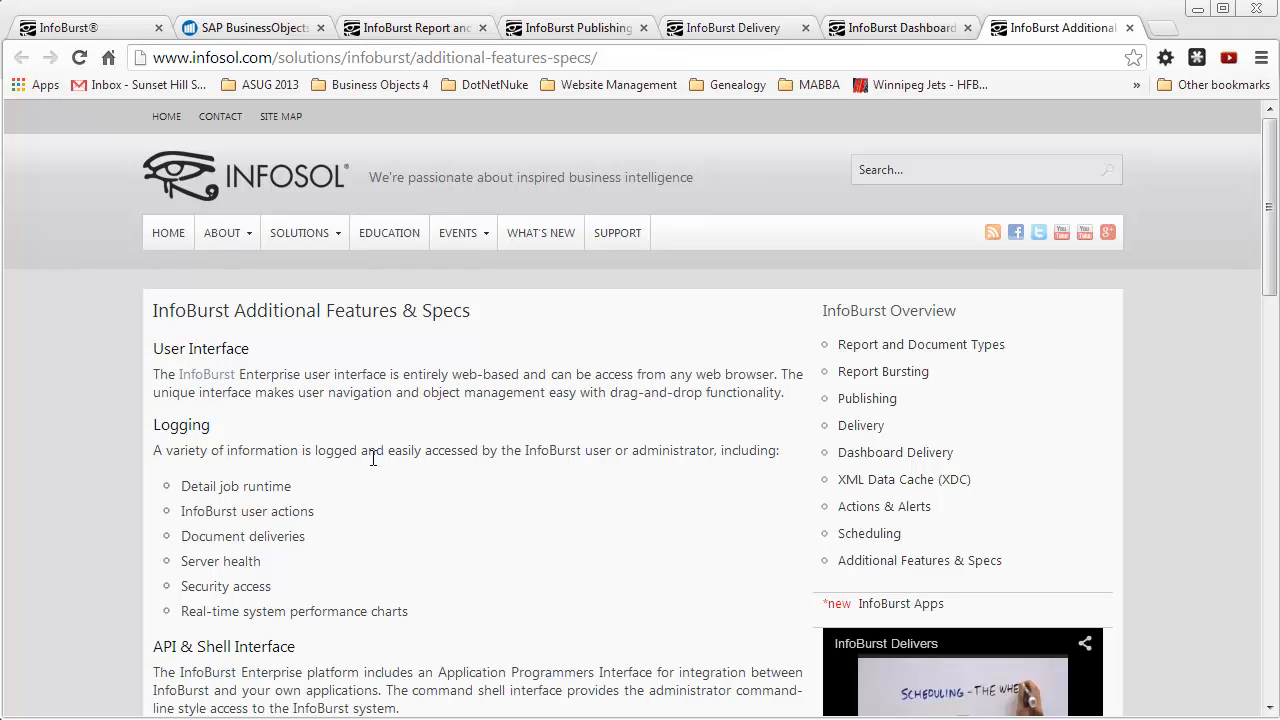
scroll("down", 3)
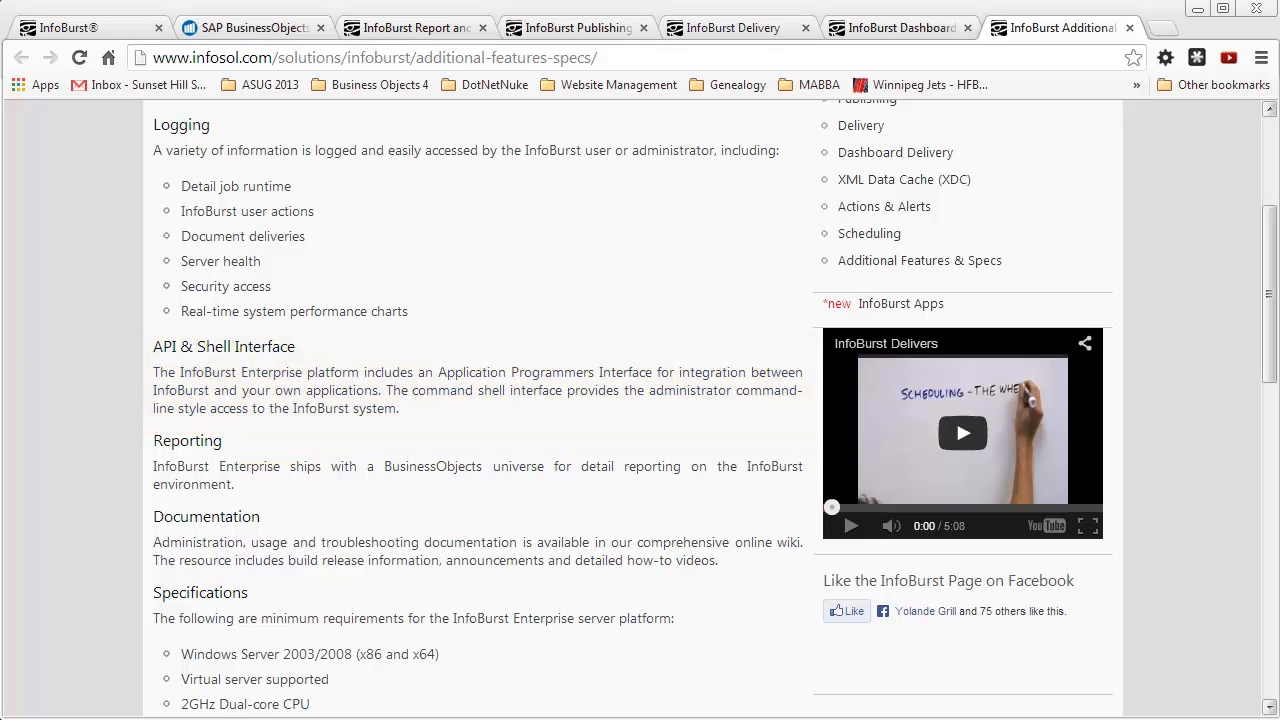
left_click(1068, 27)
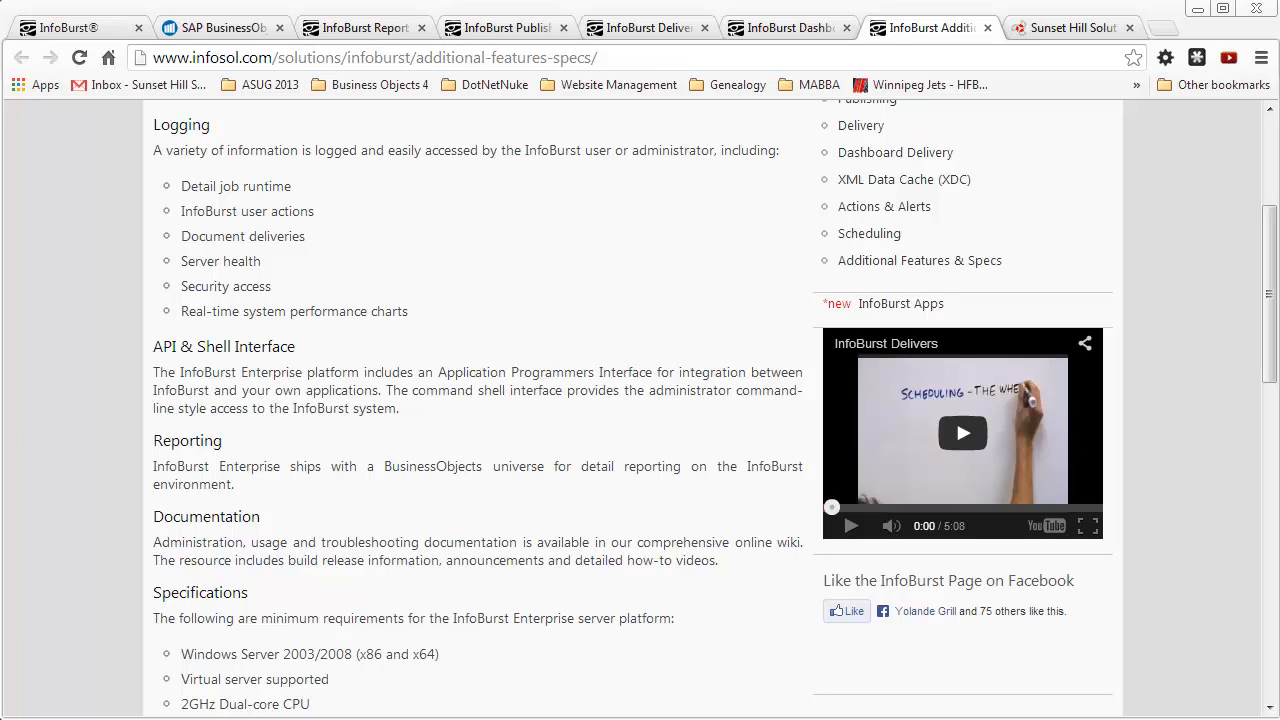
Revisit the APOS and Report Types tabs, then switch to Sunset Hill Solutions
left_click(218, 27)
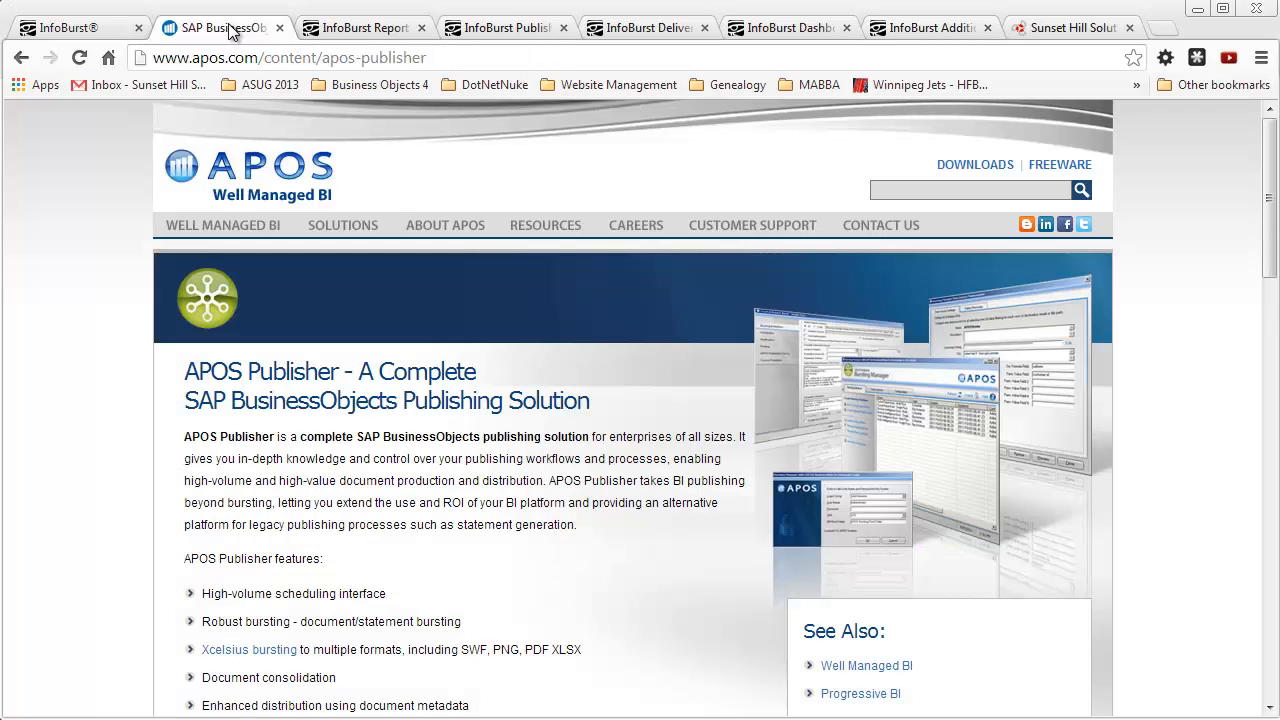
mouse_move(220, 27)
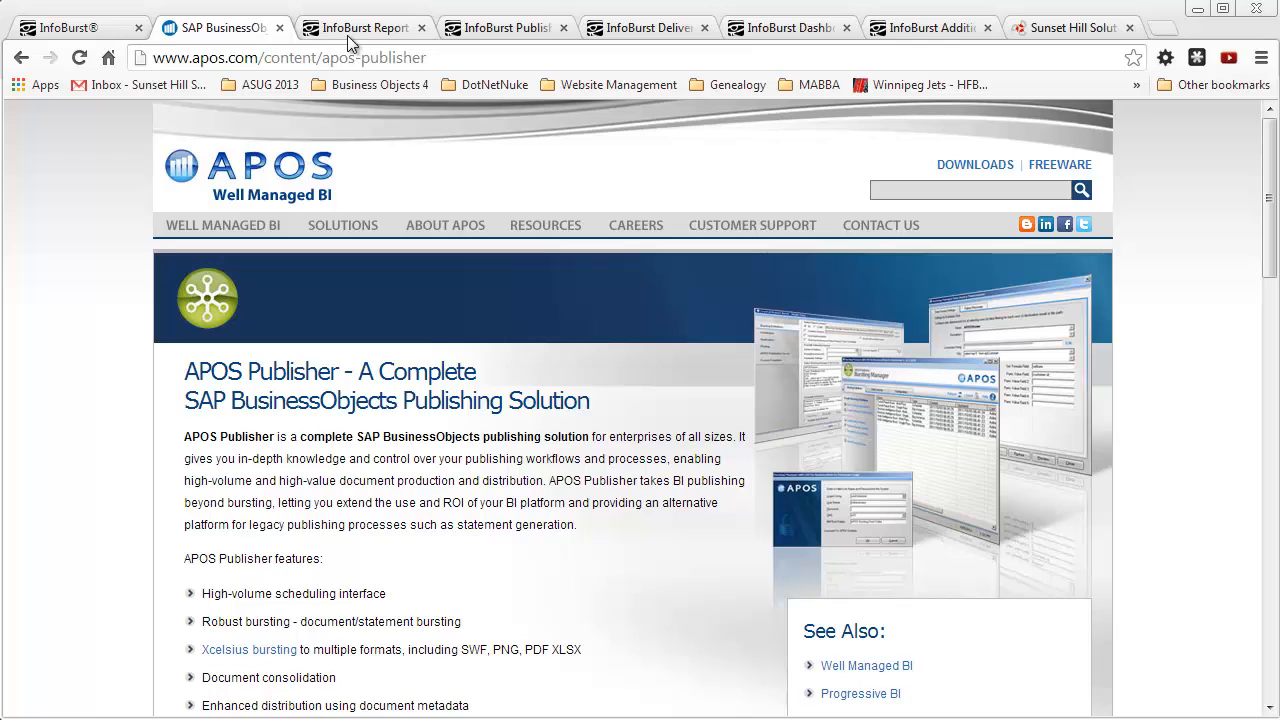
mouse_move(360, 27)
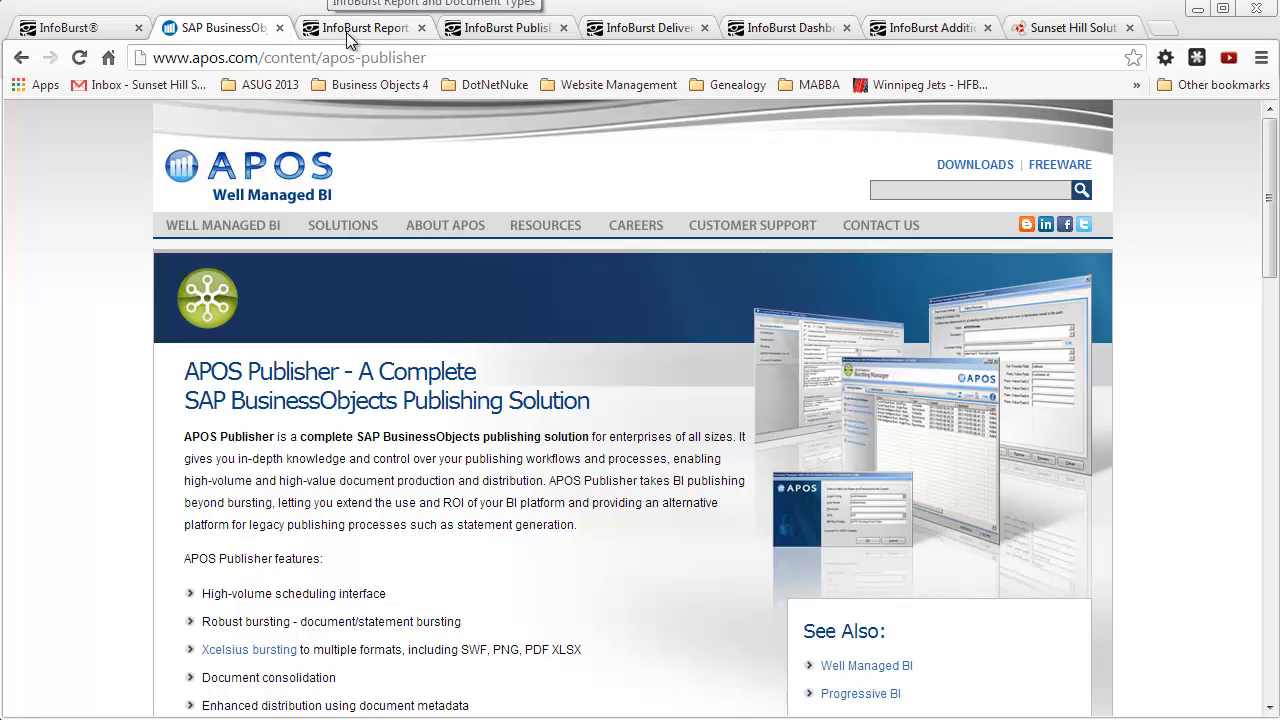
left_click(363, 27)
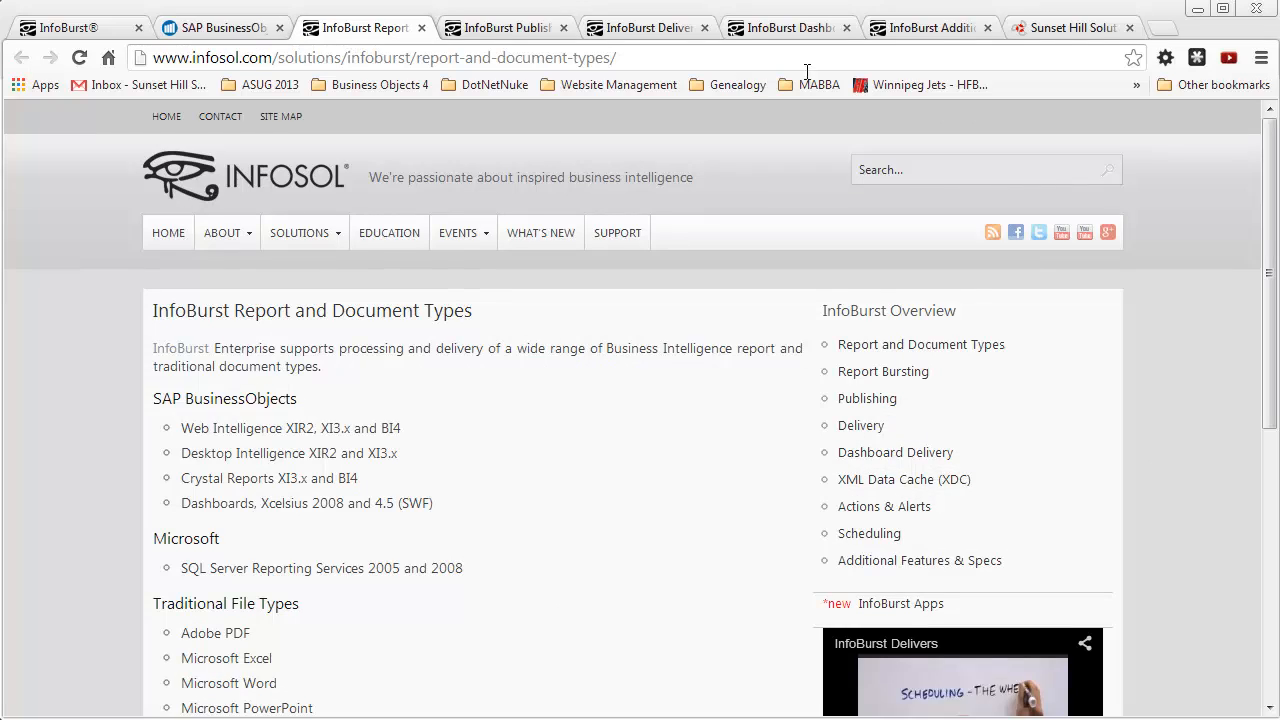
left_click(1070, 27)
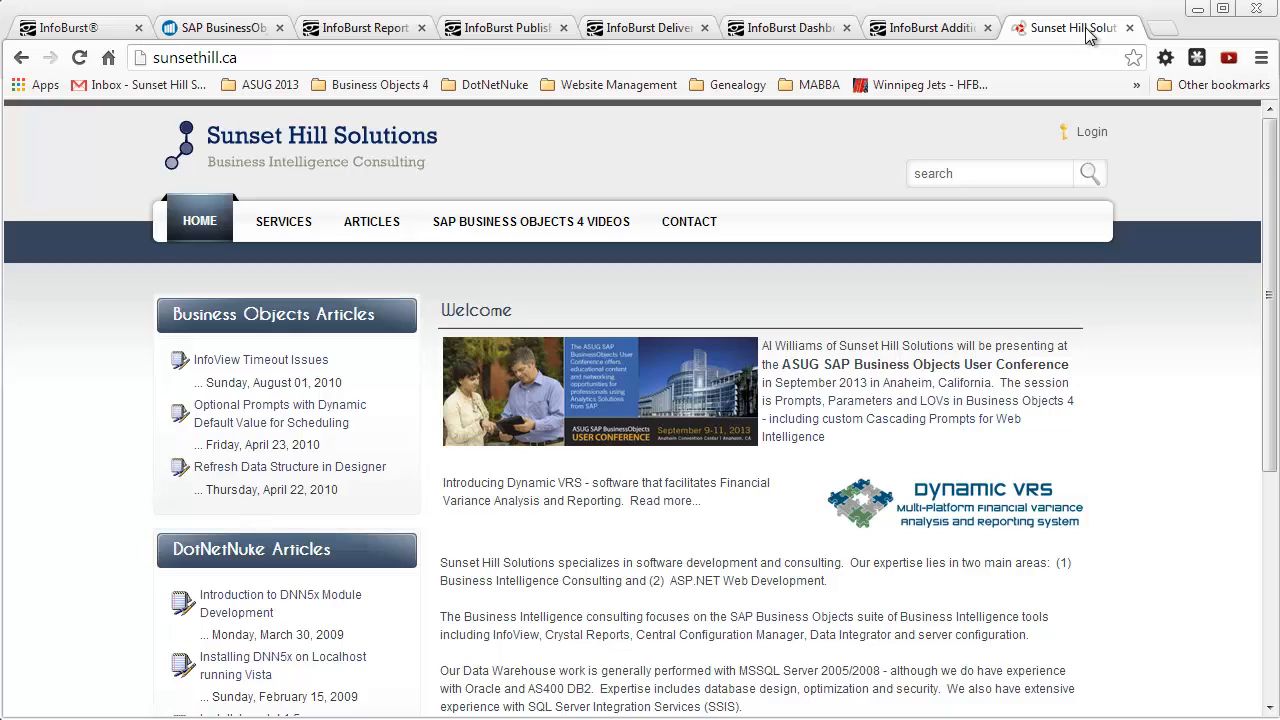
mouse_move(1089, 38)
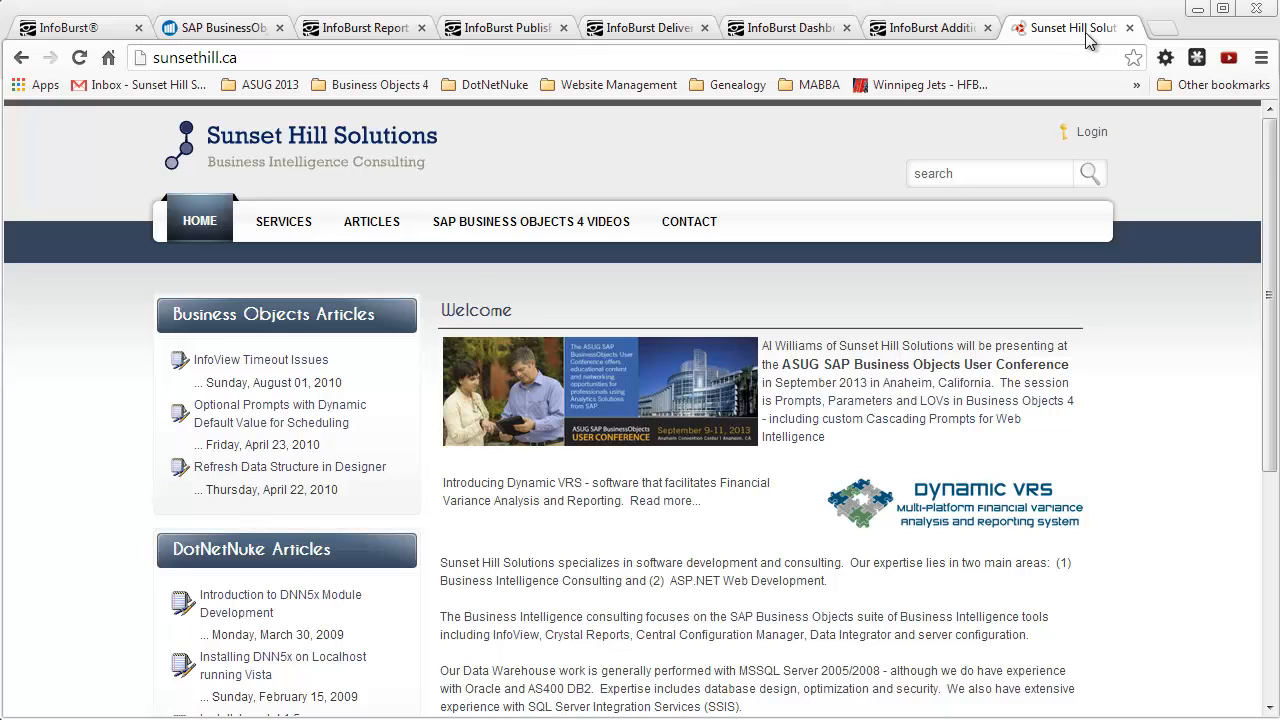